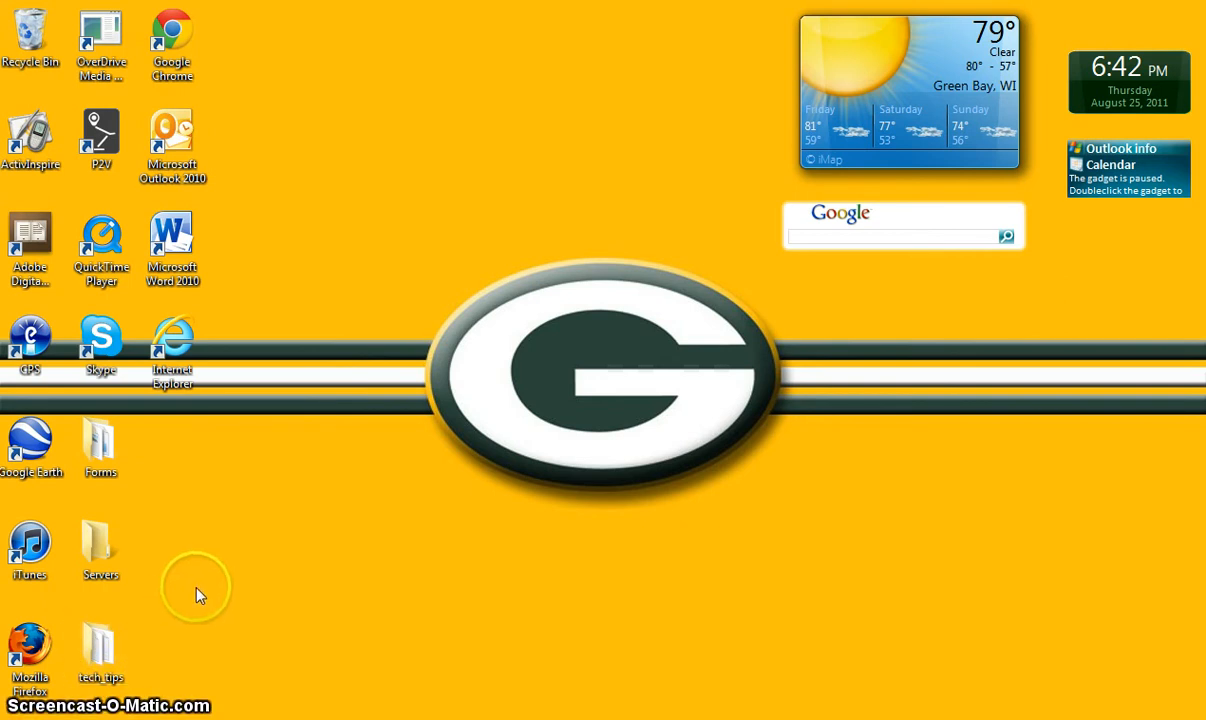
# - Launch Internet Explorer from its desktop shortcut
pyautogui.click(172, 344)
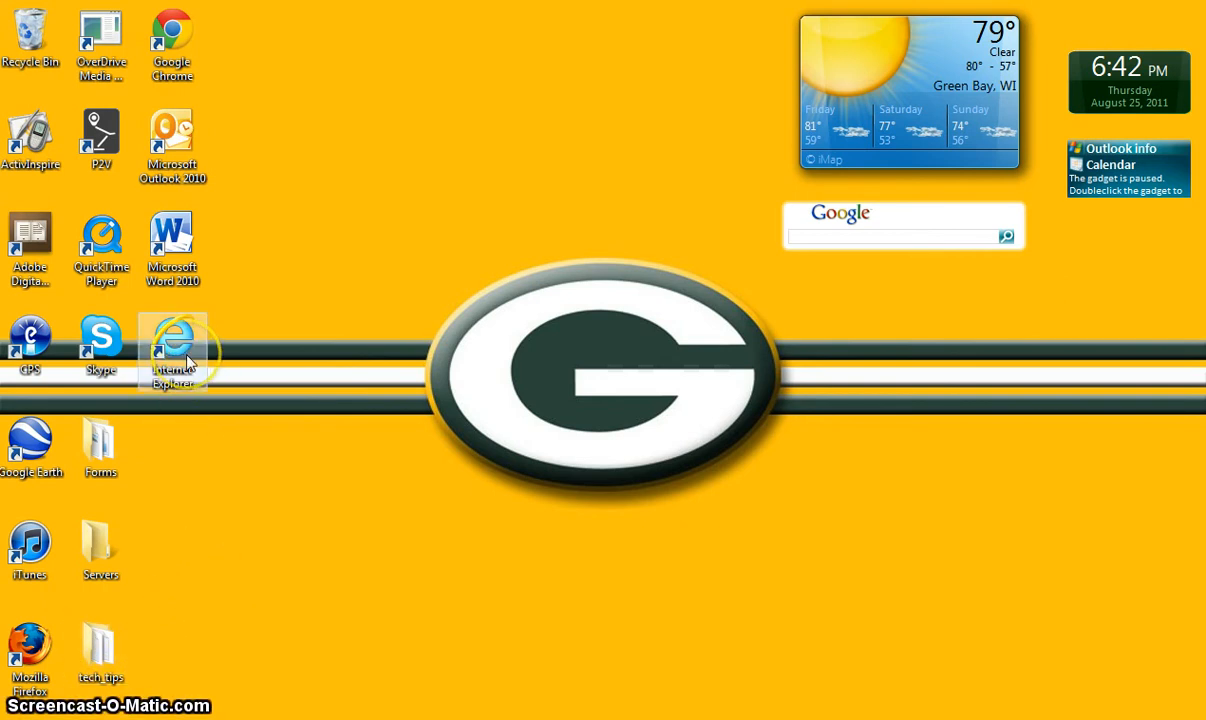
pyautogui.doubleClick(172, 344)
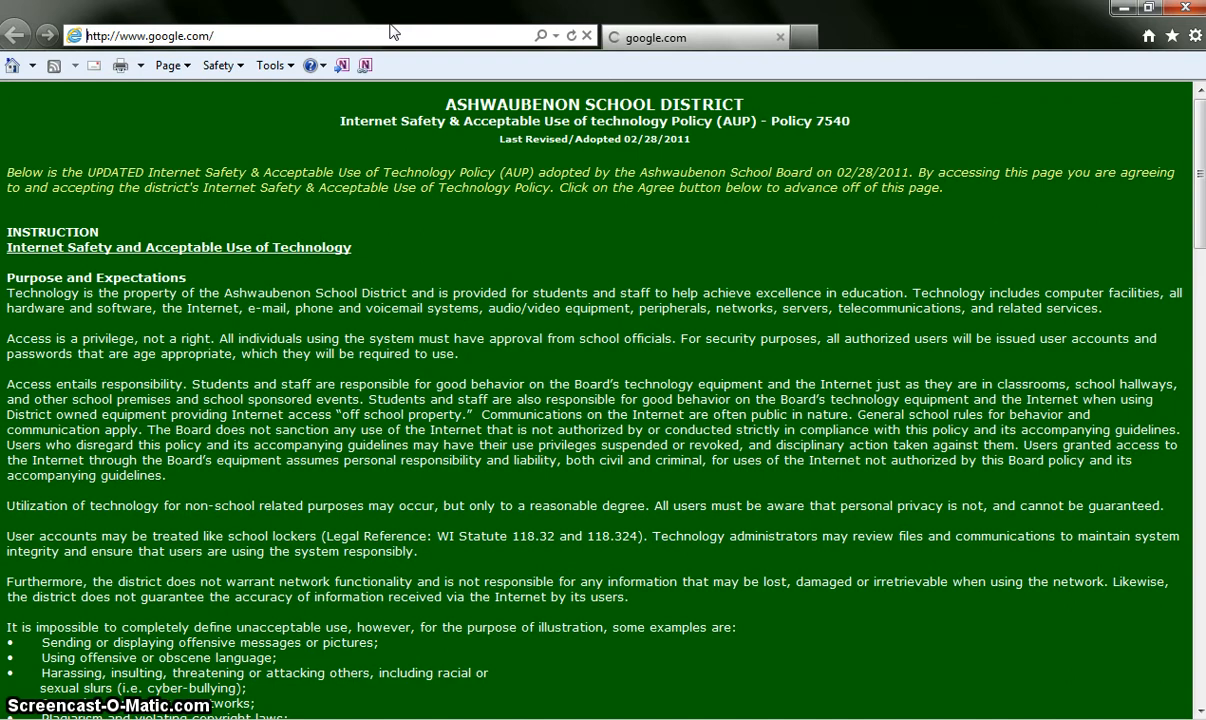
# - Agree to the district policy, then reach Google Docs via Google's 'more' > Documents link
pyautogui.click(24, 30)
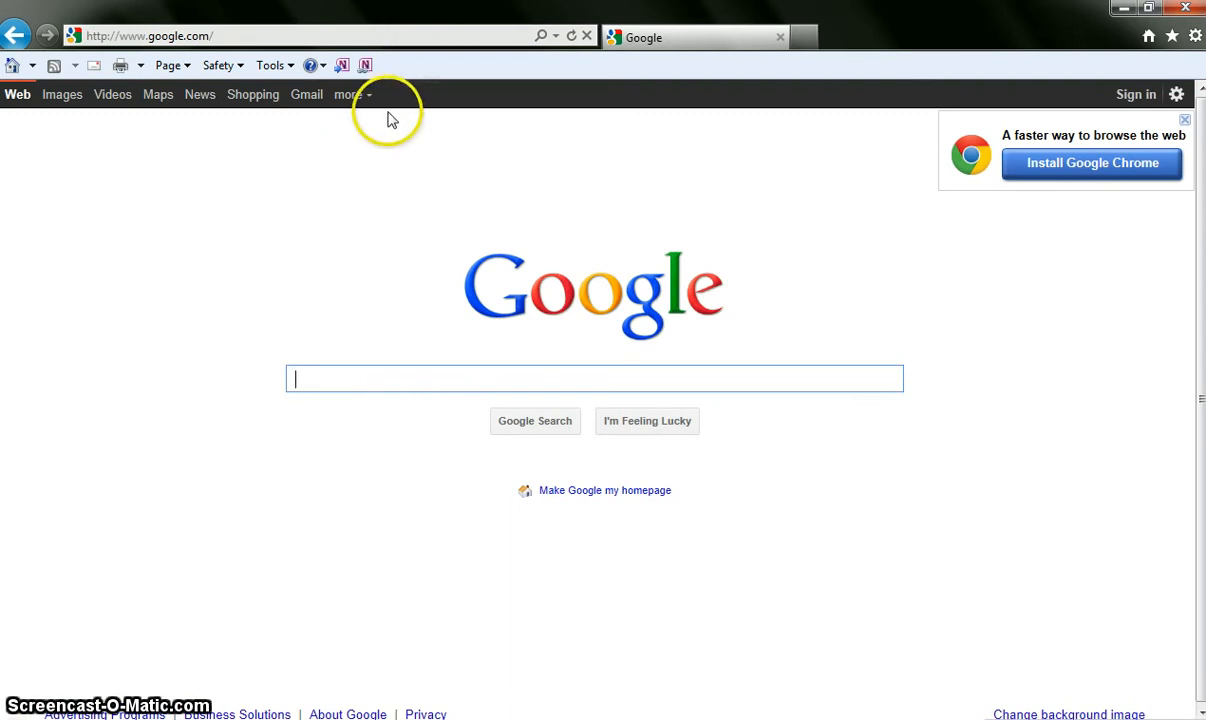
pyautogui.click(348, 94)
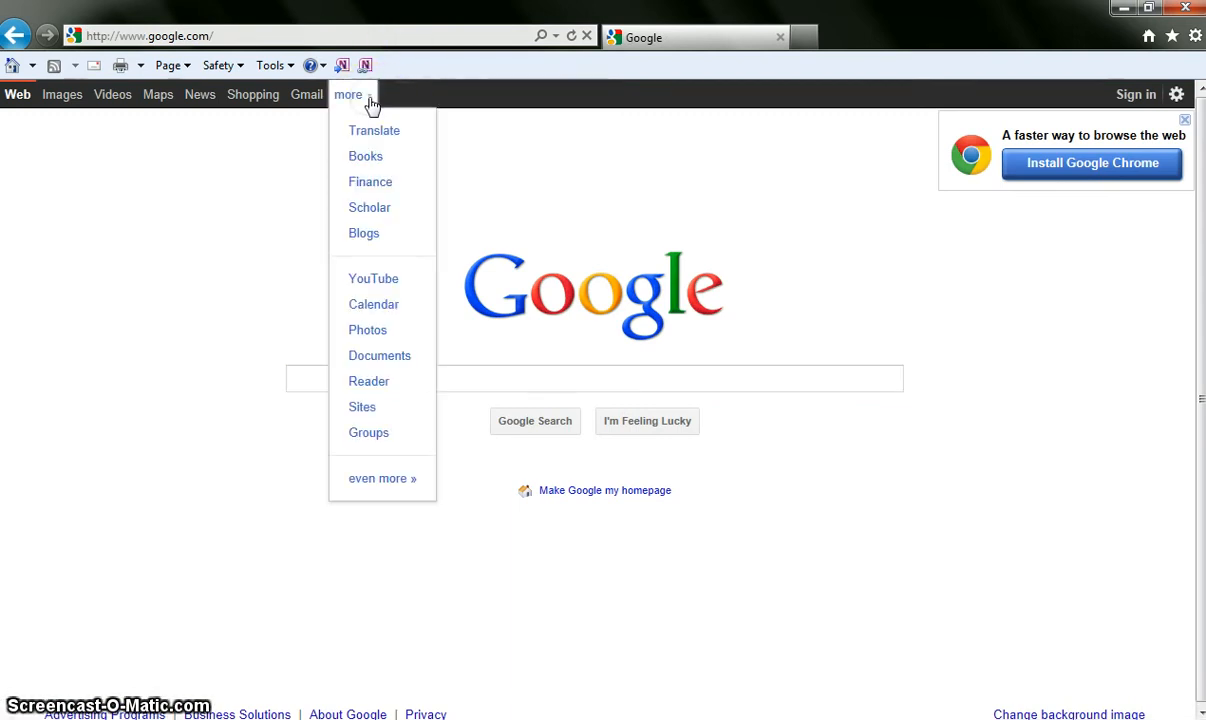
pyautogui.moveTo(380, 360)
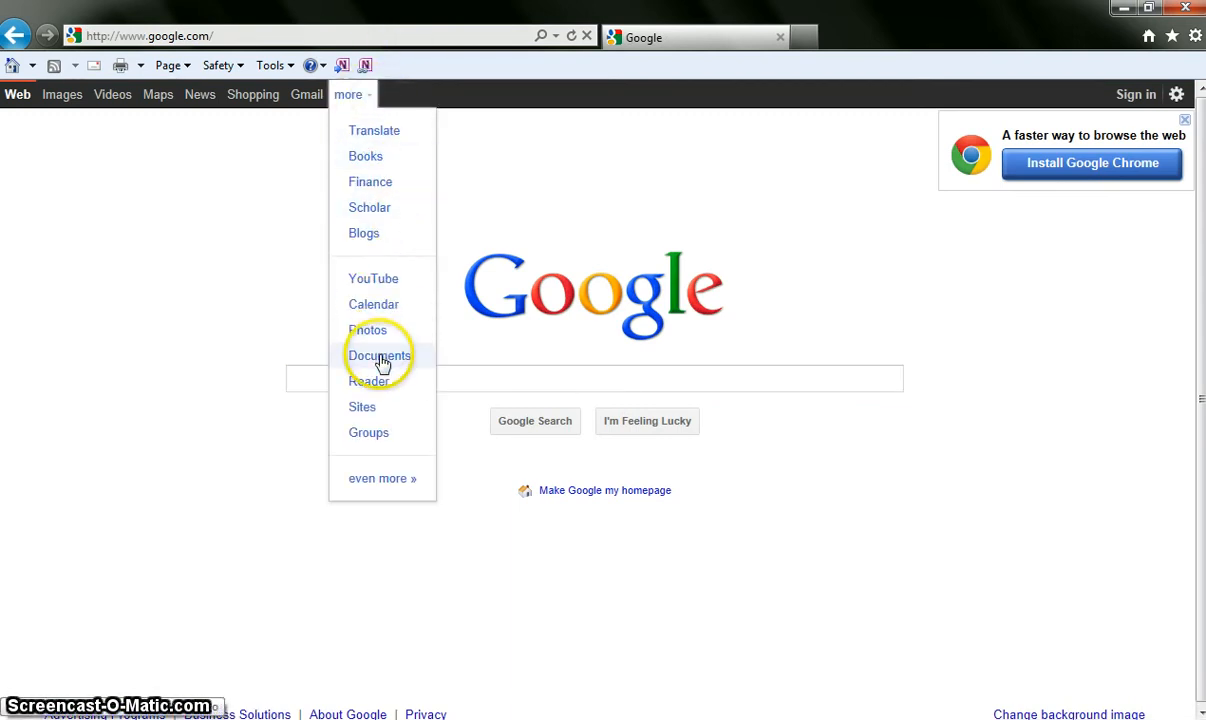
pyautogui.click(378, 356)
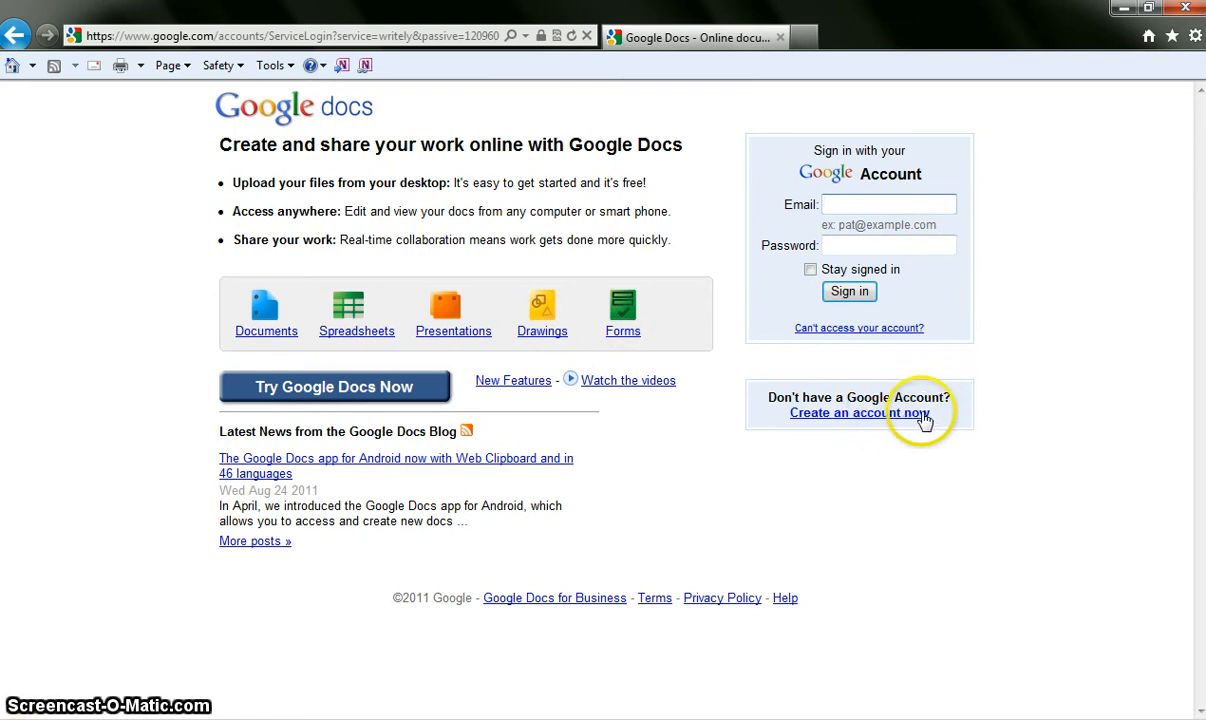
# - Enter the account email and password and sign in to Google Docs
pyautogui.click(888, 204)
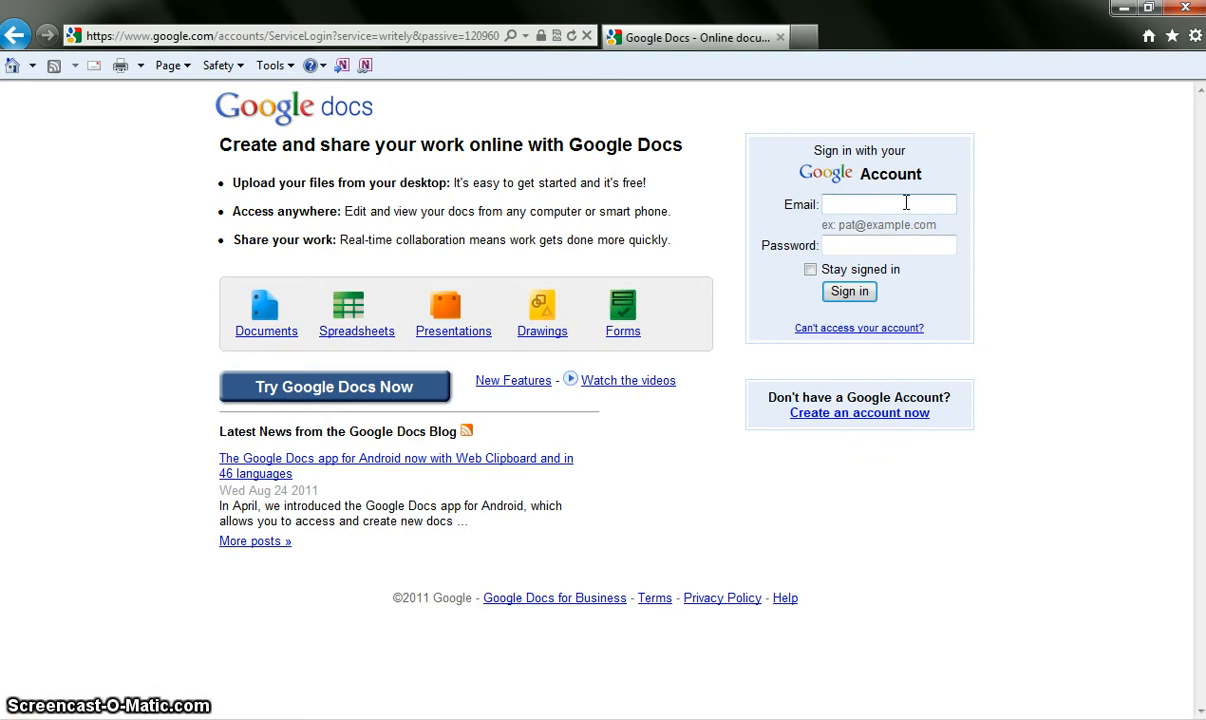
pyautogui.write('ash.tech.int')
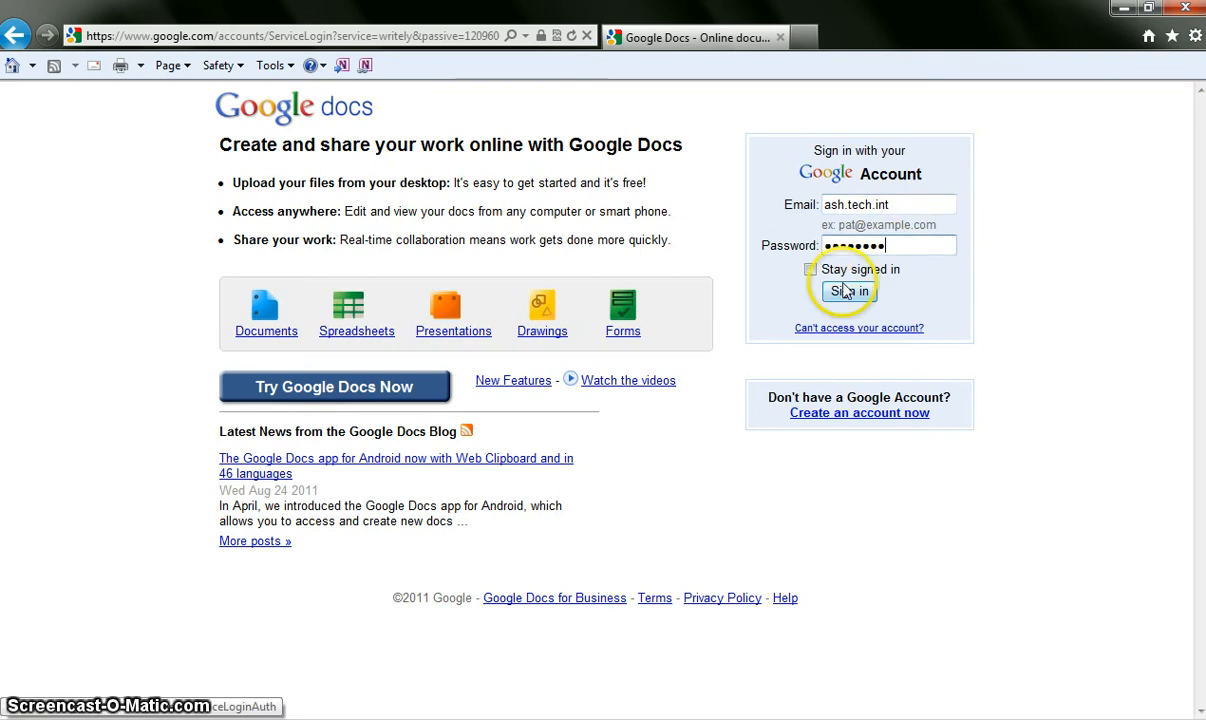
pyautogui.click(840, 290)
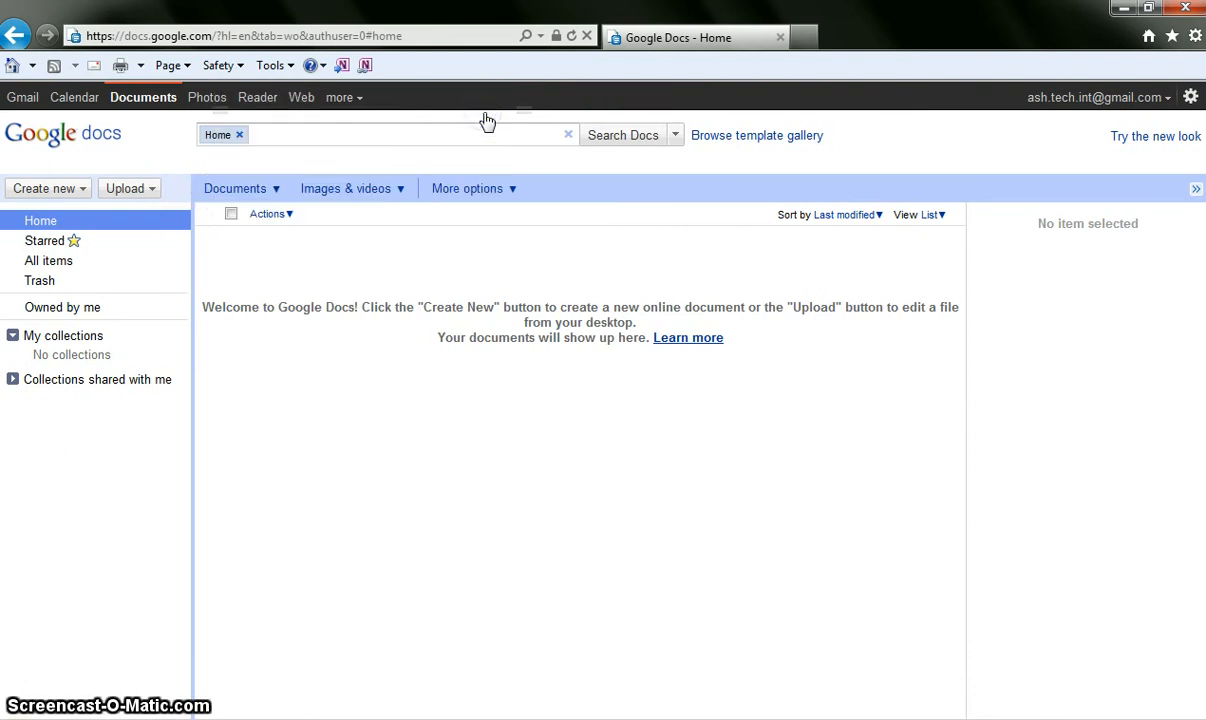
pyautogui.moveTo(296, 464)
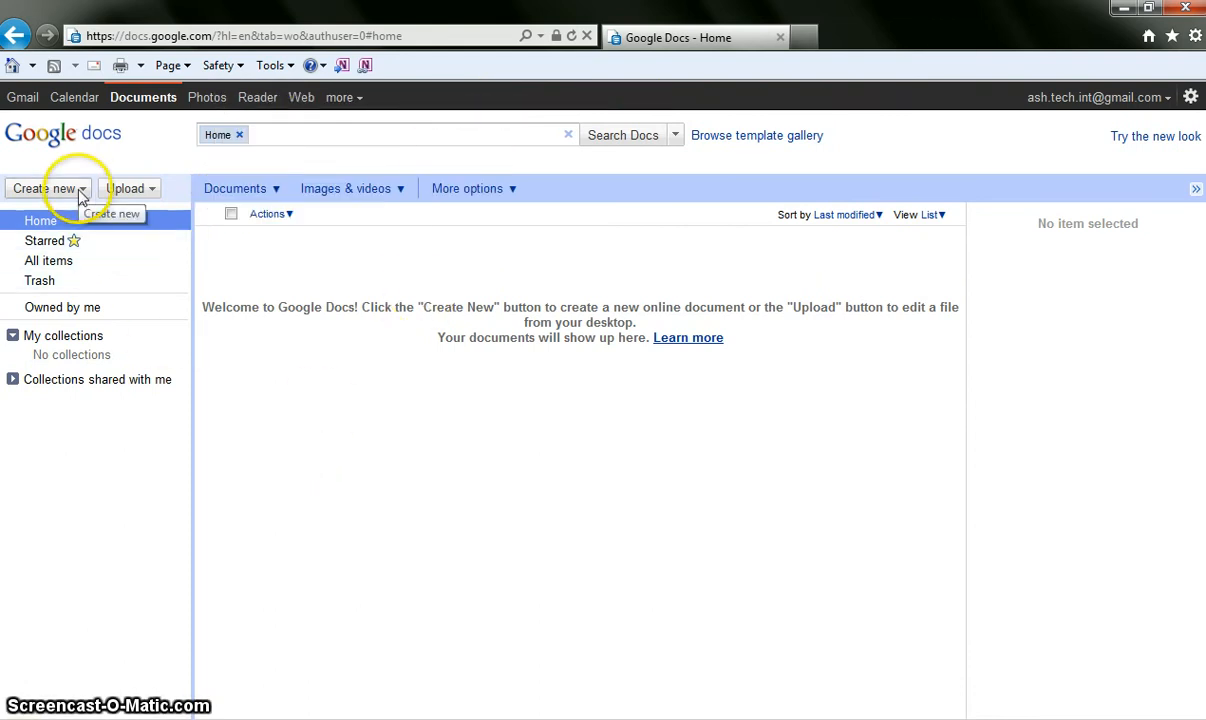
# - Create a new blank Form from the Create new menu
pyautogui.click(44, 188)
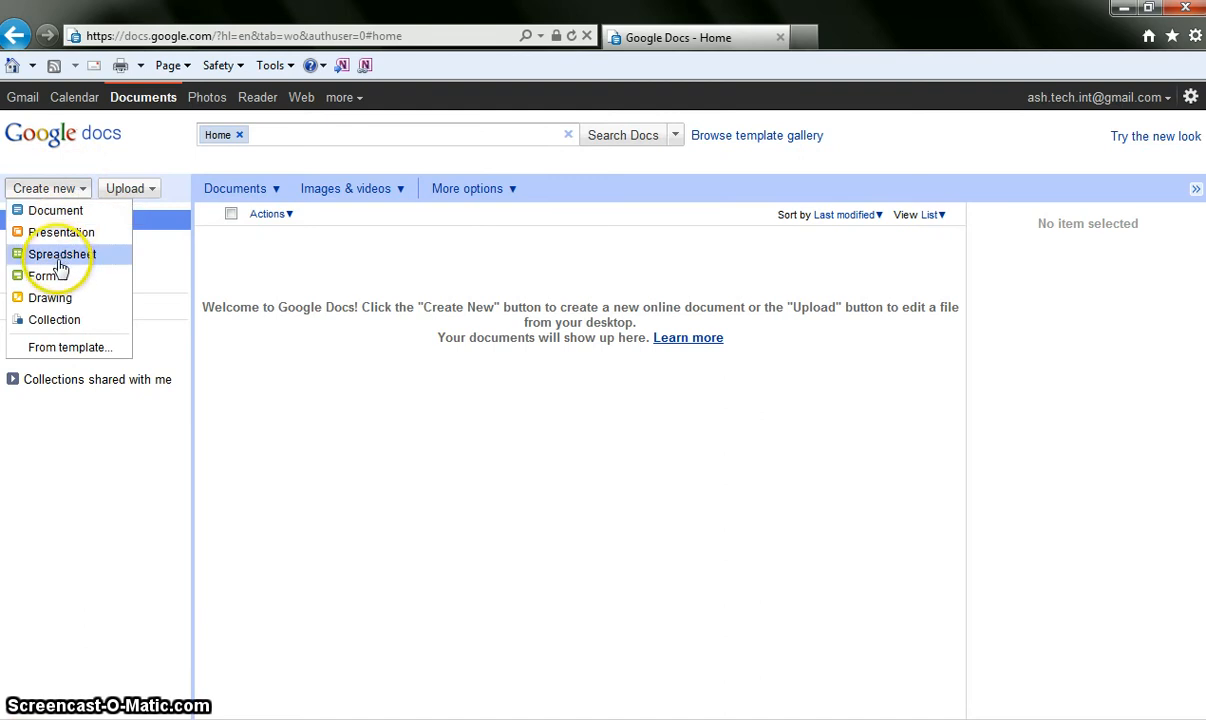
pyautogui.moveTo(44, 276)
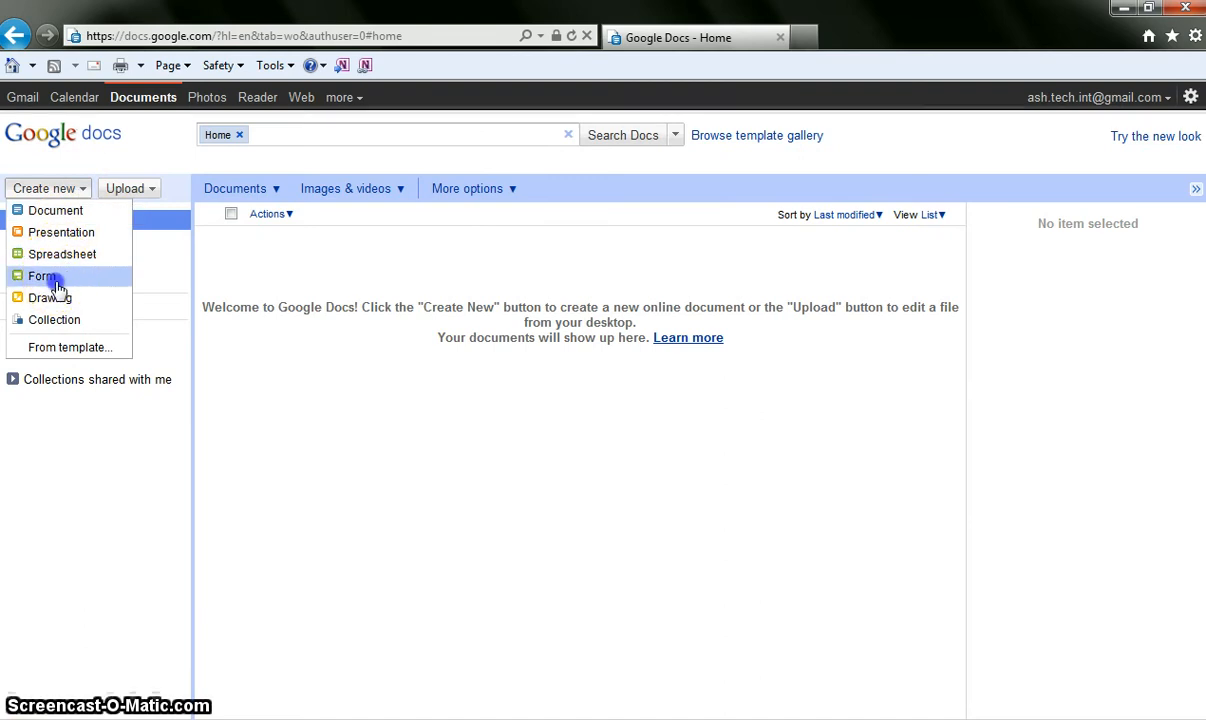
pyautogui.click(42, 276)
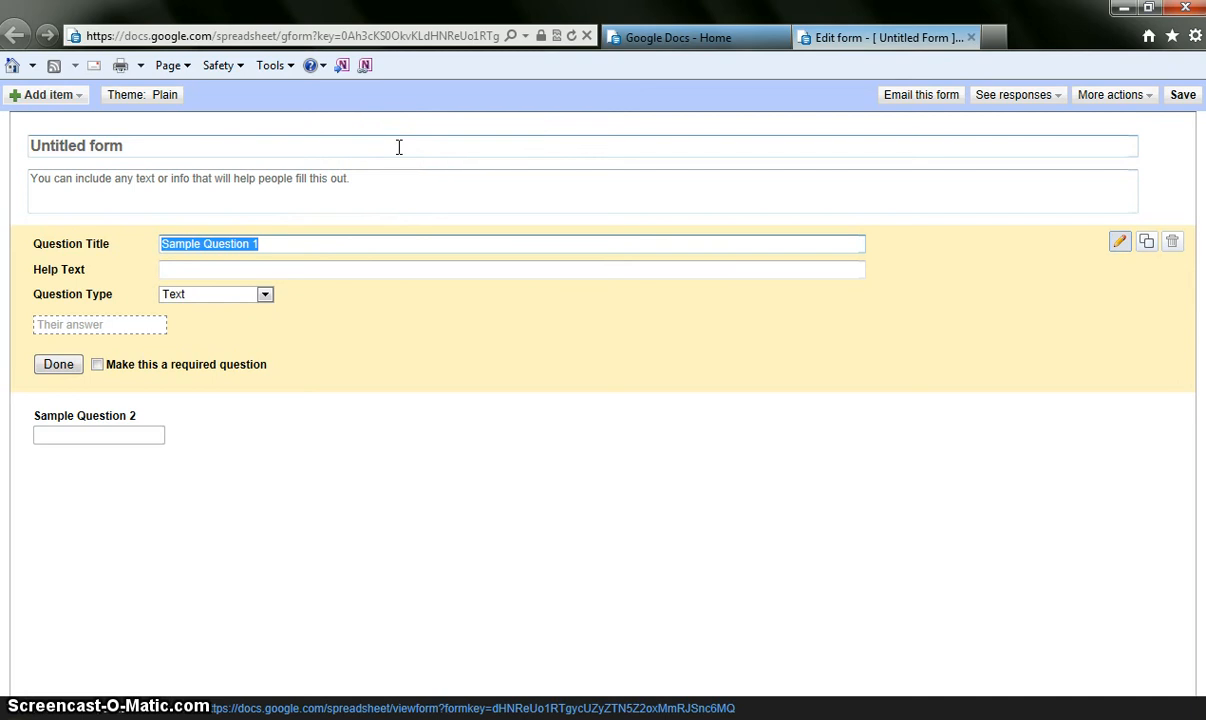
# - Title the form 'Favorite Color'
pyautogui.click(398, 146)
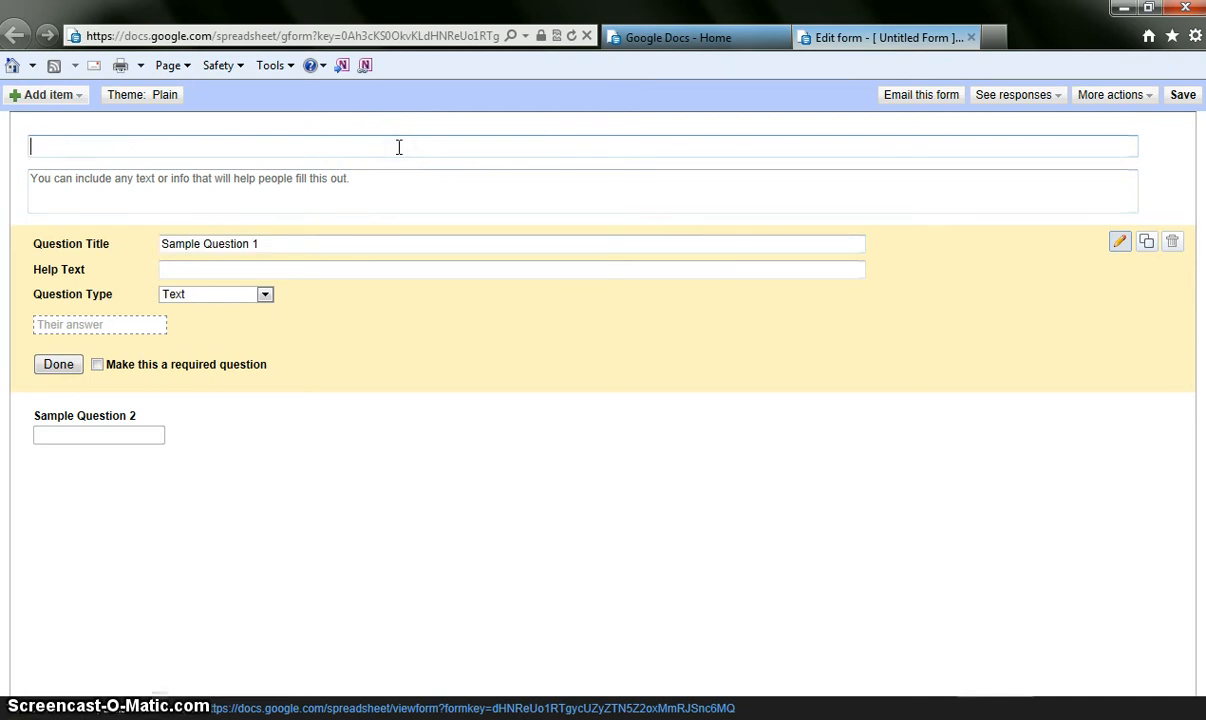
pyautogui.write('Favorite')
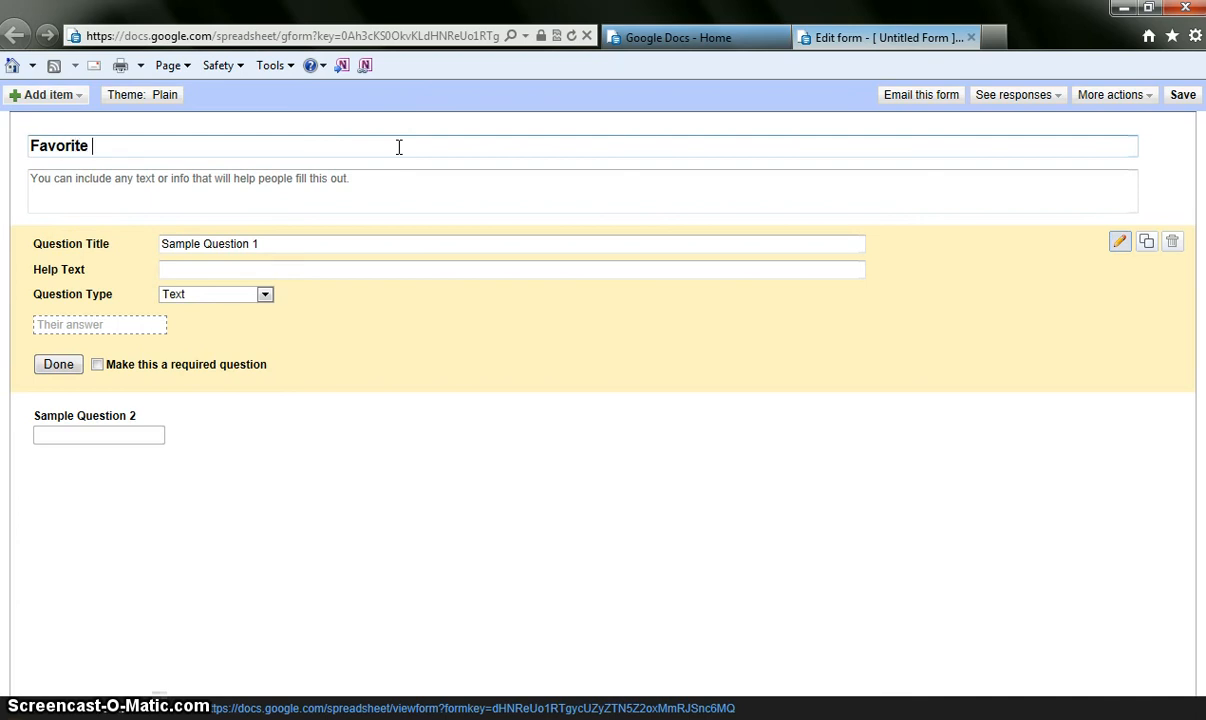
pyautogui.write('Color')
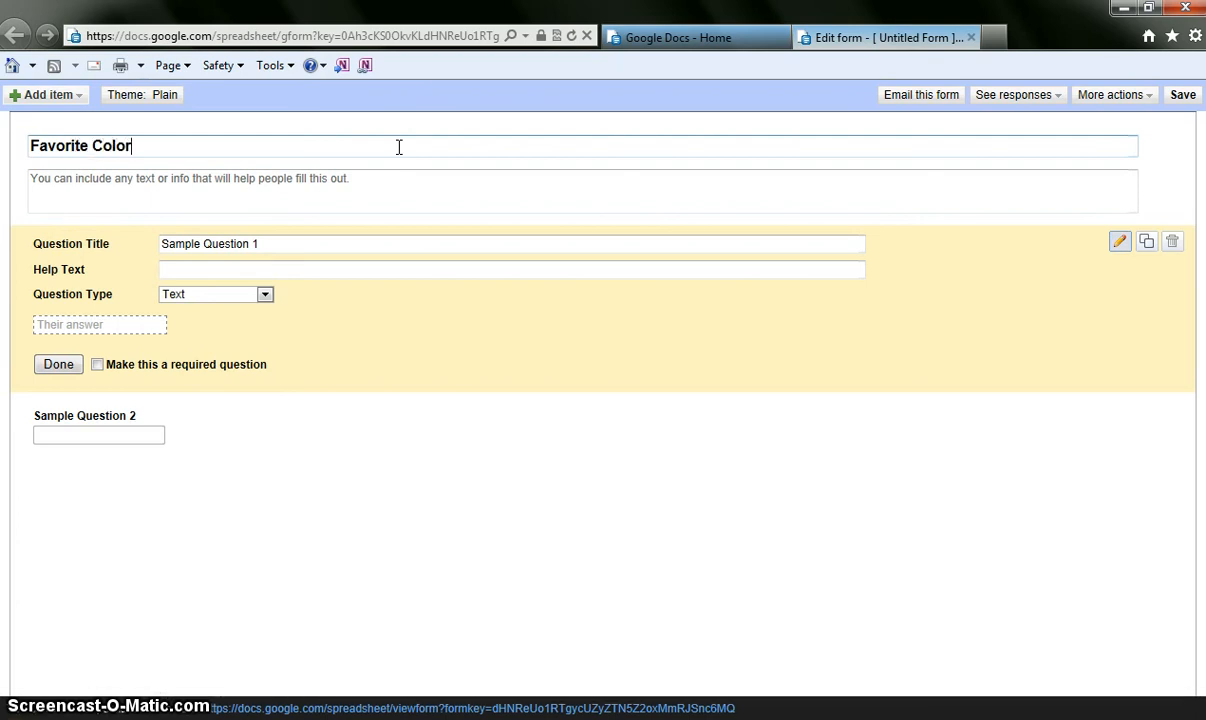
# - Add the description 'We will be using this form to find out our favorite colors.'
pyautogui.click(378, 180)
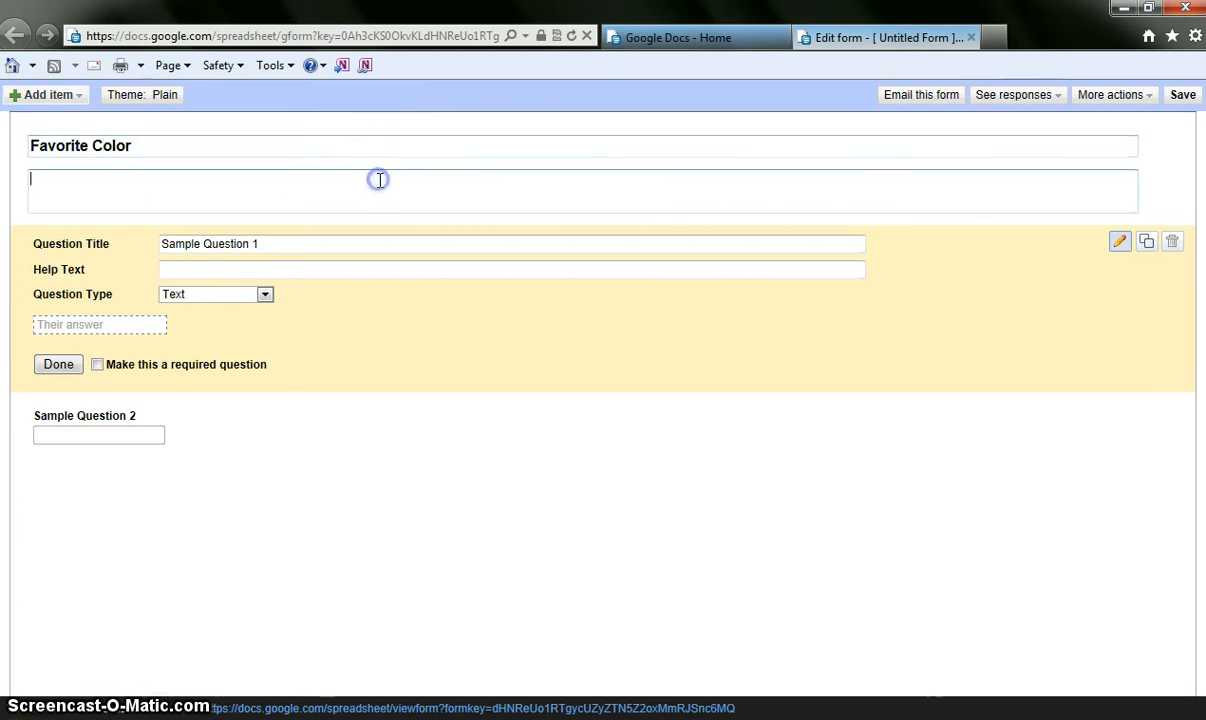
pyautogui.write('We will')
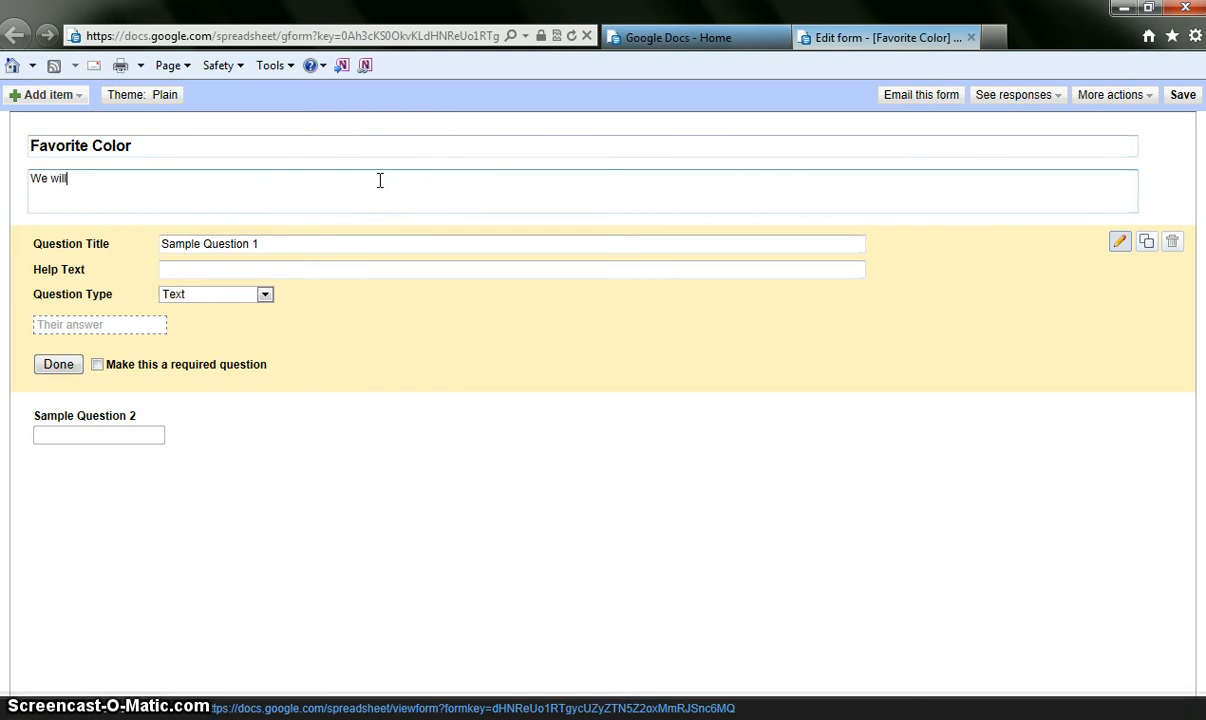
pyautogui.write('be using the')
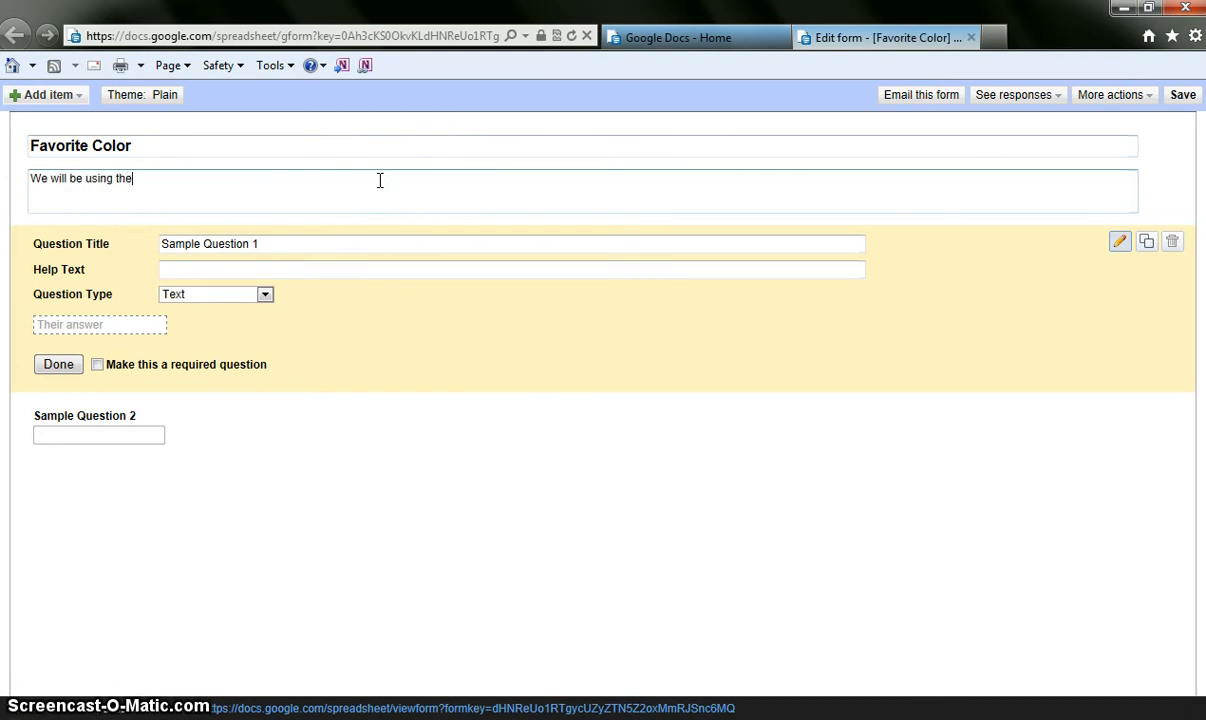
pyautogui.write('this fo')
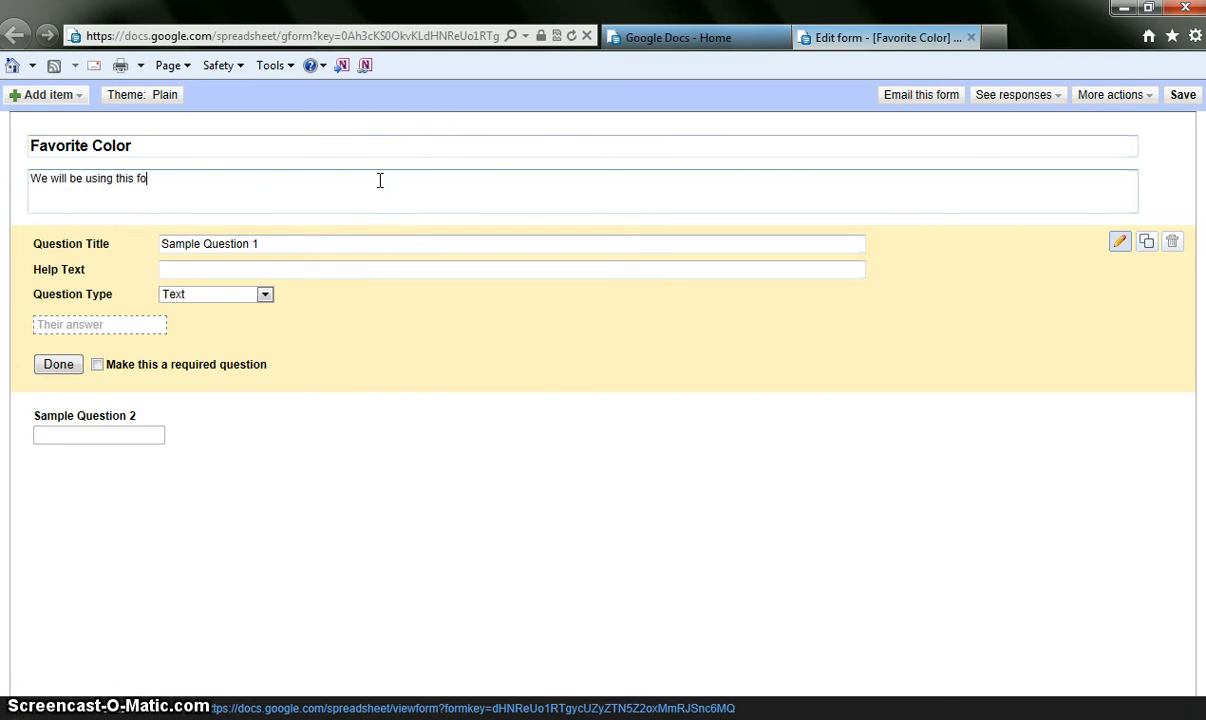
pyautogui.write('rm today to find o')
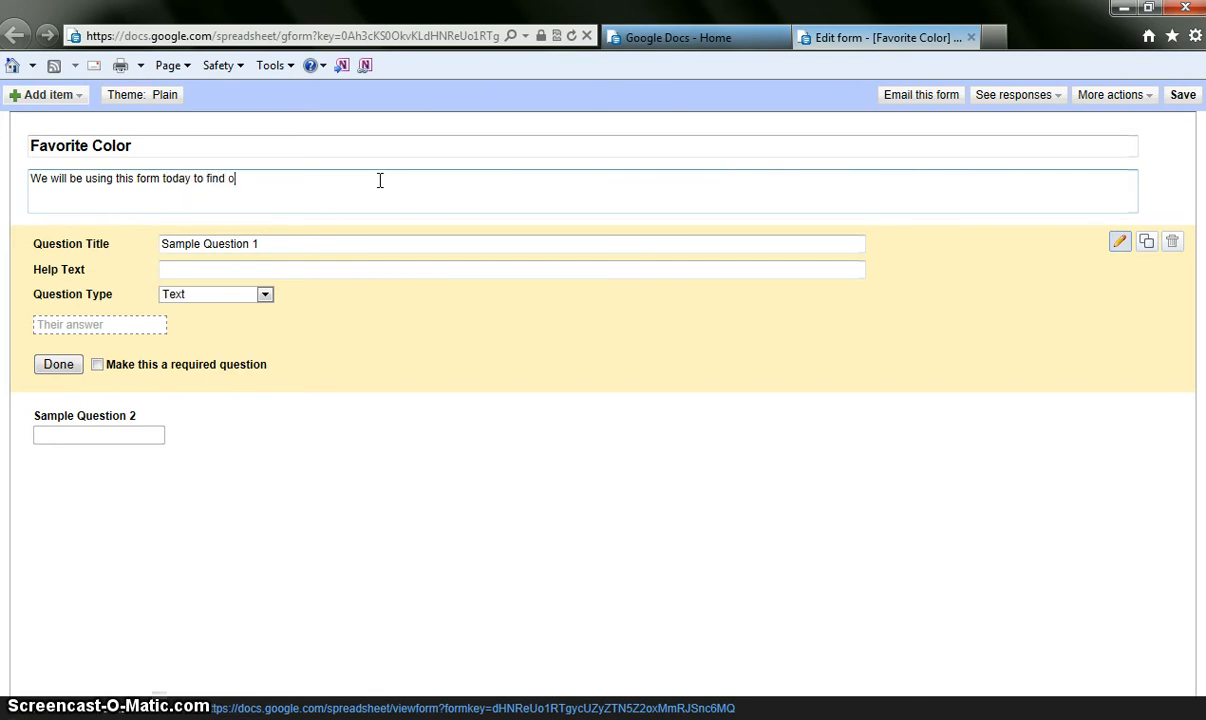
pyautogui.write('ut our')
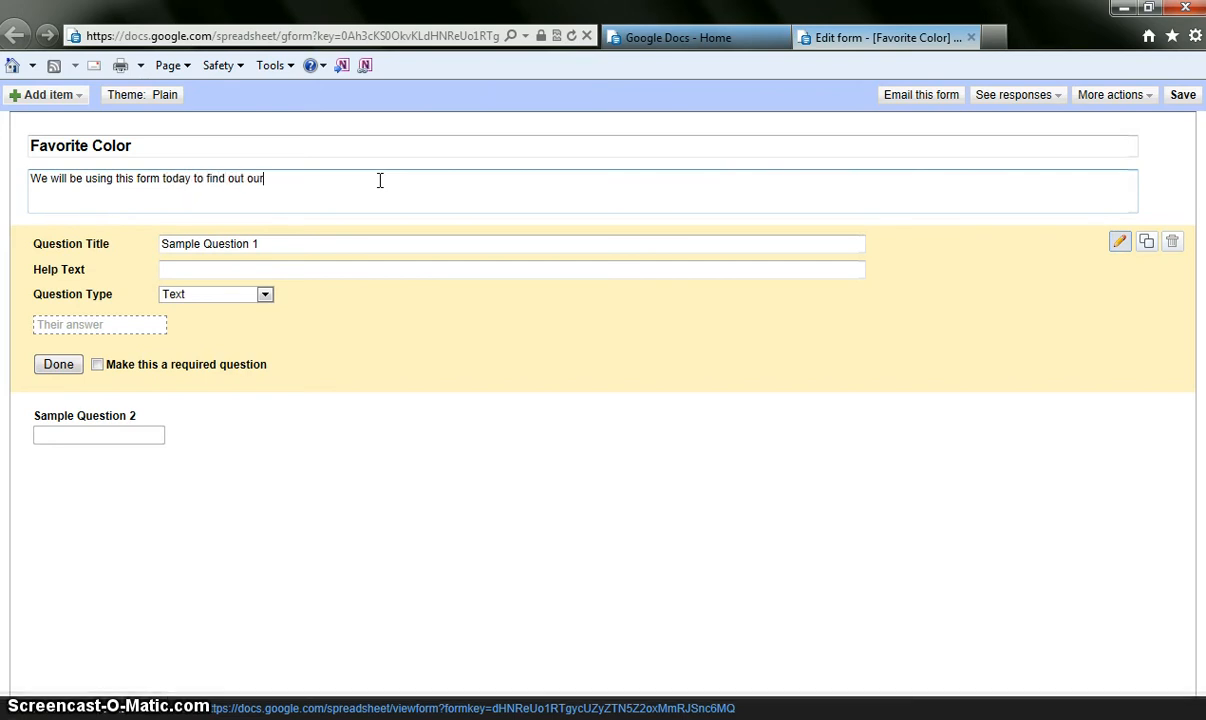
pyautogui.write('favor')
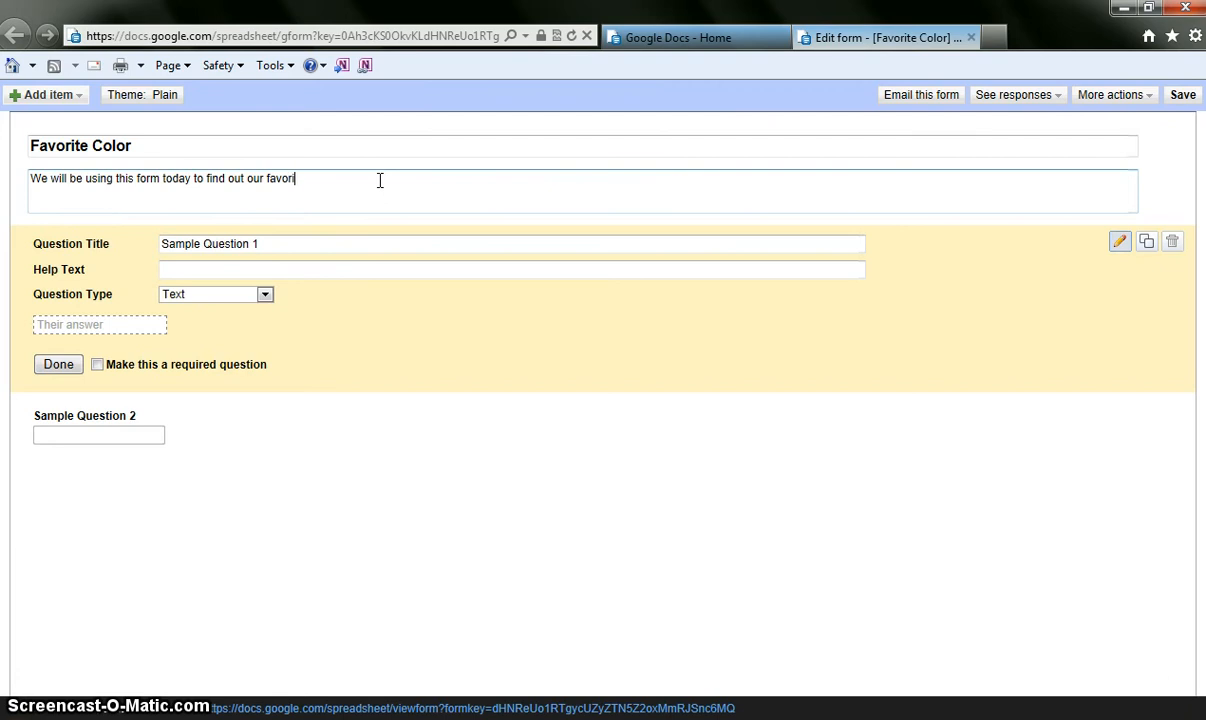
pyautogui.write('ite')
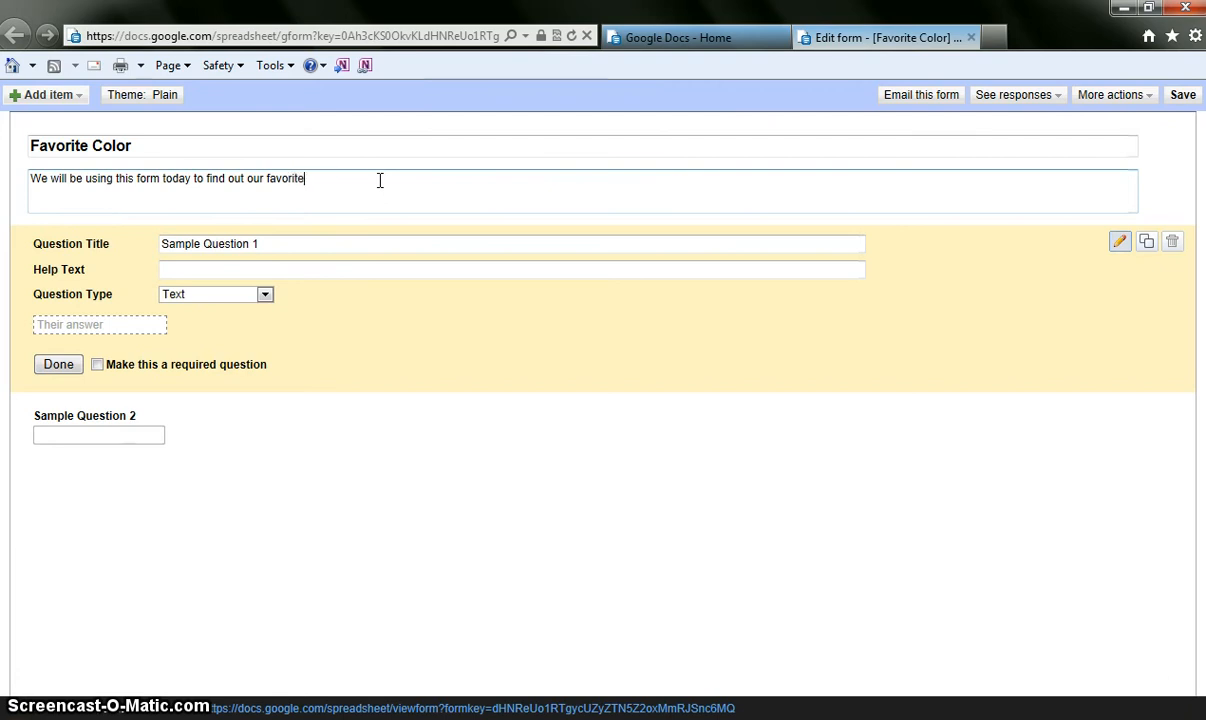
pyautogui.write('colors')
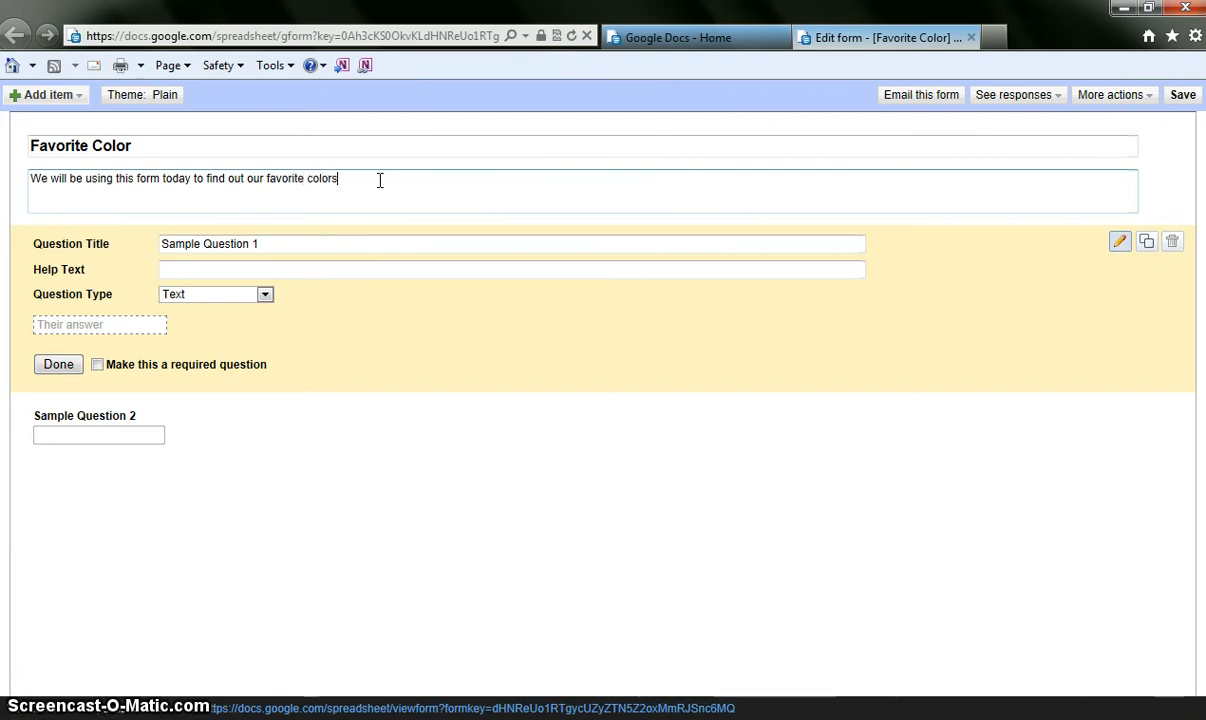
pyautogui.write('.')
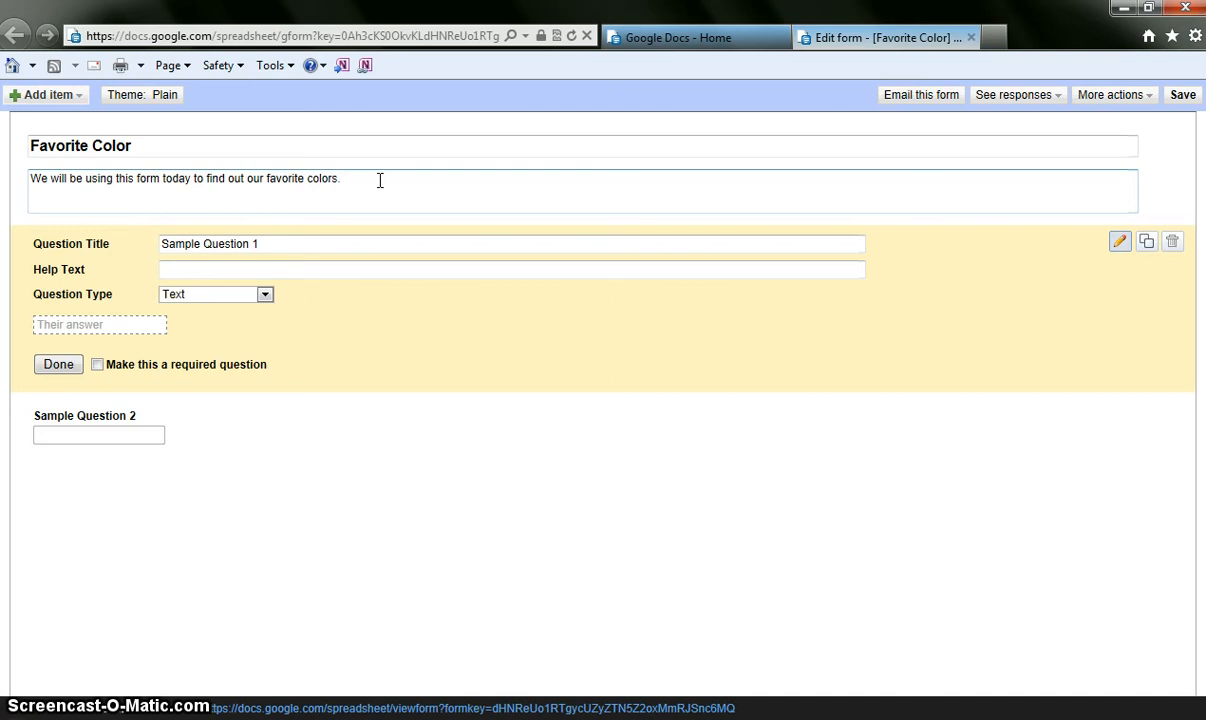
pyautogui.moveTo(366, 232)
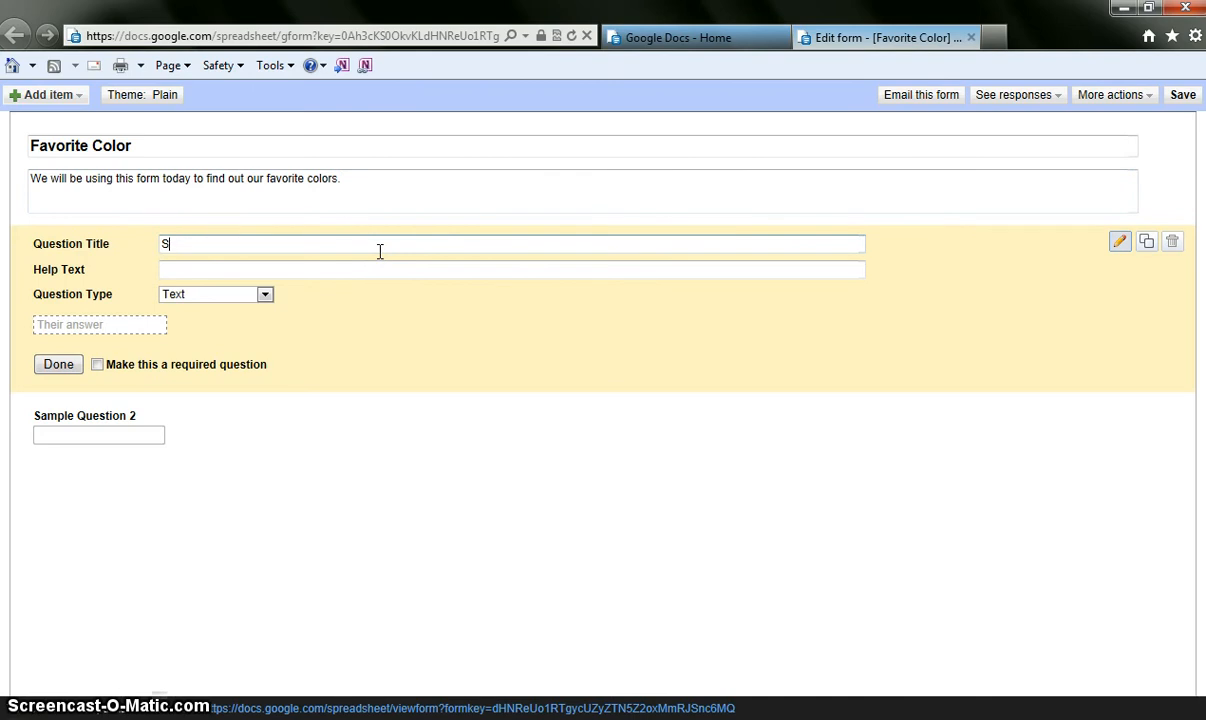
# - Set the first question's title to 'What is your name?' with help text 'first name'
pyautogui.press('Backspace')
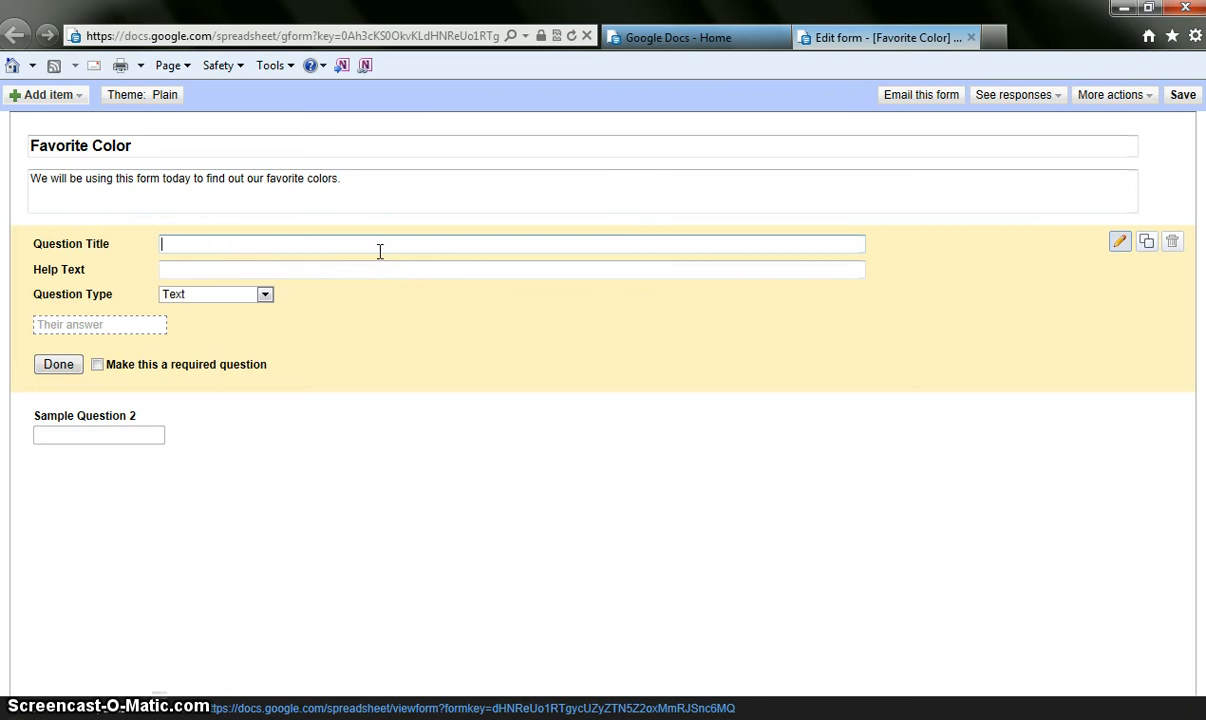
pyautogui.write('What is your')
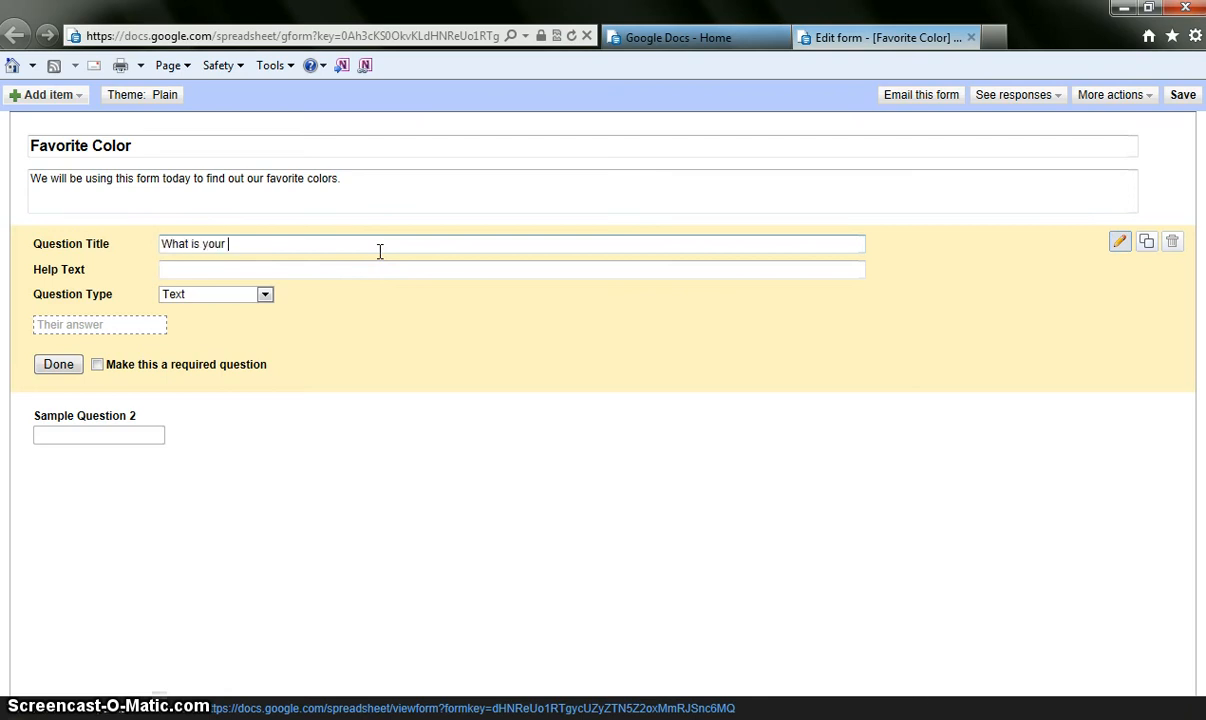
pyautogui.write('name?')
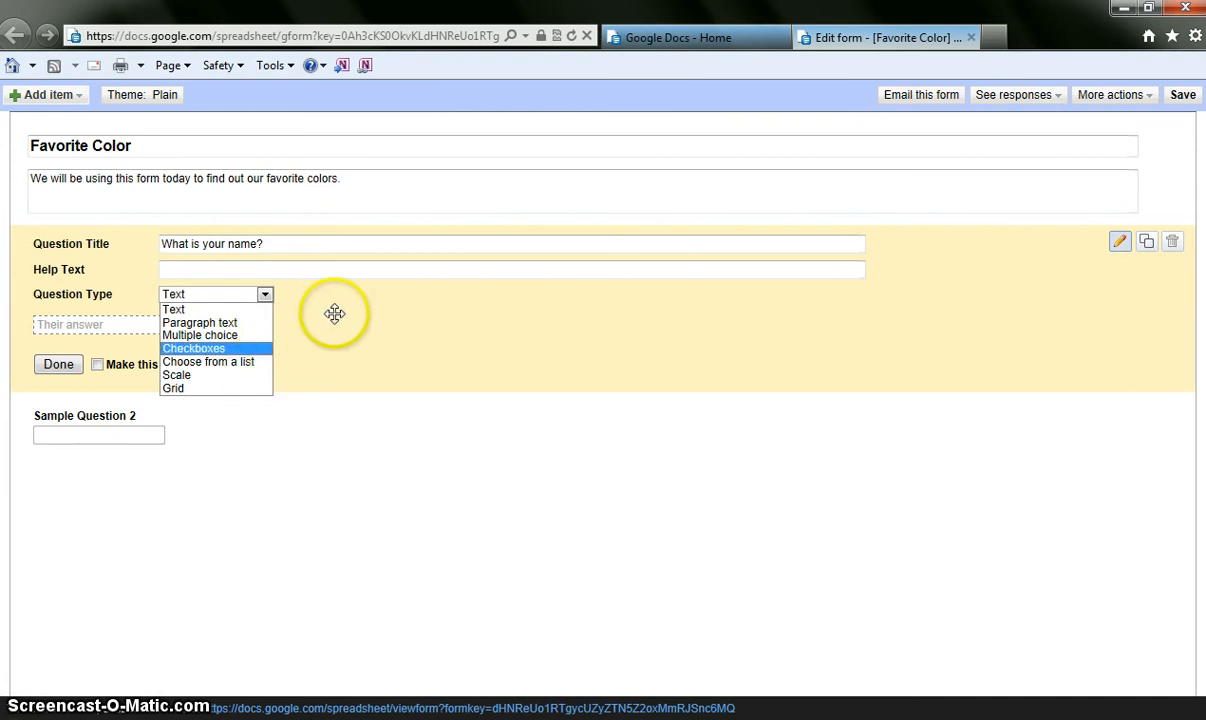
pyautogui.moveTo(360, 300)
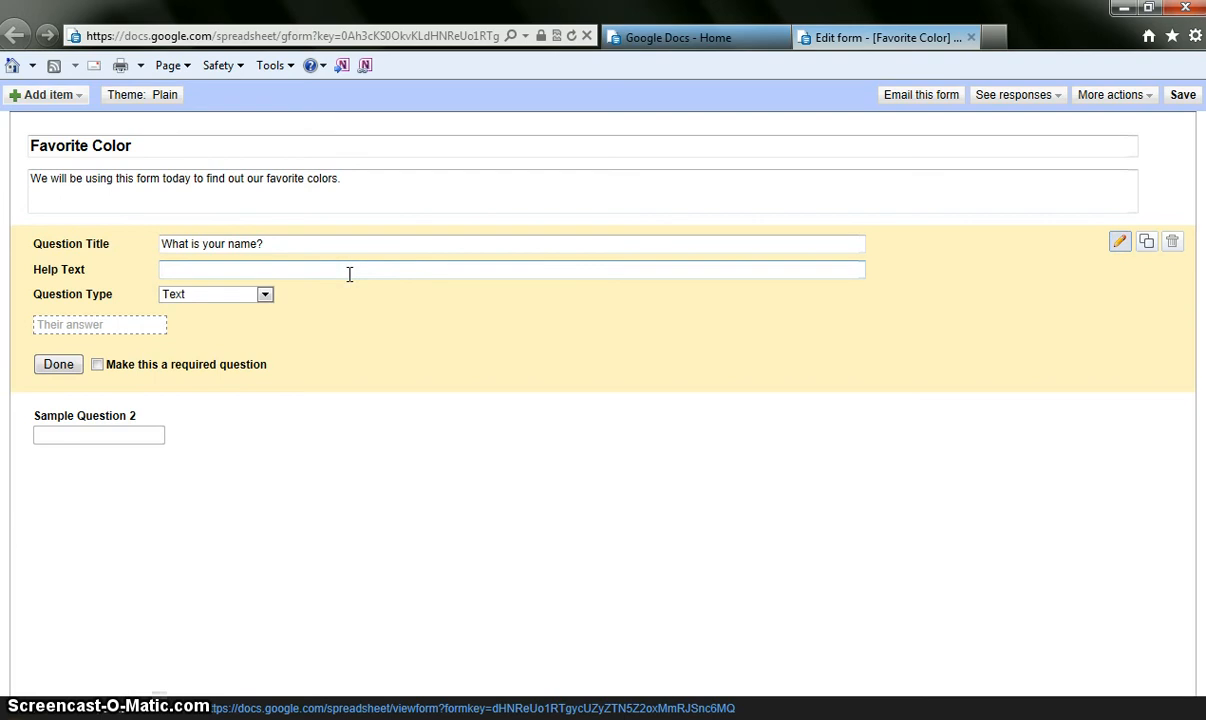
pyautogui.write('first name')
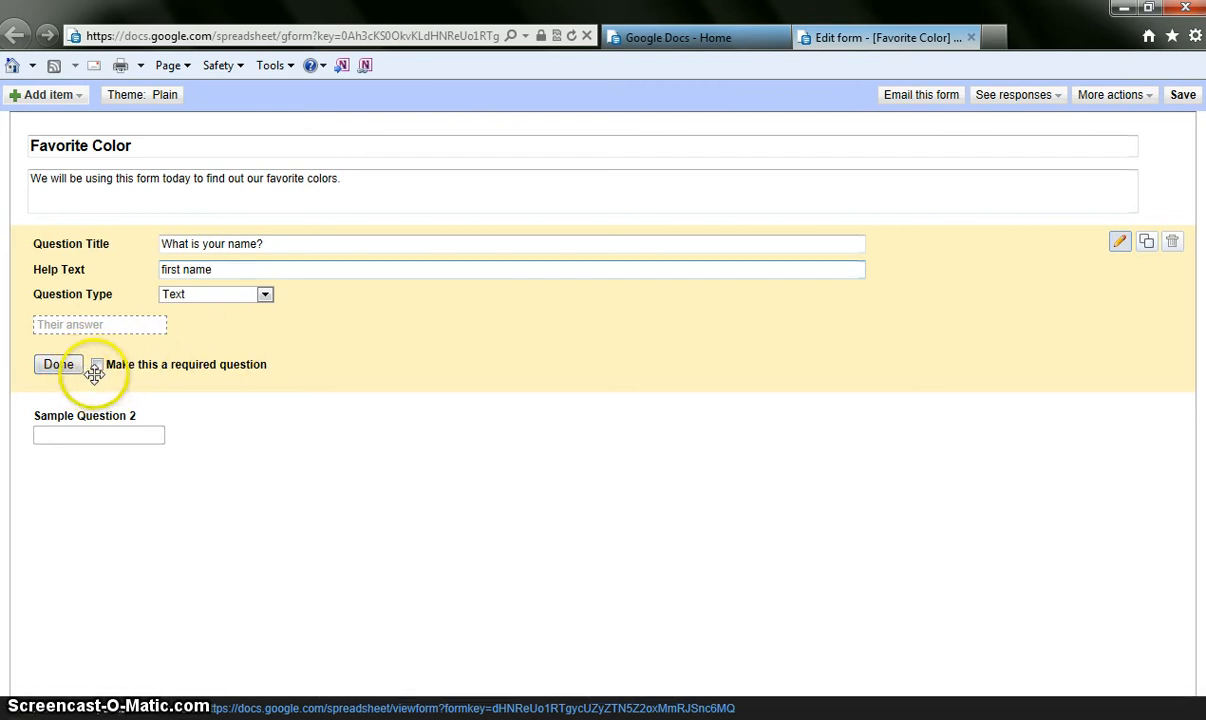
# - Mark the name question required and finish editing it
pyautogui.click(96, 364)
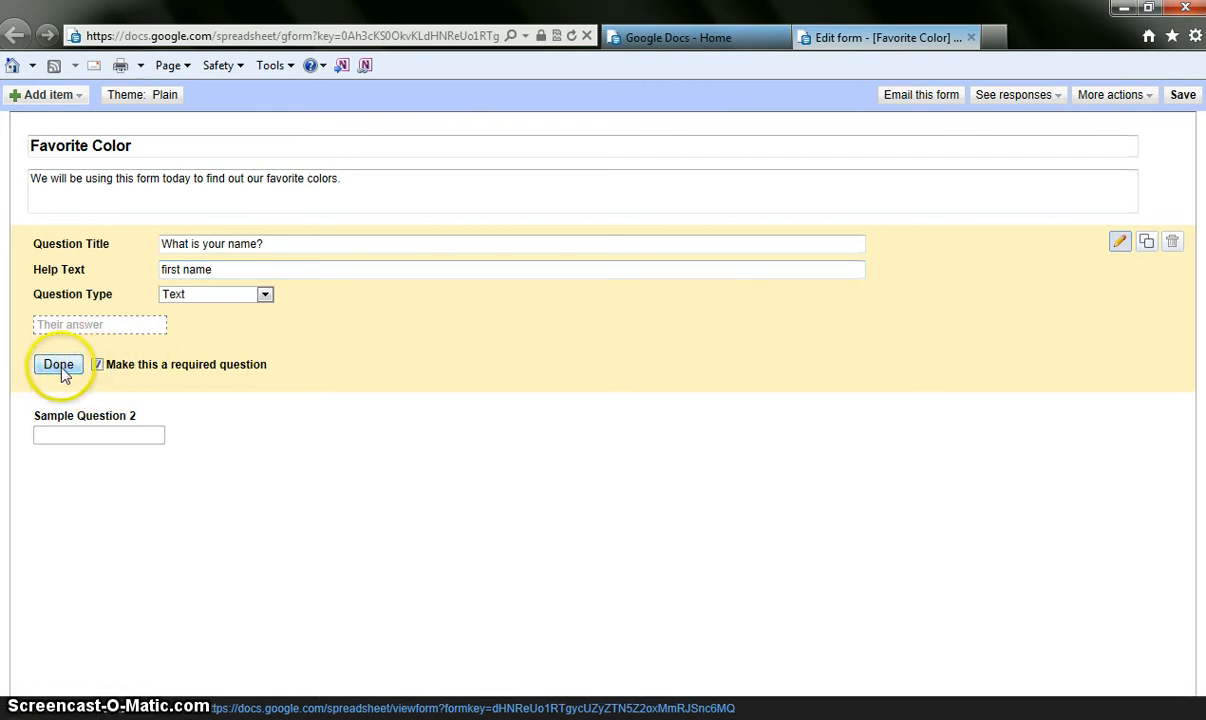
pyautogui.click(60, 364)
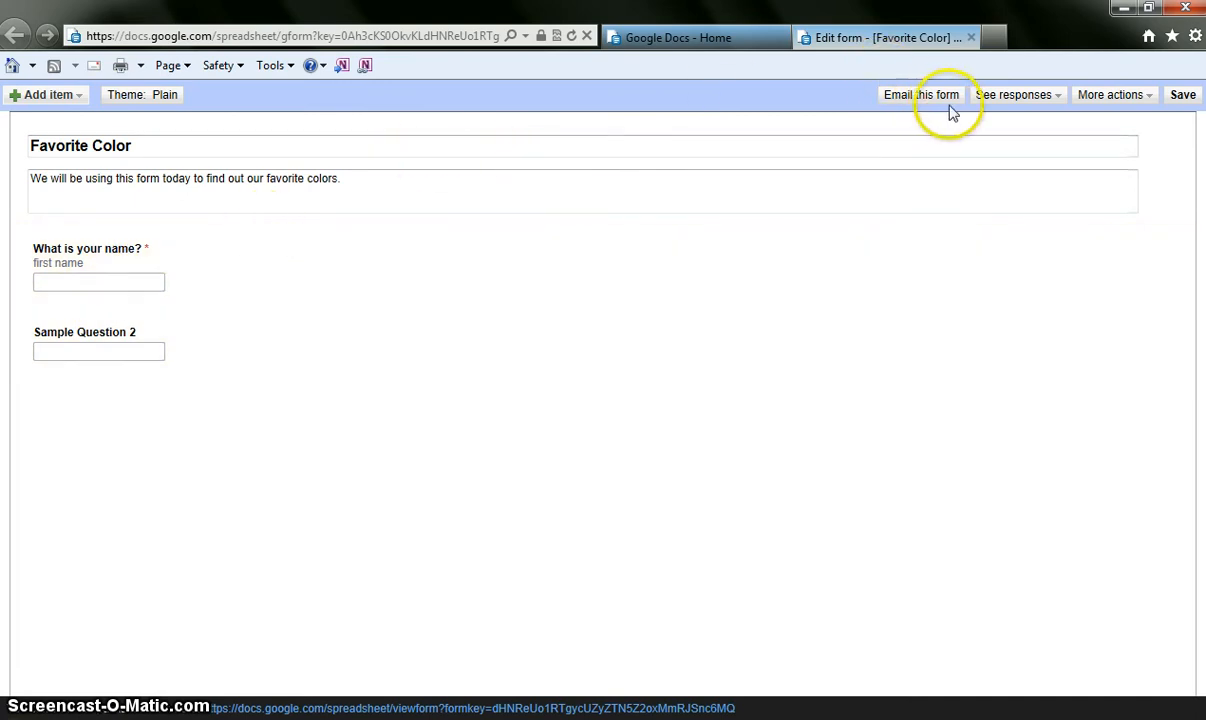
pyautogui.click(48, 96)
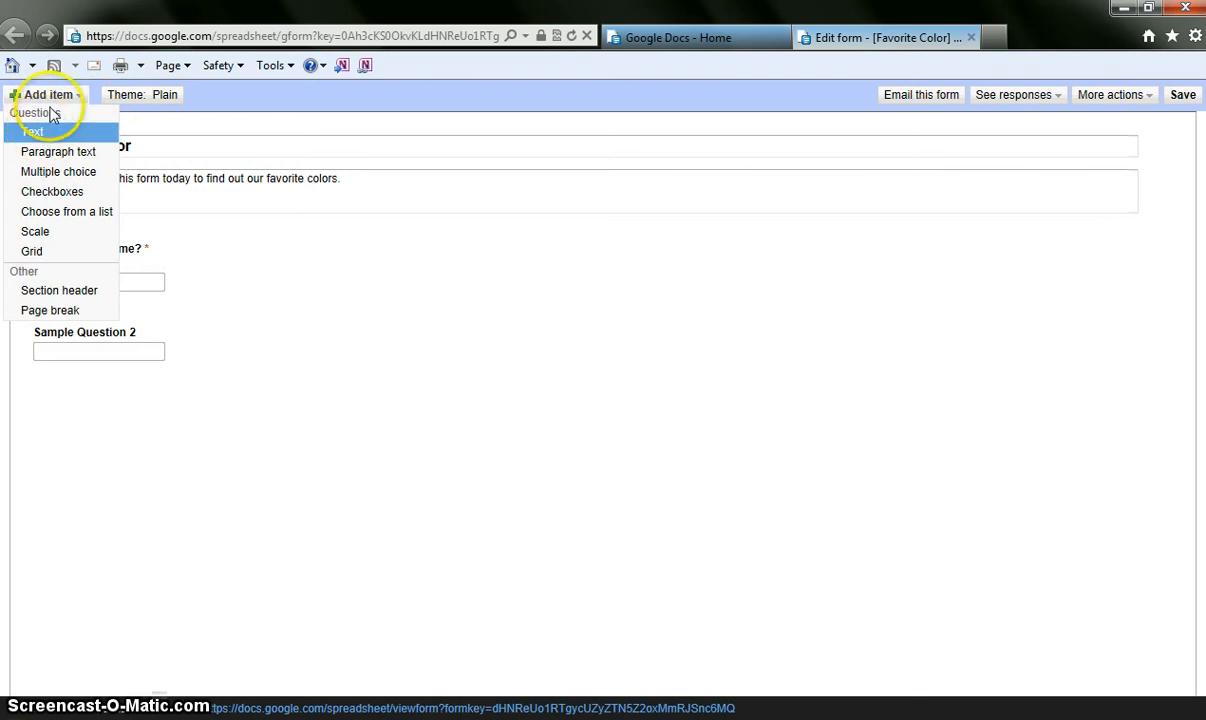
# - Add a new Text question and confirm deleting Sample Question 2
pyautogui.click(32, 128)
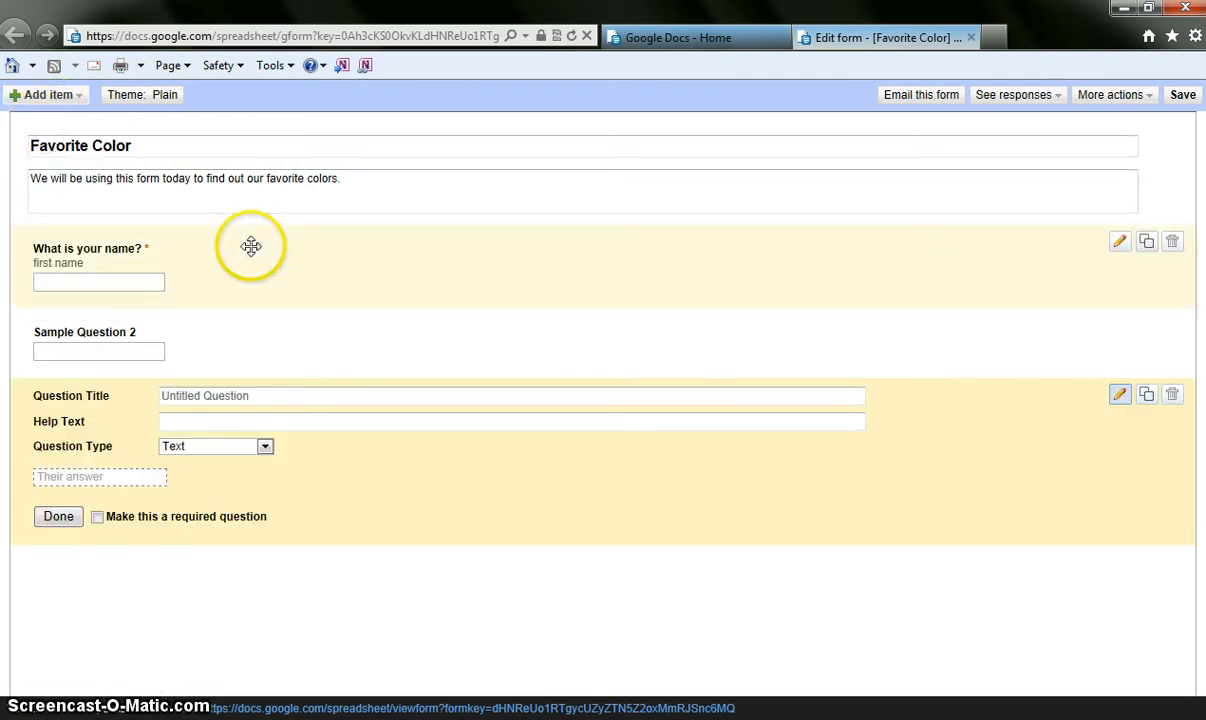
pyautogui.moveTo(1128, 348)
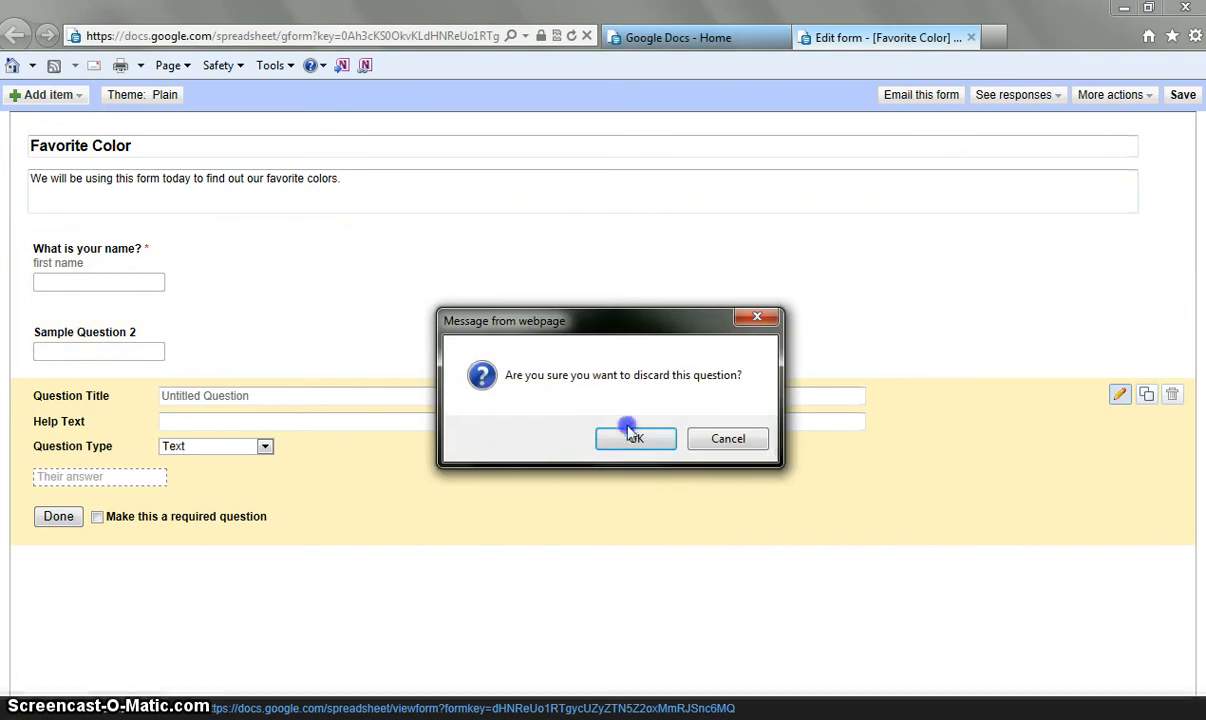
pyautogui.click(634, 440)
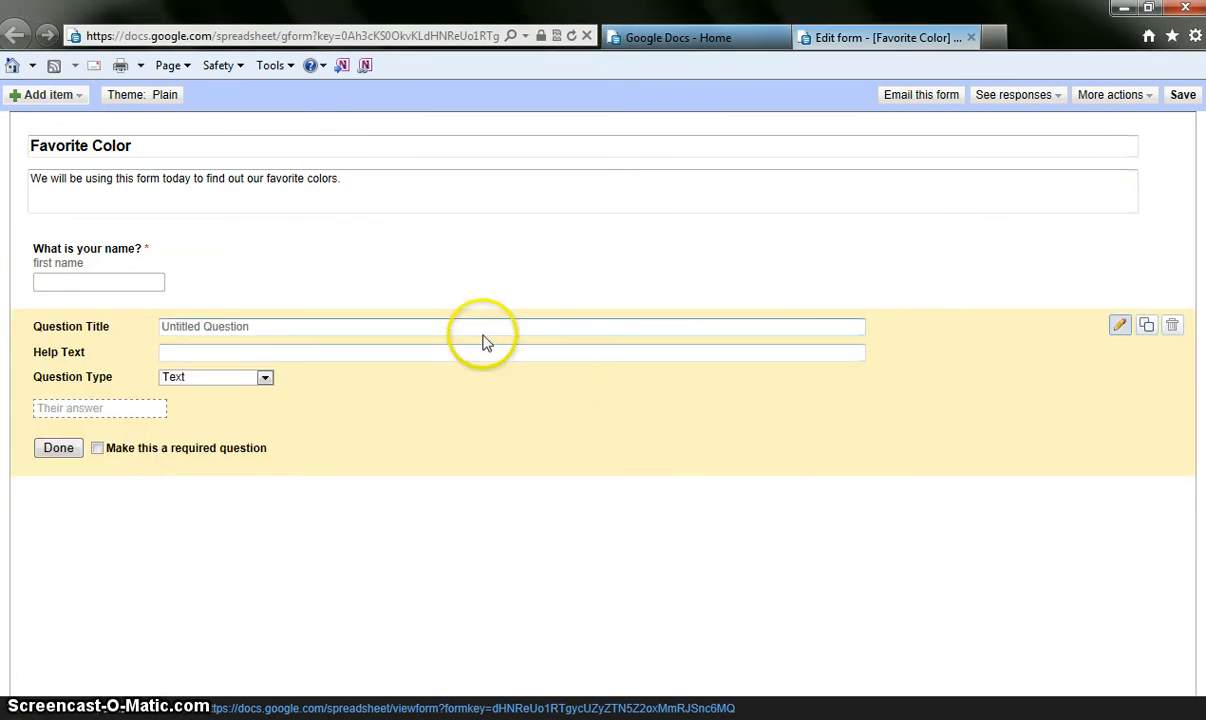
# - Set the new question's title to 'What is your favorite color?'
pyautogui.click(484, 326)
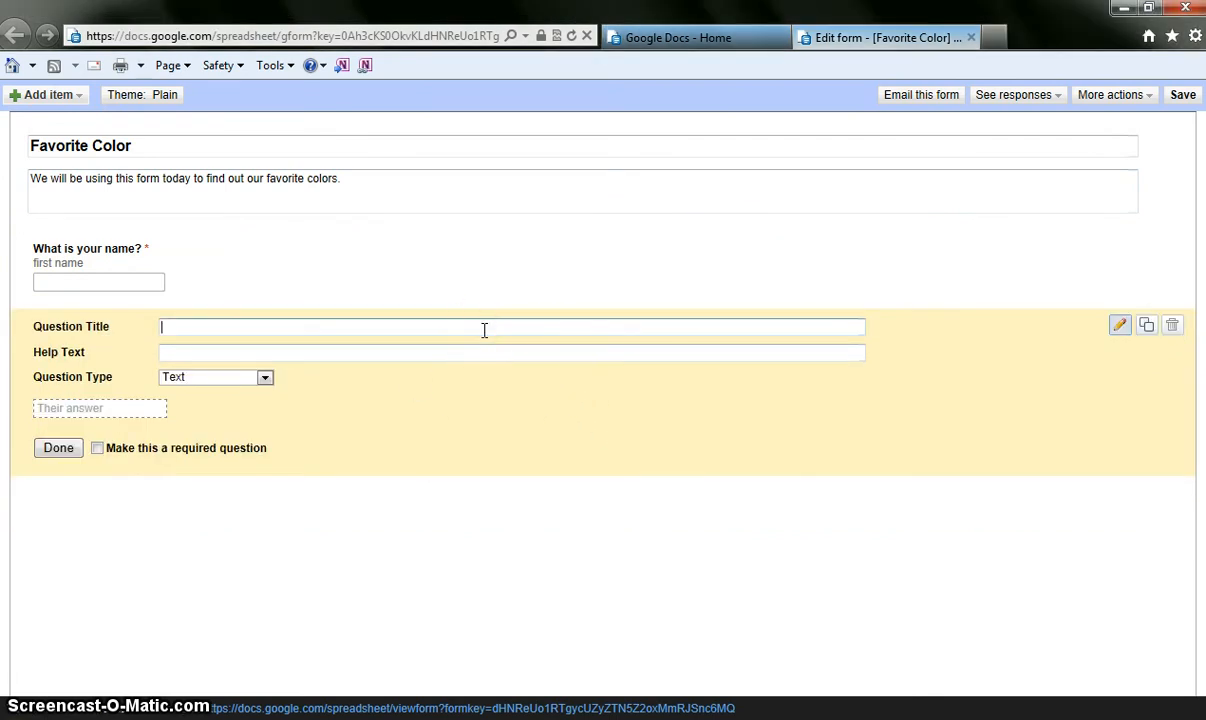
pyautogui.write('W')
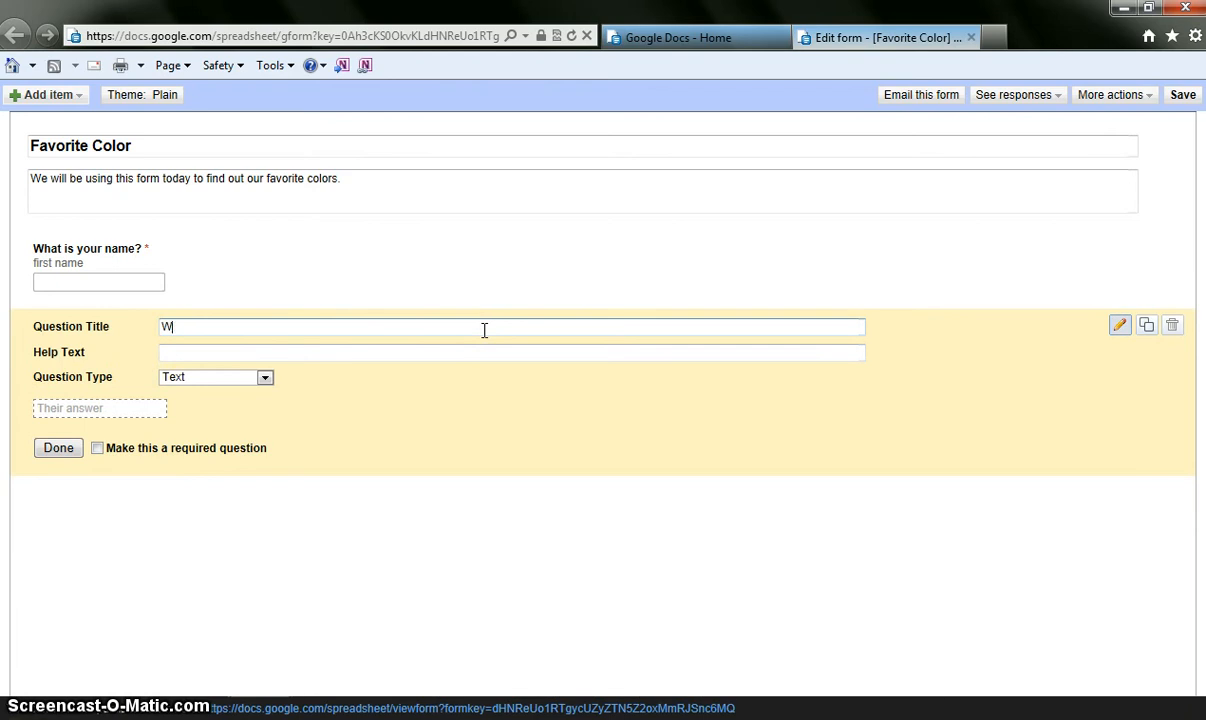
pyautogui.write('hat is your')
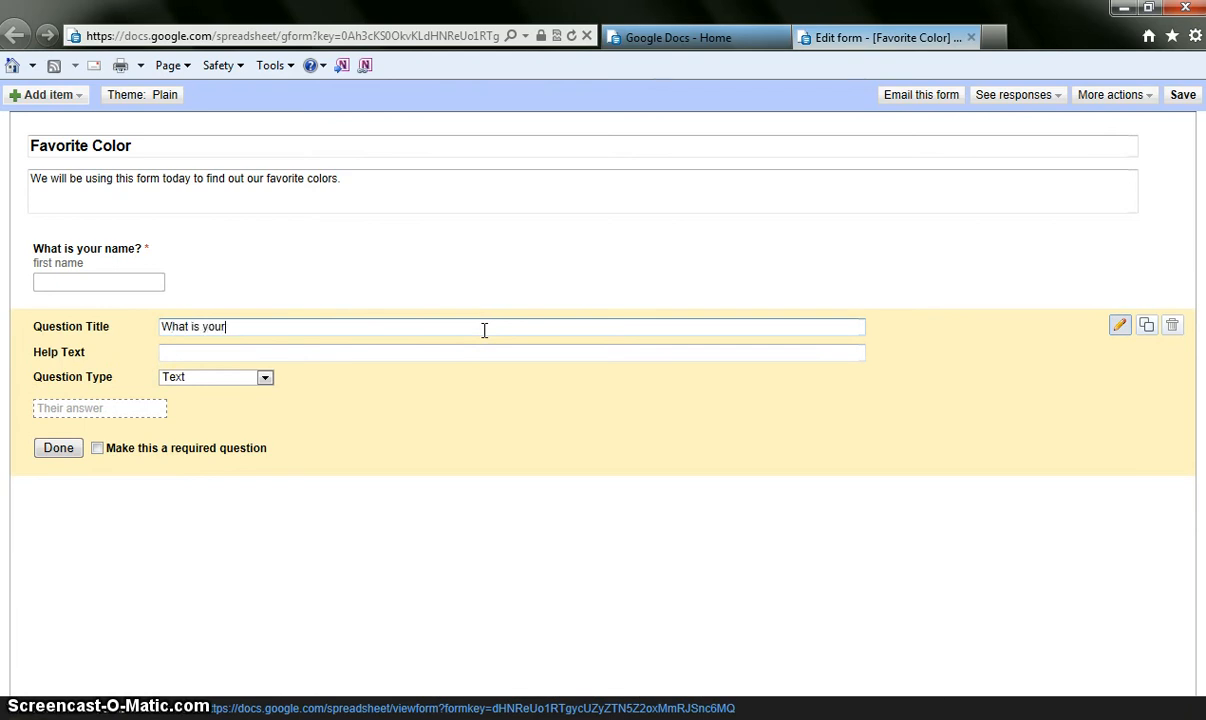
pyautogui.write('fa')
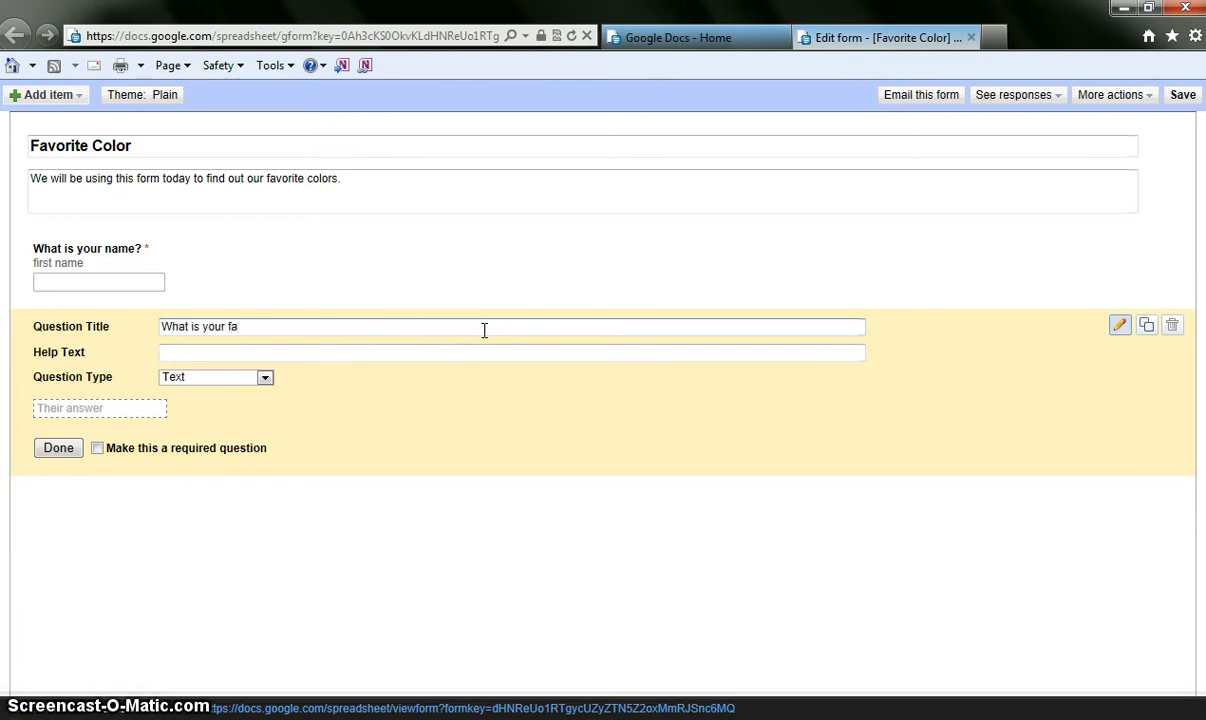
pyautogui.write('vorite col')
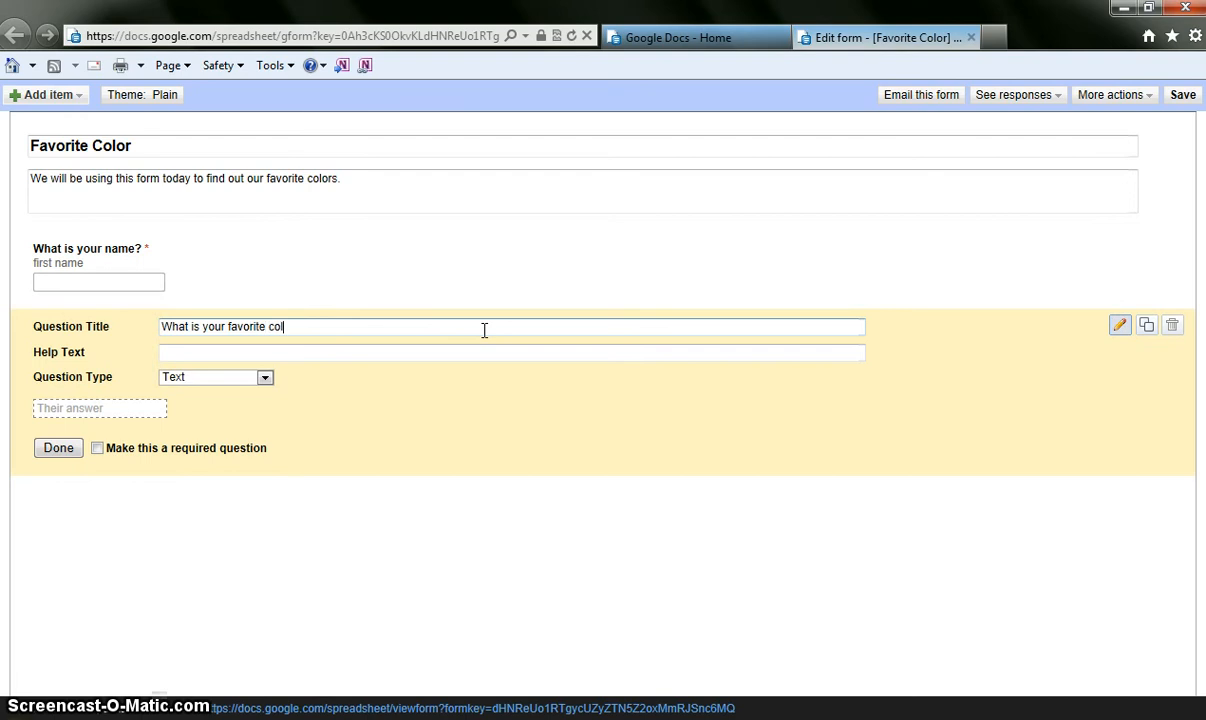
pyautogui.write('or?')
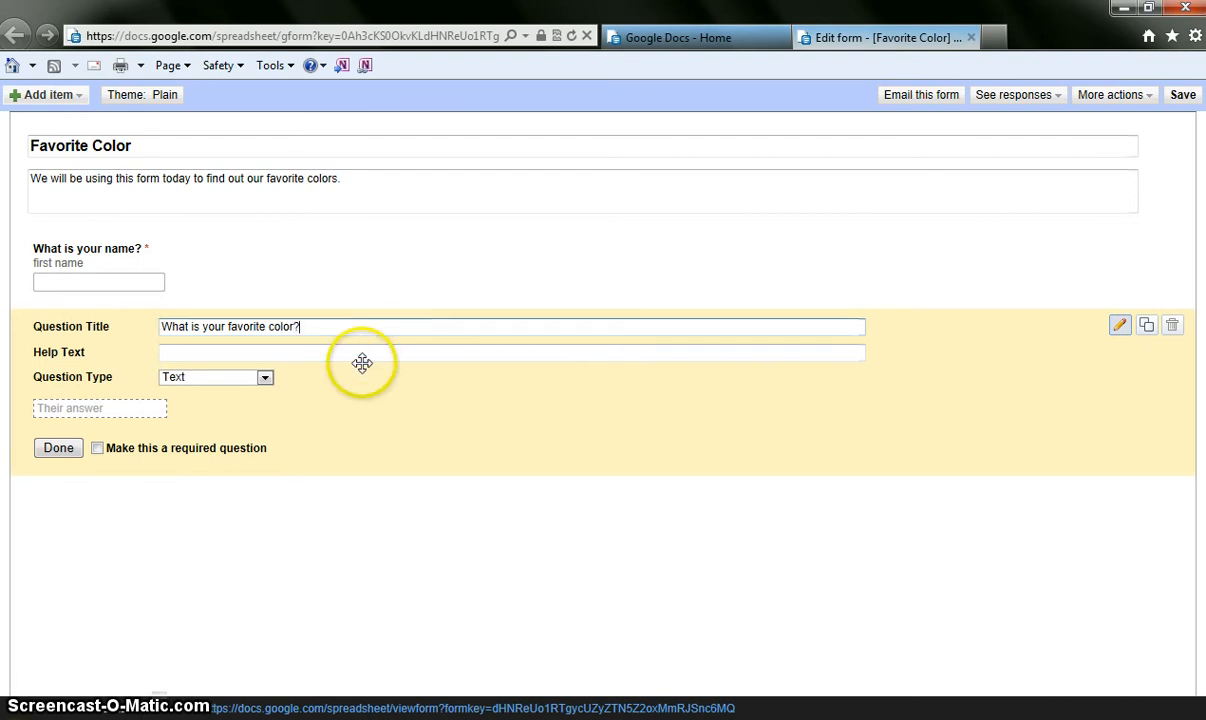
# - Add help text listing example colors: Red, Blue, Green, Yellow, Brown, Magenta, etc
pyautogui.click(372, 352)
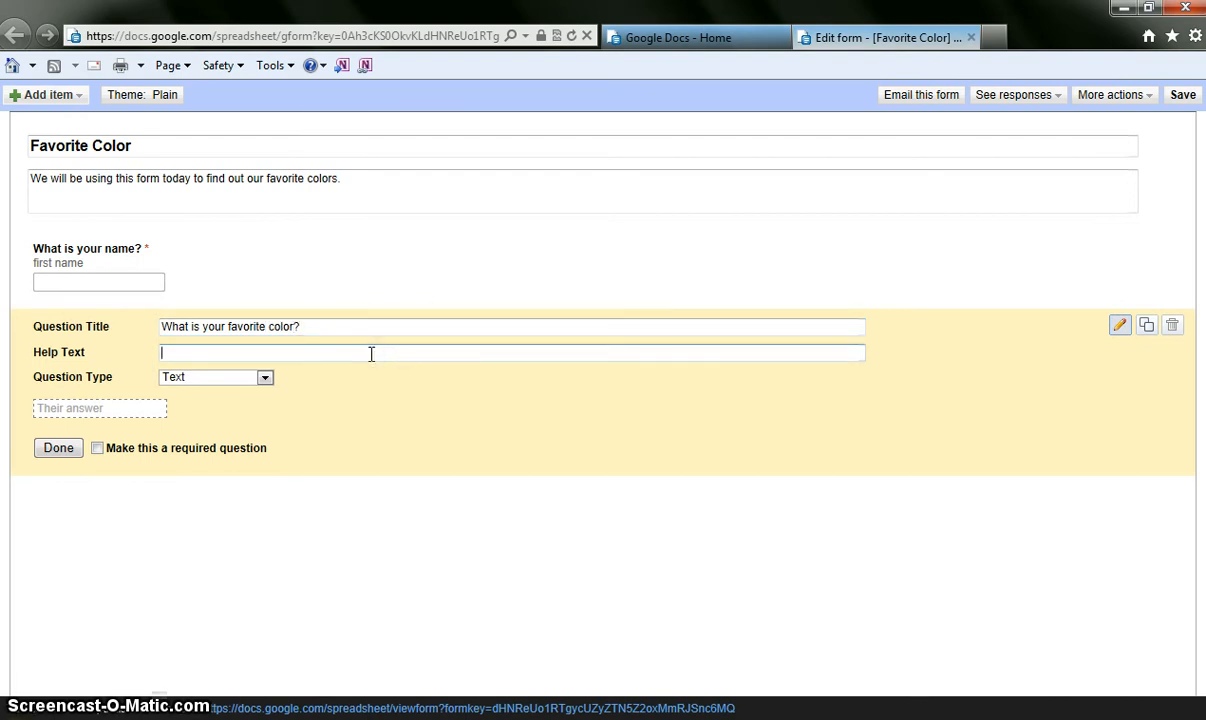
pyautogui.write('Red,')
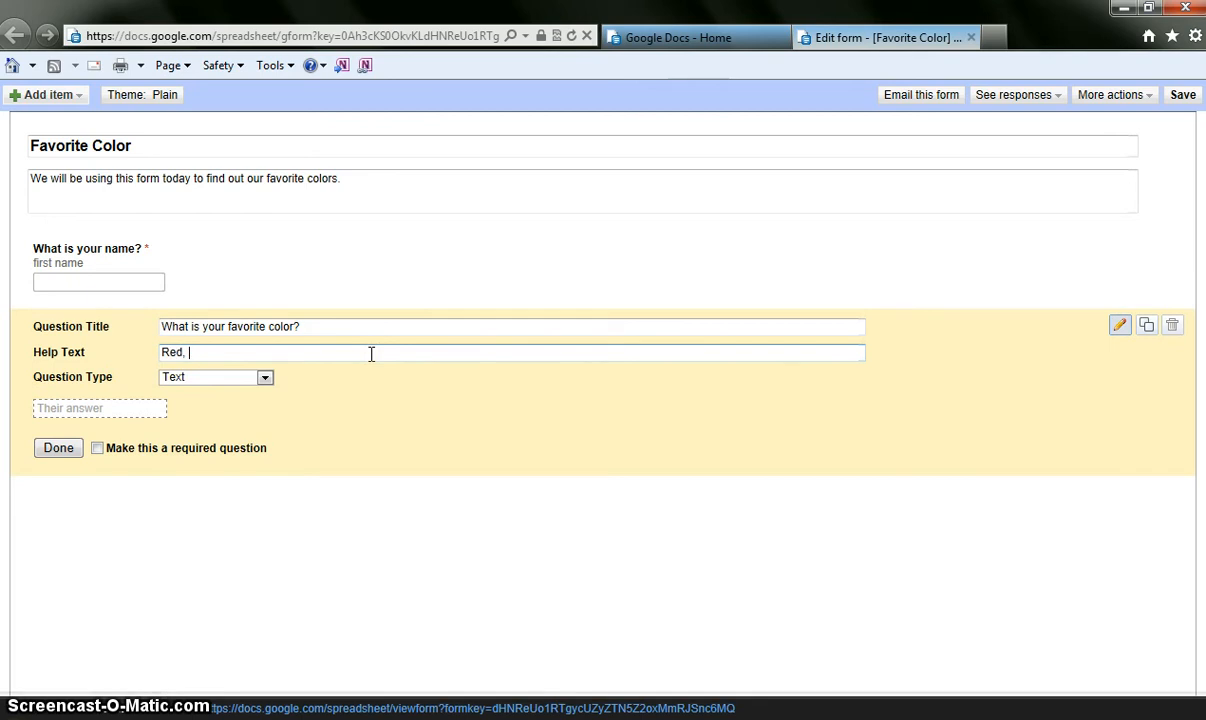
pyautogui.write('Blue, Gre')
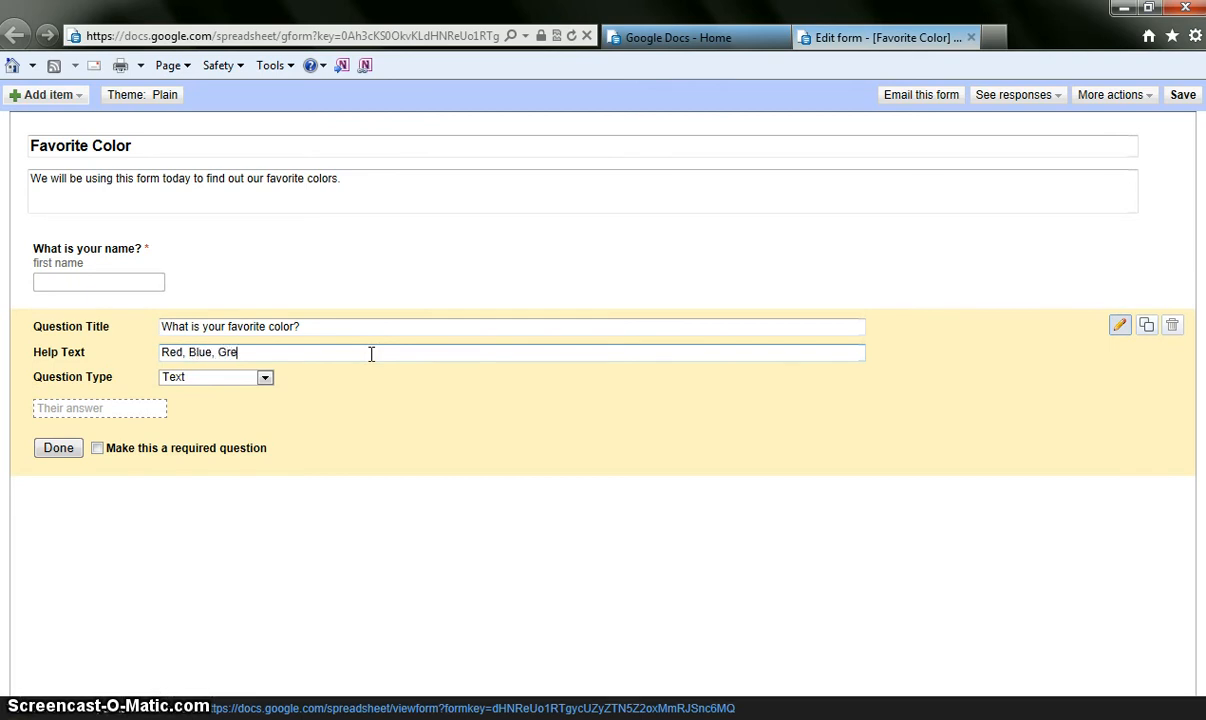
pyautogui.write('en, Yellow')
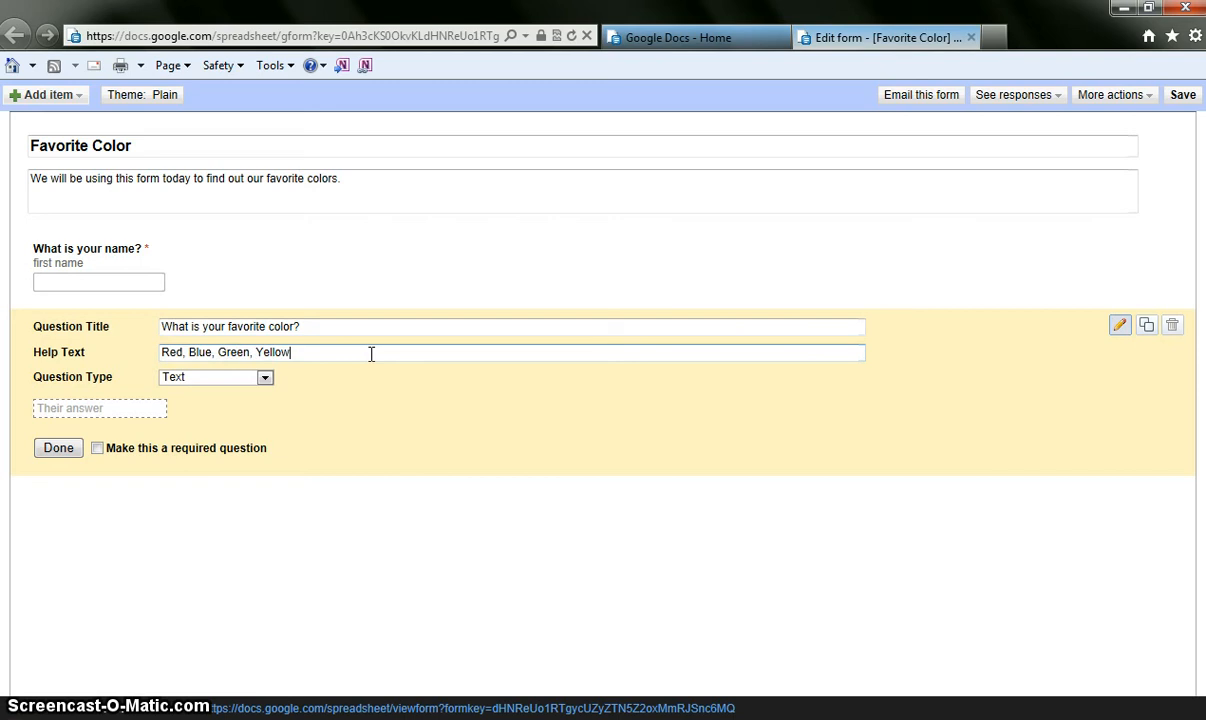
pyautogui.write(', Bro')
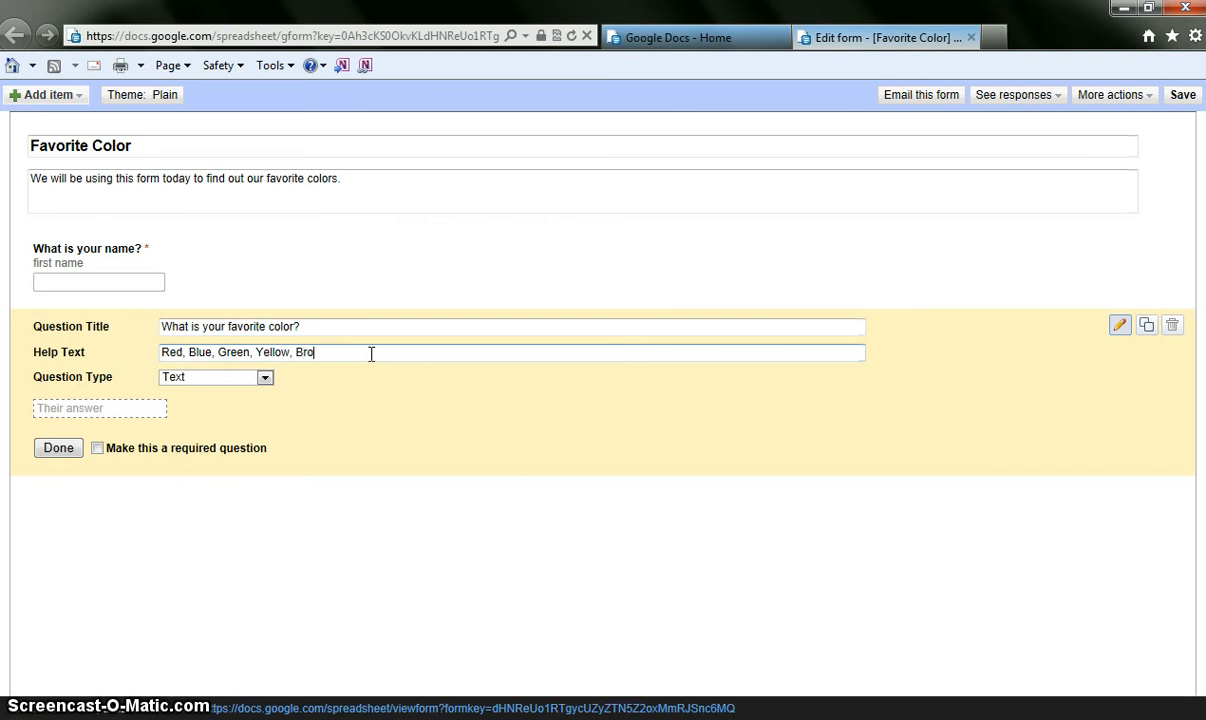
pyautogui.write('wn,')
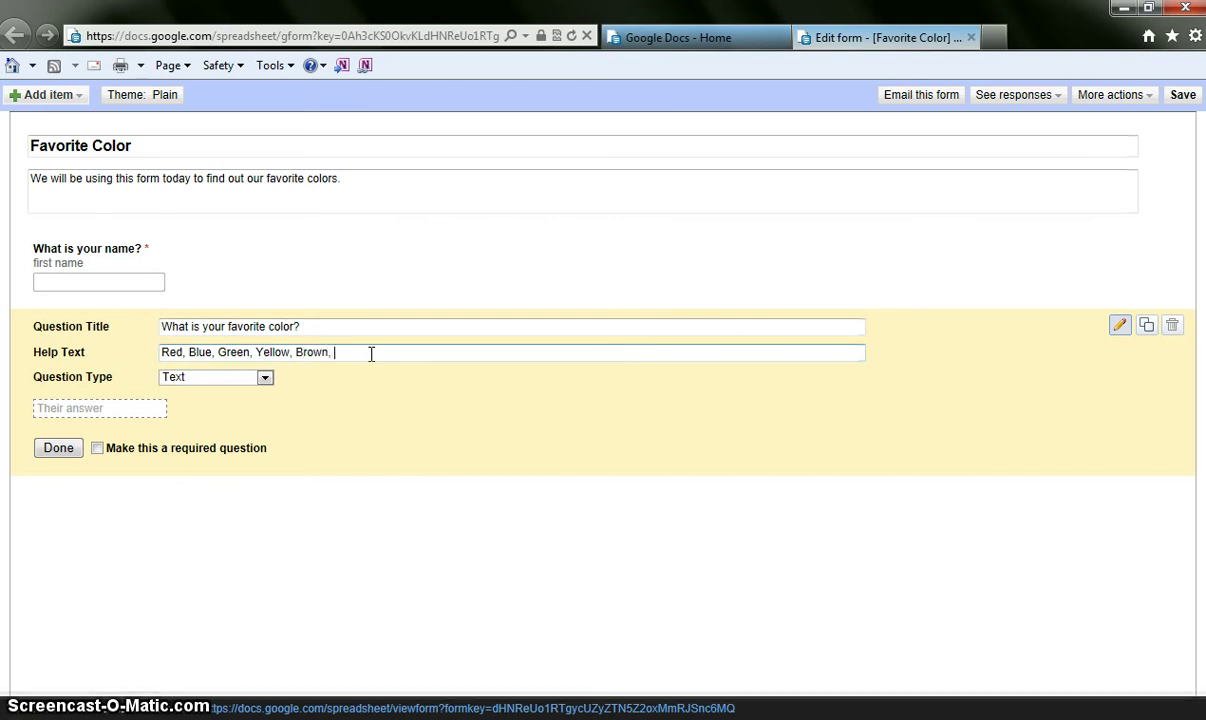
pyautogui.write('Mag')
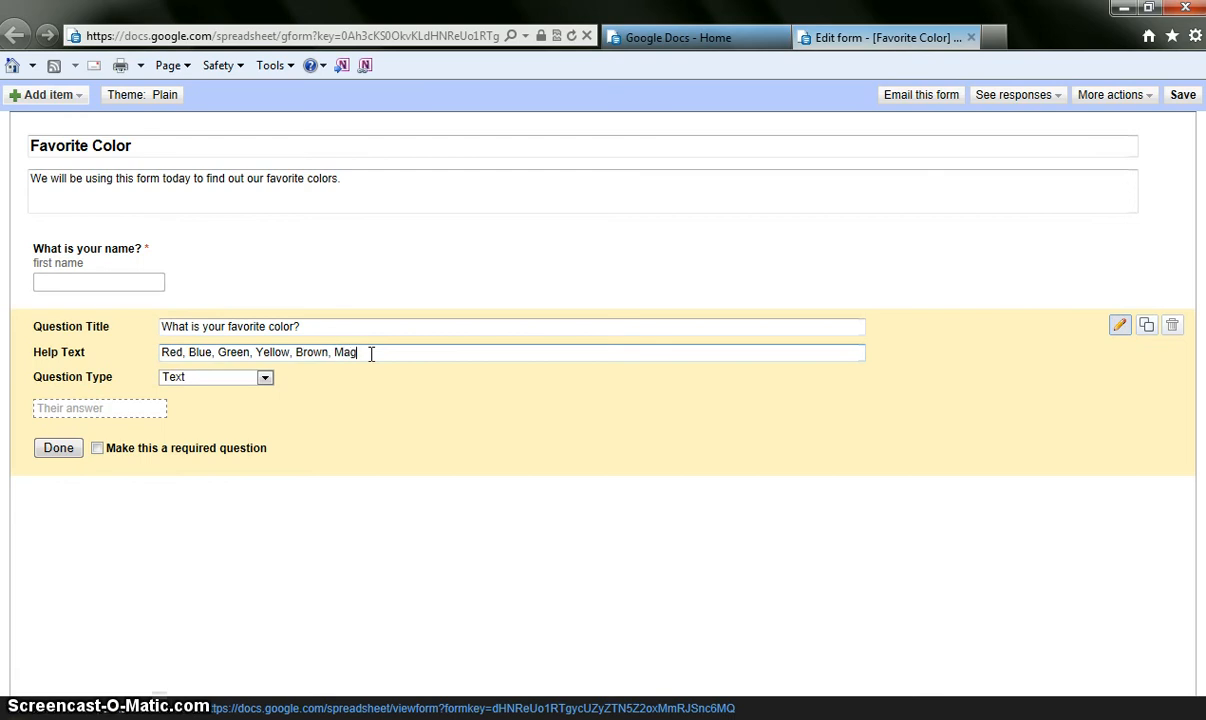
pyautogui.write('enta.')
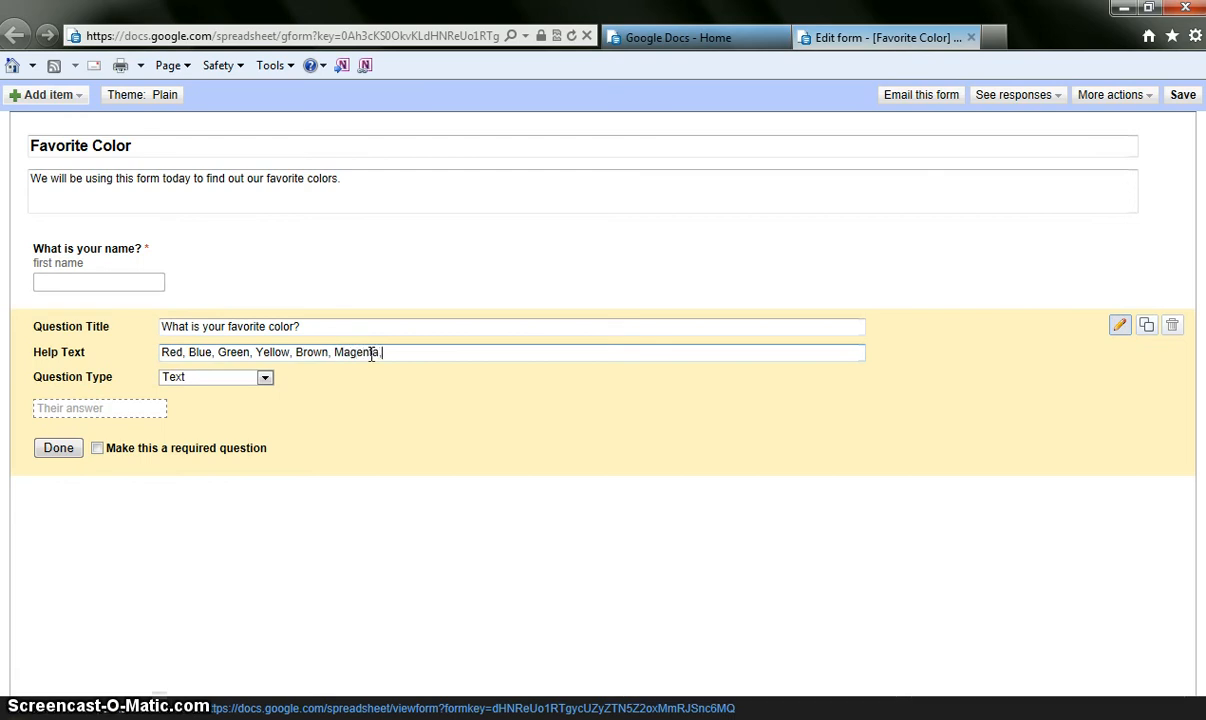
pyautogui.write(', etc.')
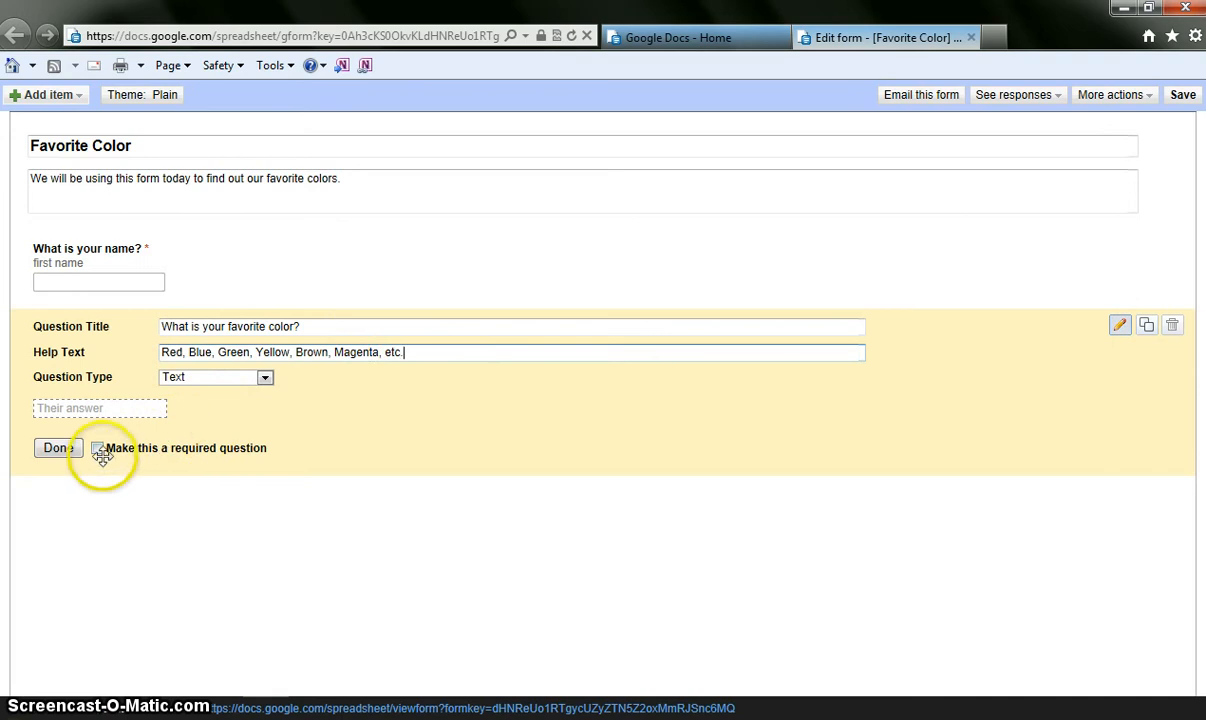
# - Mark the favorite color question required and finish editing it
pyautogui.click(96, 448)
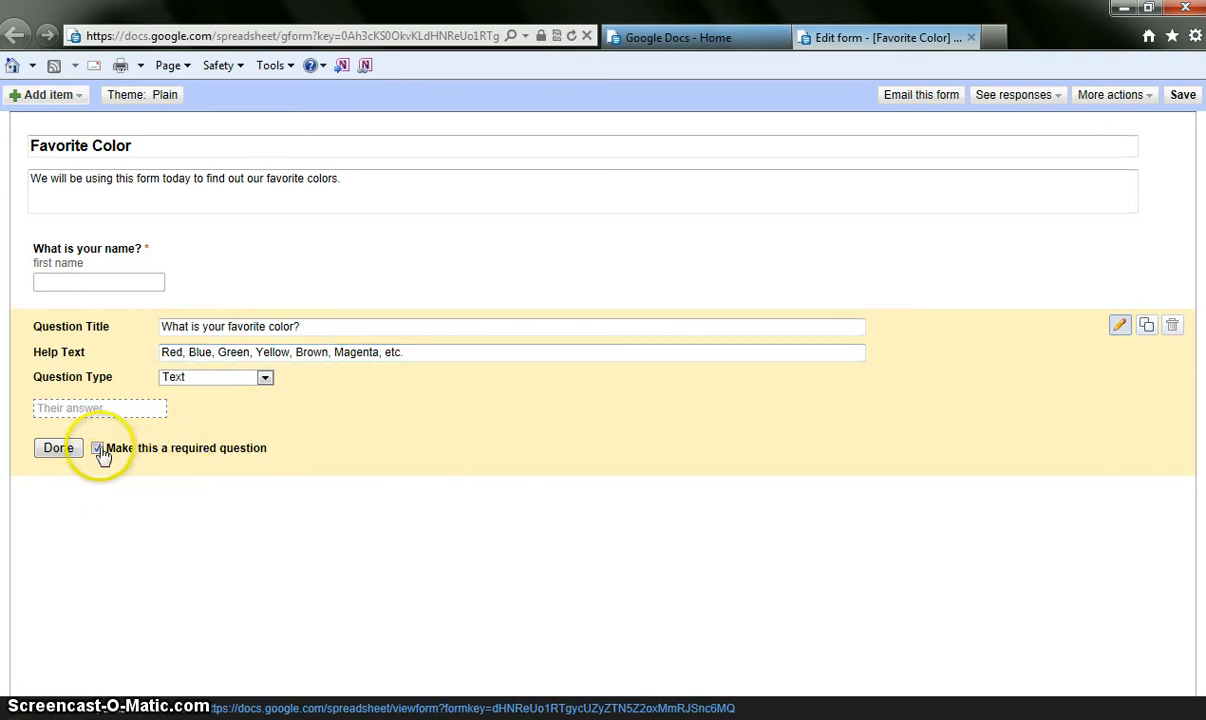
pyautogui.click(58, 448)
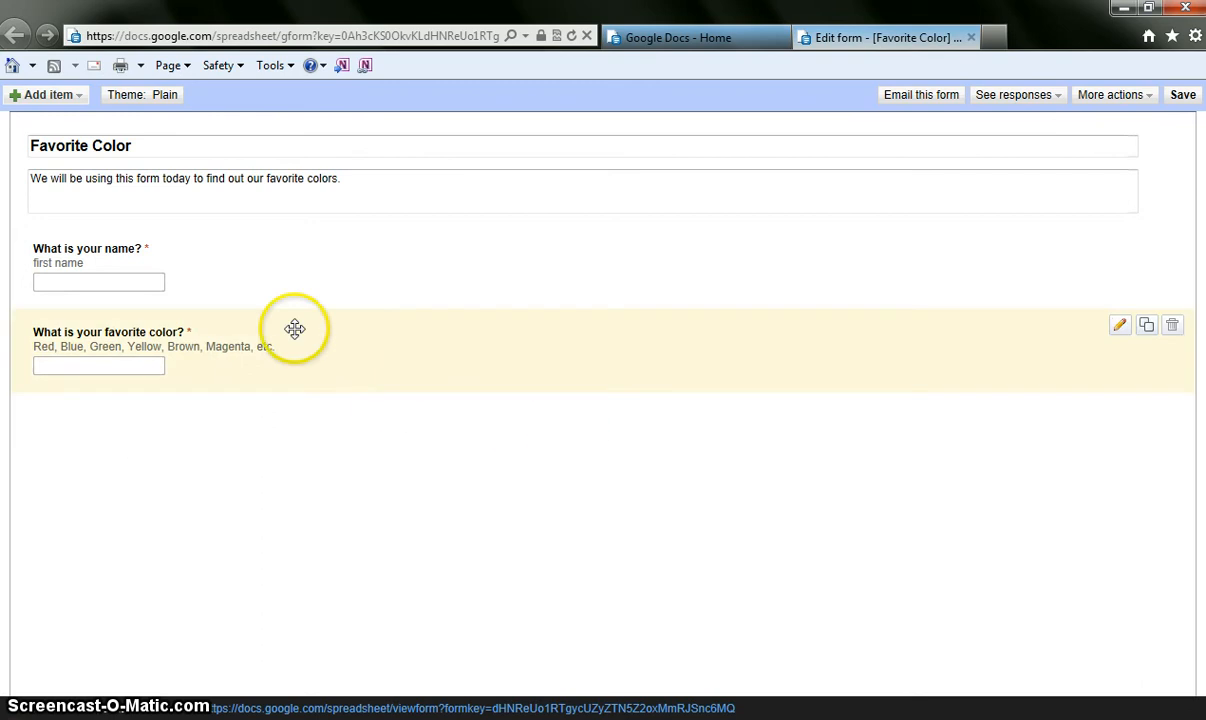
pyautogui.moveTo(168, 248)
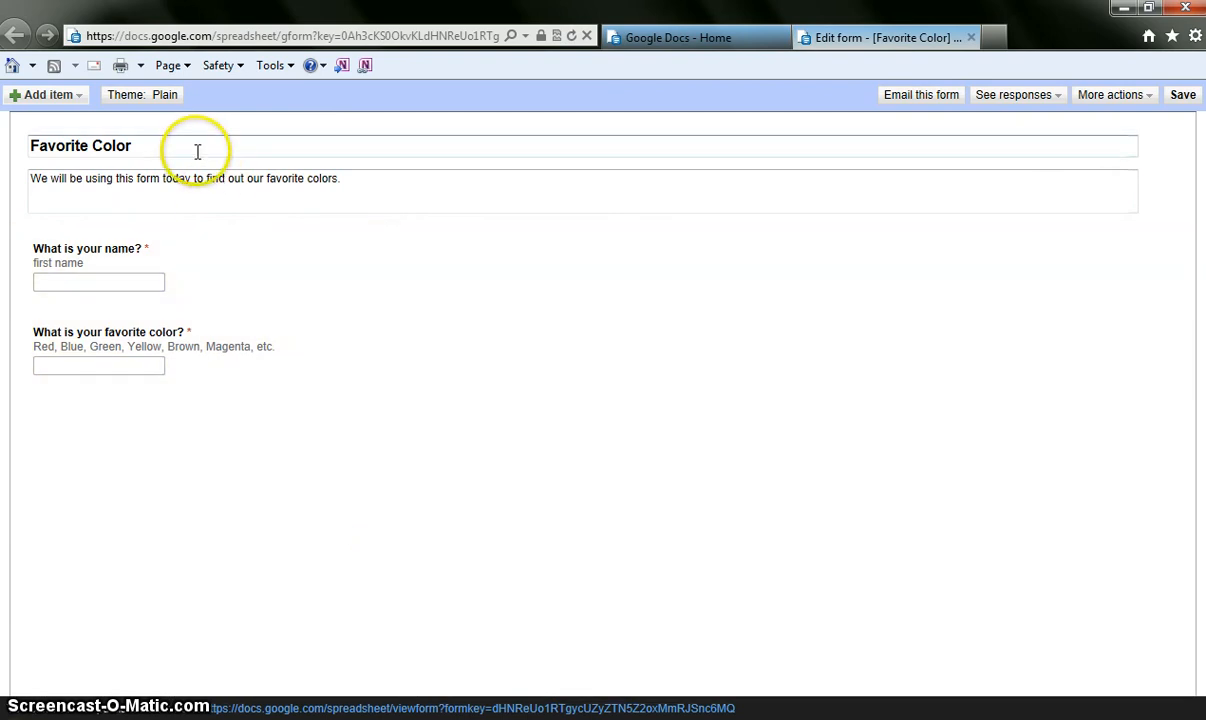
pyautogui.moveTo(160, 96)
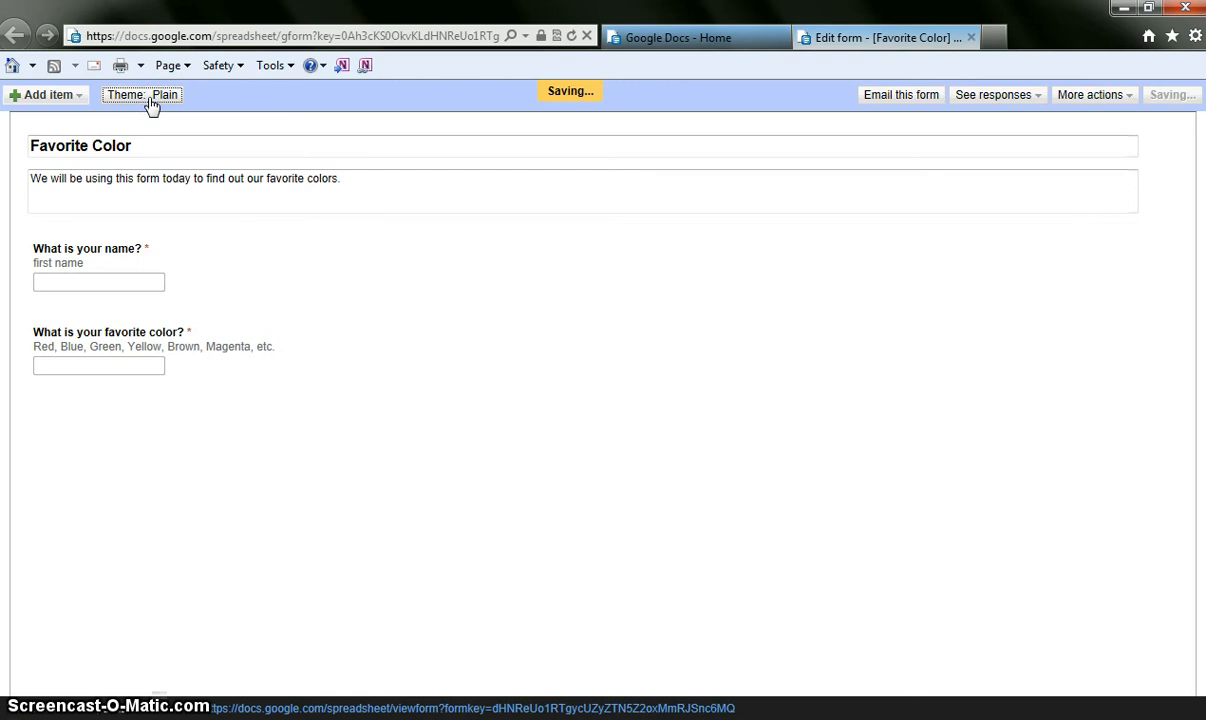
# - Bring up the form theme gallery from the 'Theme: Plain' button
pyautogui.click(142, 96)
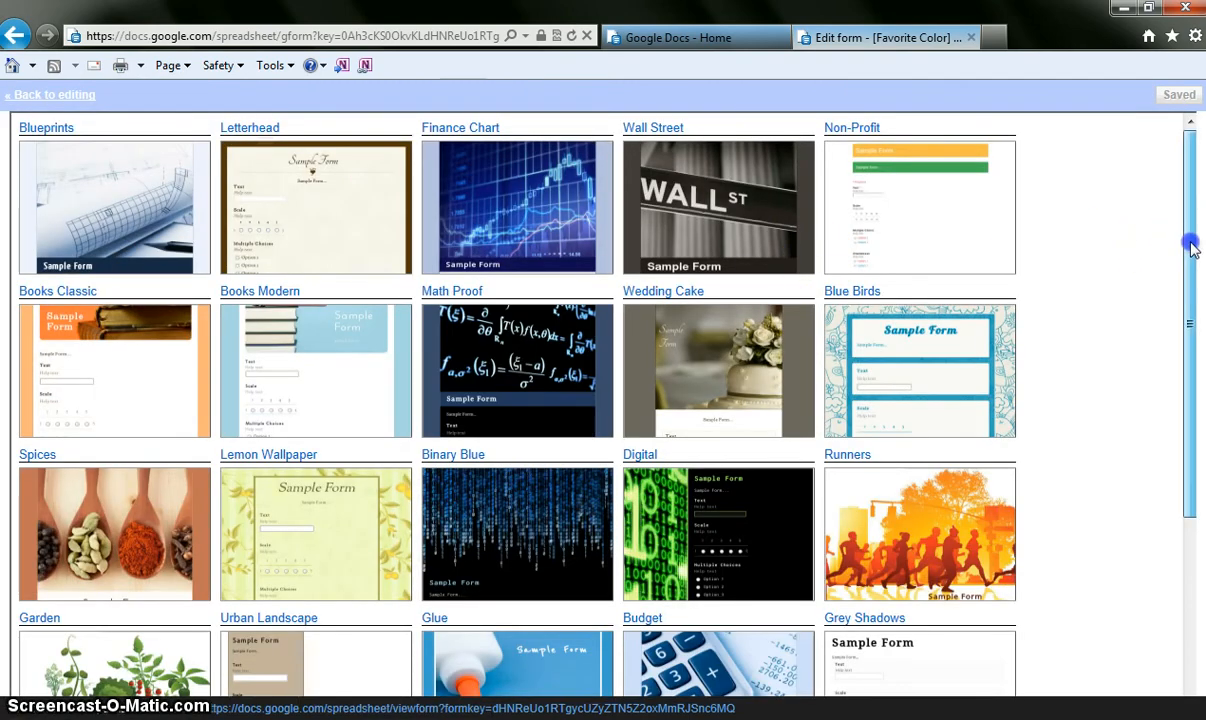
# - Find the Waves theme in the gallery and preview it on the form
pyautogui.scroll(-3)
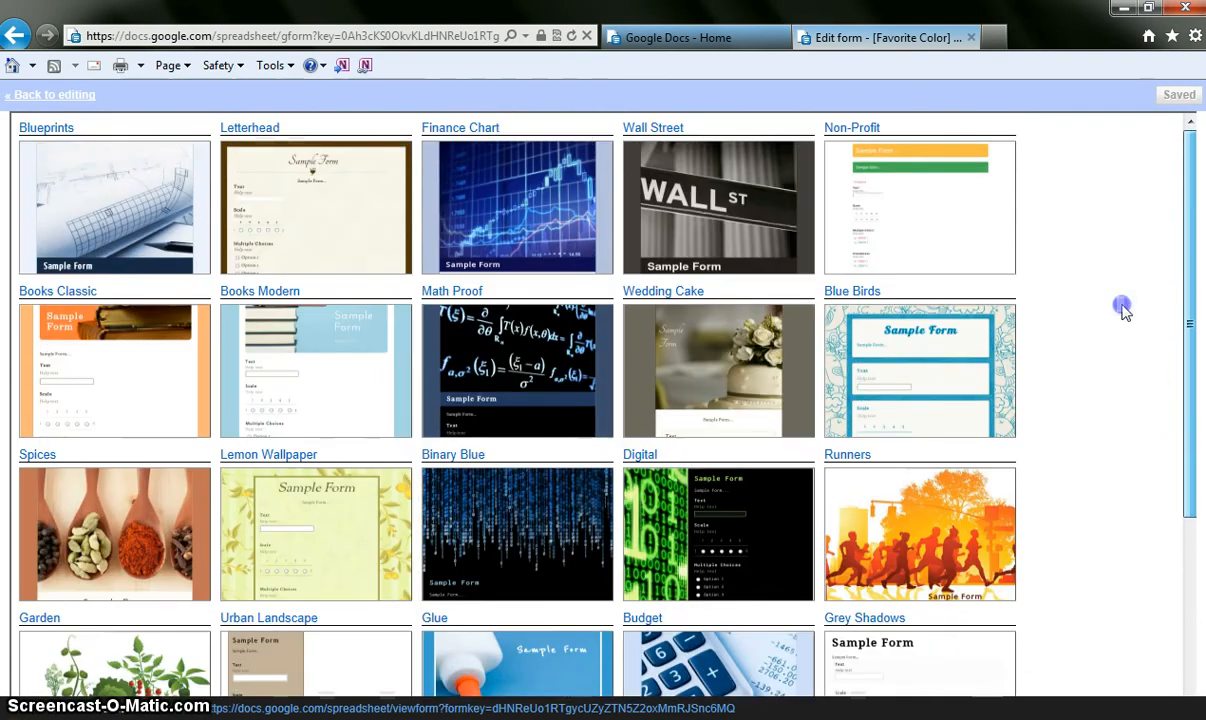
pyautogui.moveTo(1084, 184)
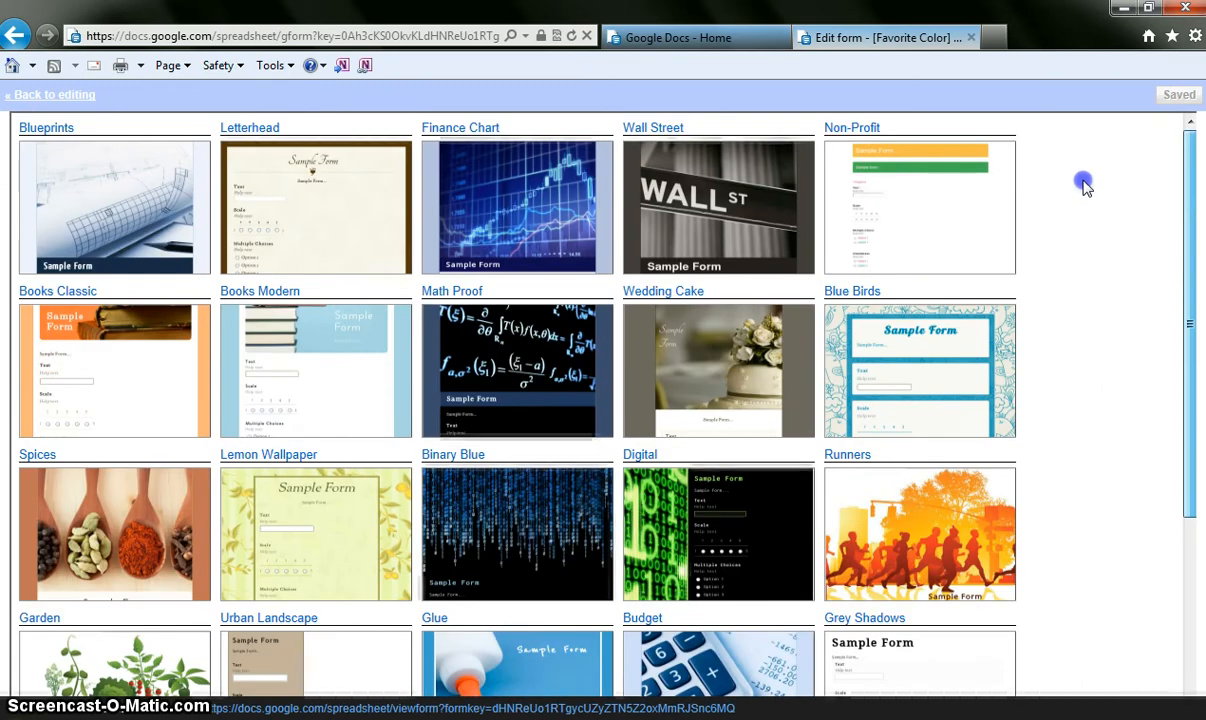
pyautogui.scroll(-3)
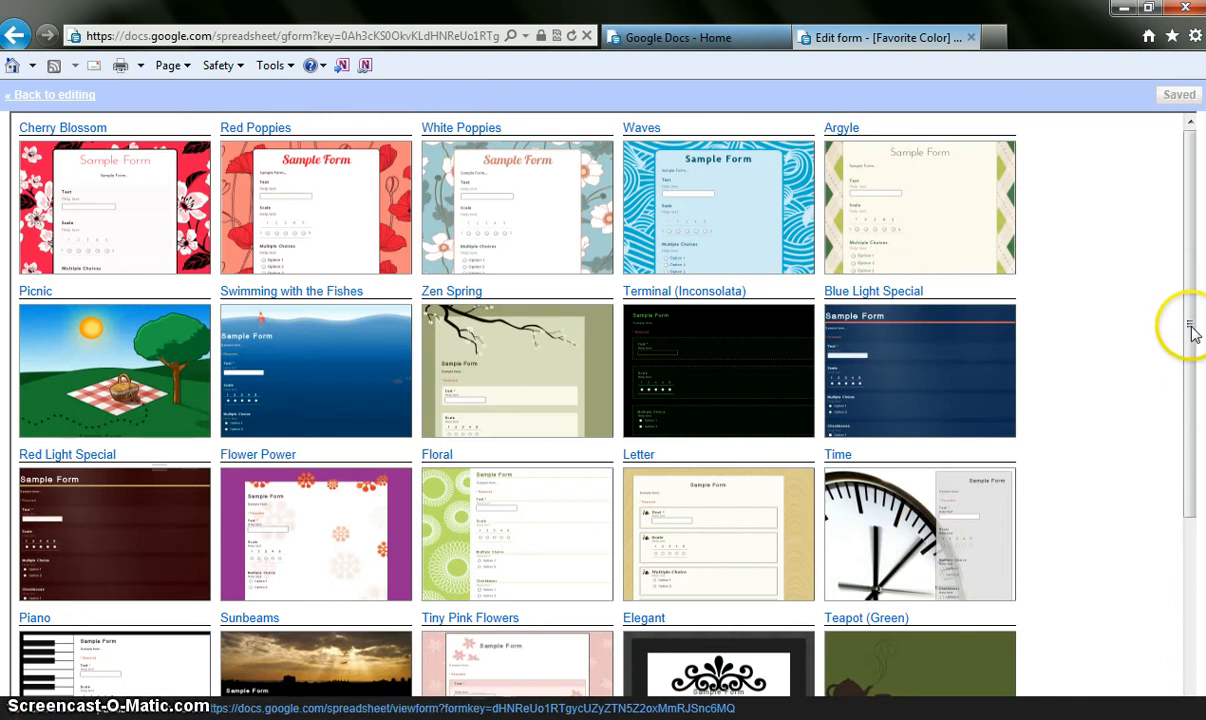
pyautogui.scroll(-3)
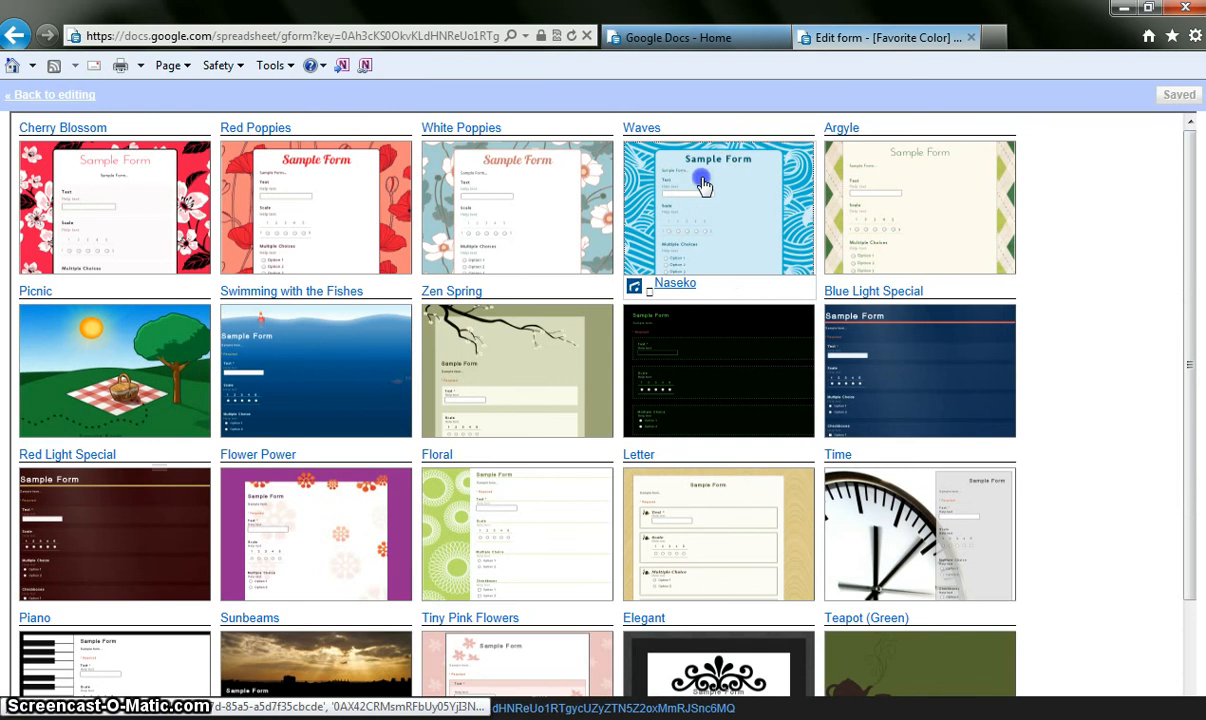
pyautogui.click(702, 182)
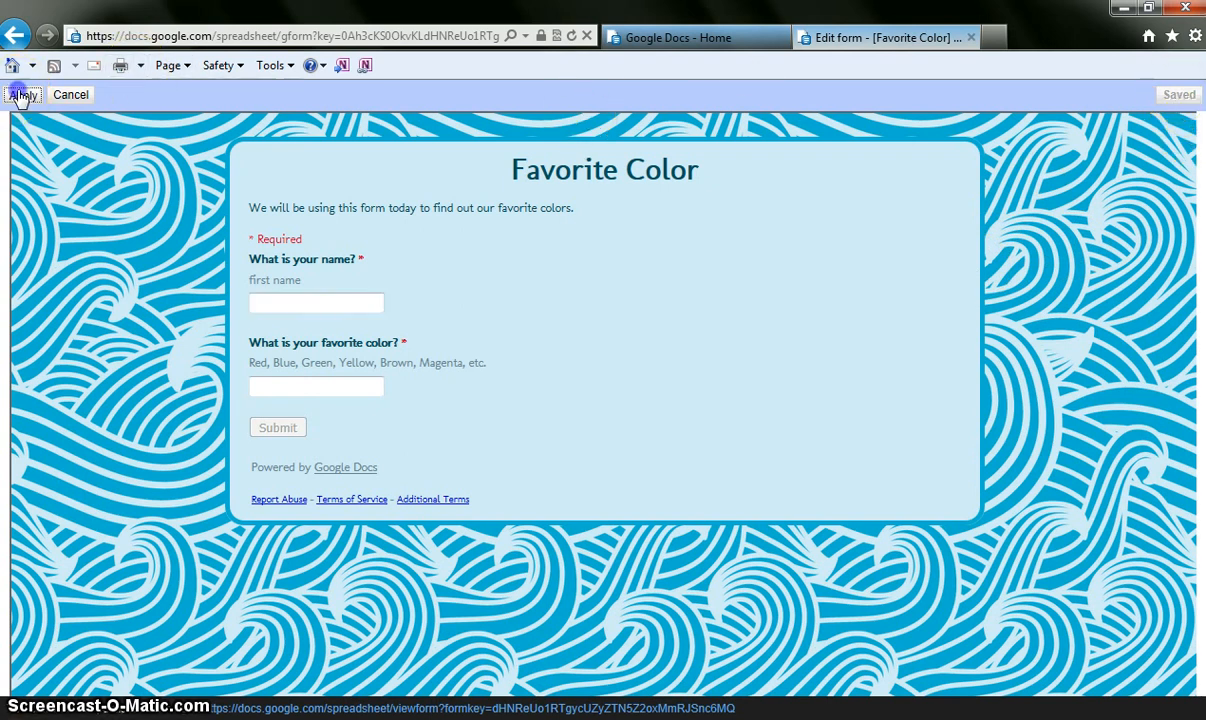
# - Apply the previewed Waves theme and return to the form editor
pyautogui.click(22, 96)
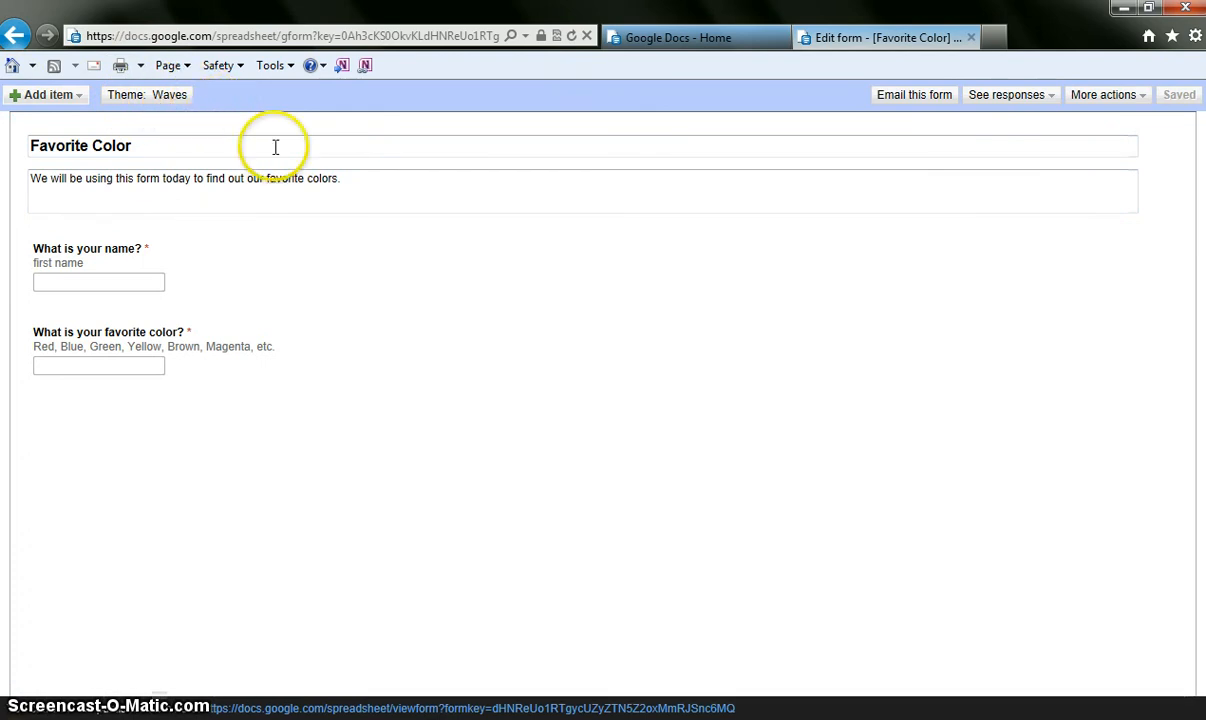
pyautogui.moveTo(816, 296)
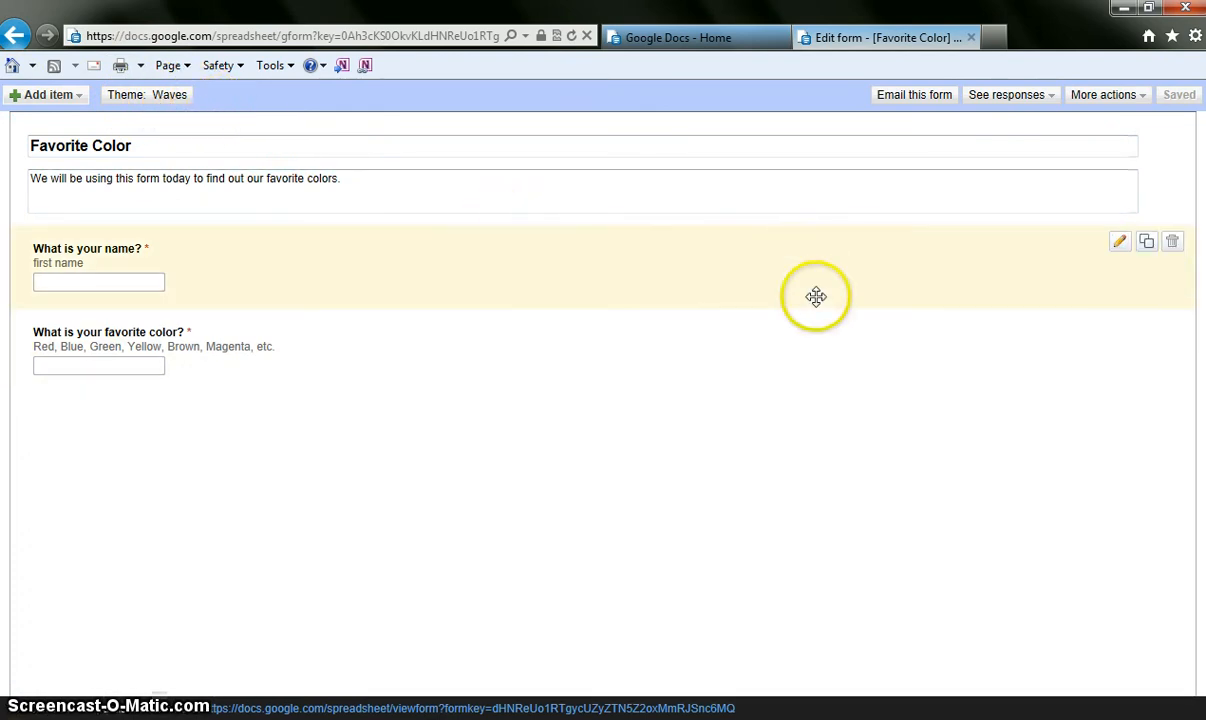
pyautogui.moveTo(464, 524)
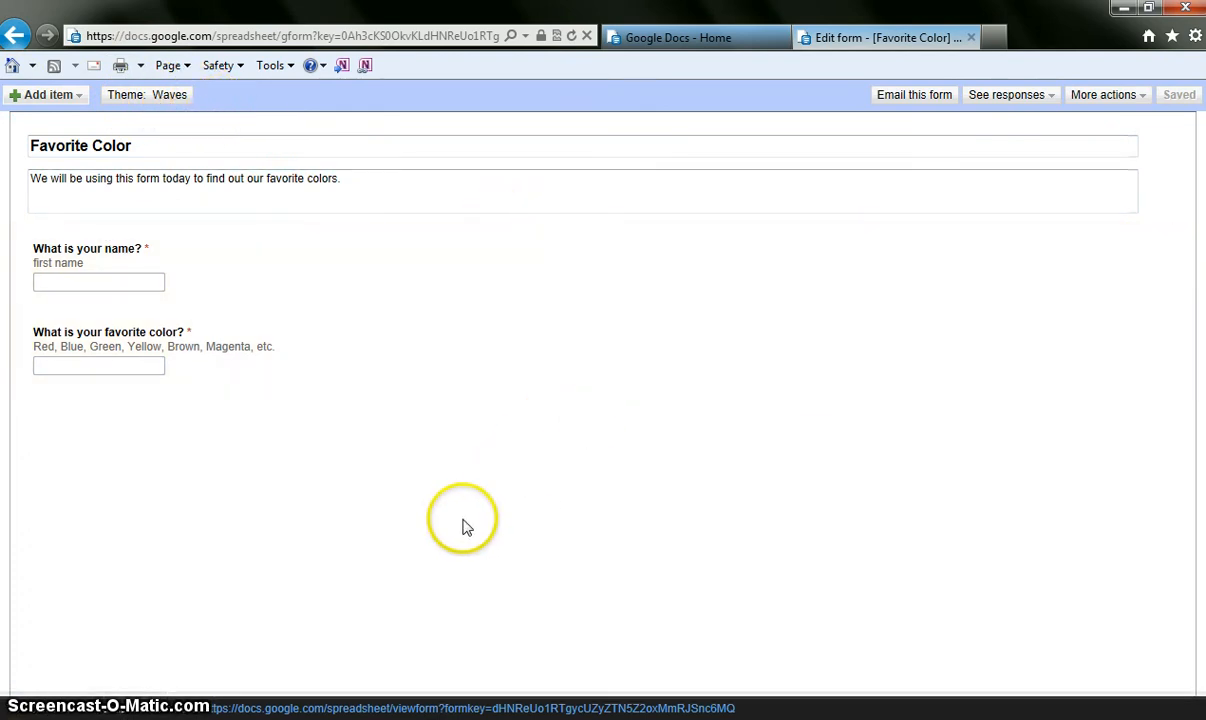
pyautogui.moveTo(212, 712)
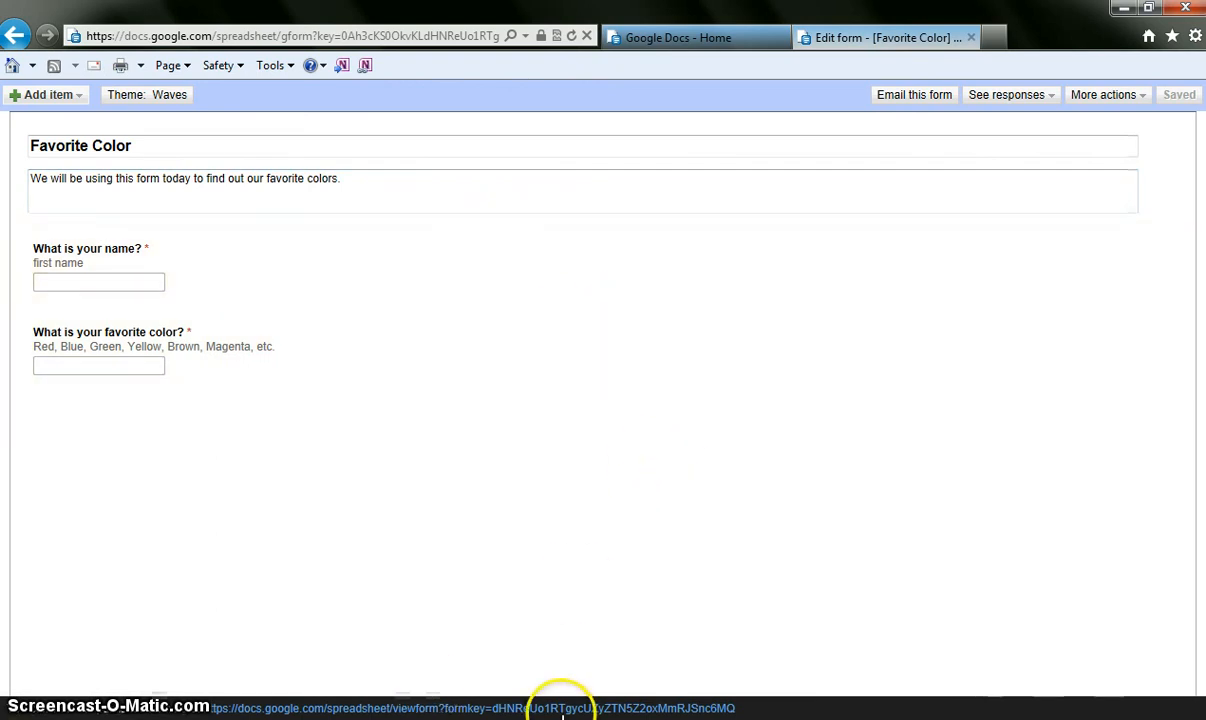
# - Answer the live form as Bob with favorite color Red and submit it
pyautogui.click(562, 696)
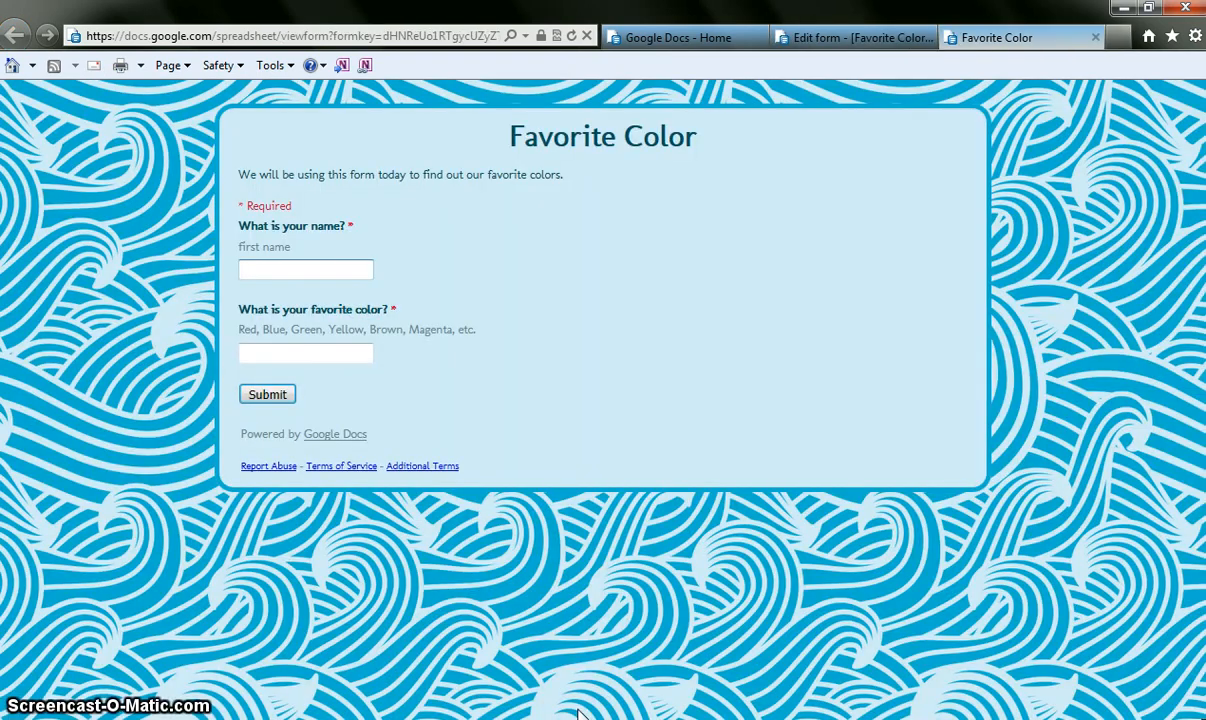
pyautogui.moveTo(484, 290)
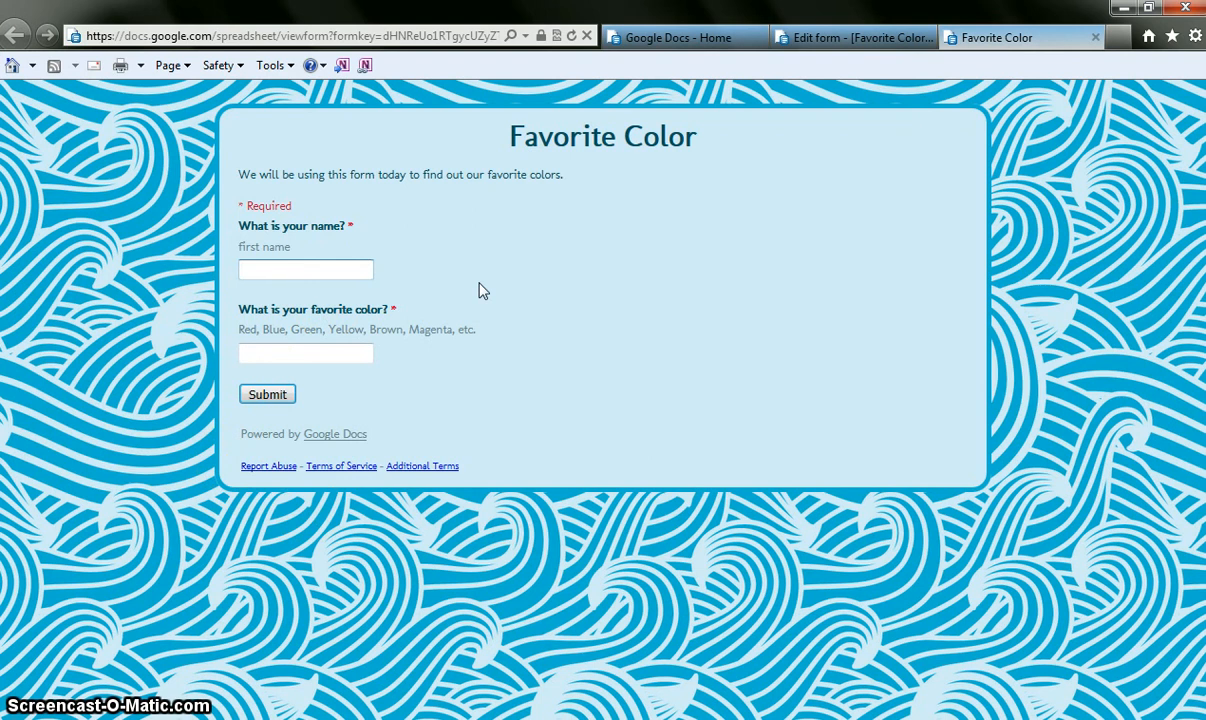
pyautogui.click(306, 268)
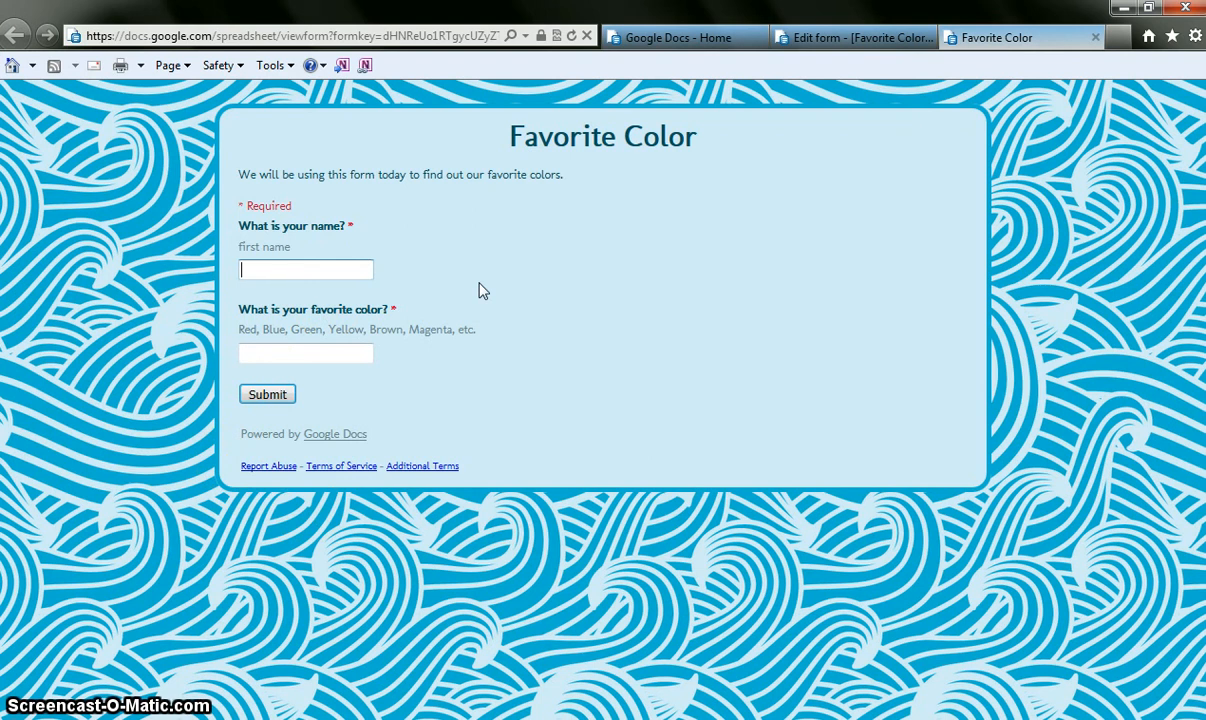
pyautogui.write('Bob')
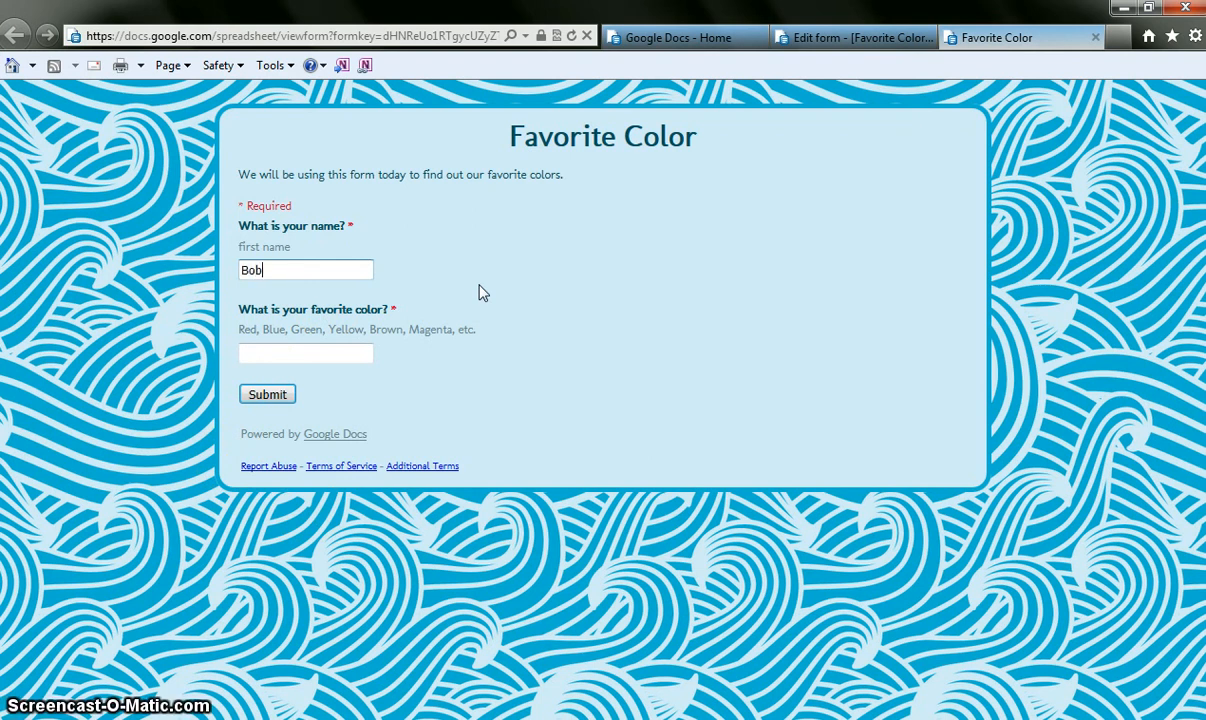
pyautogui.click(304, 352)
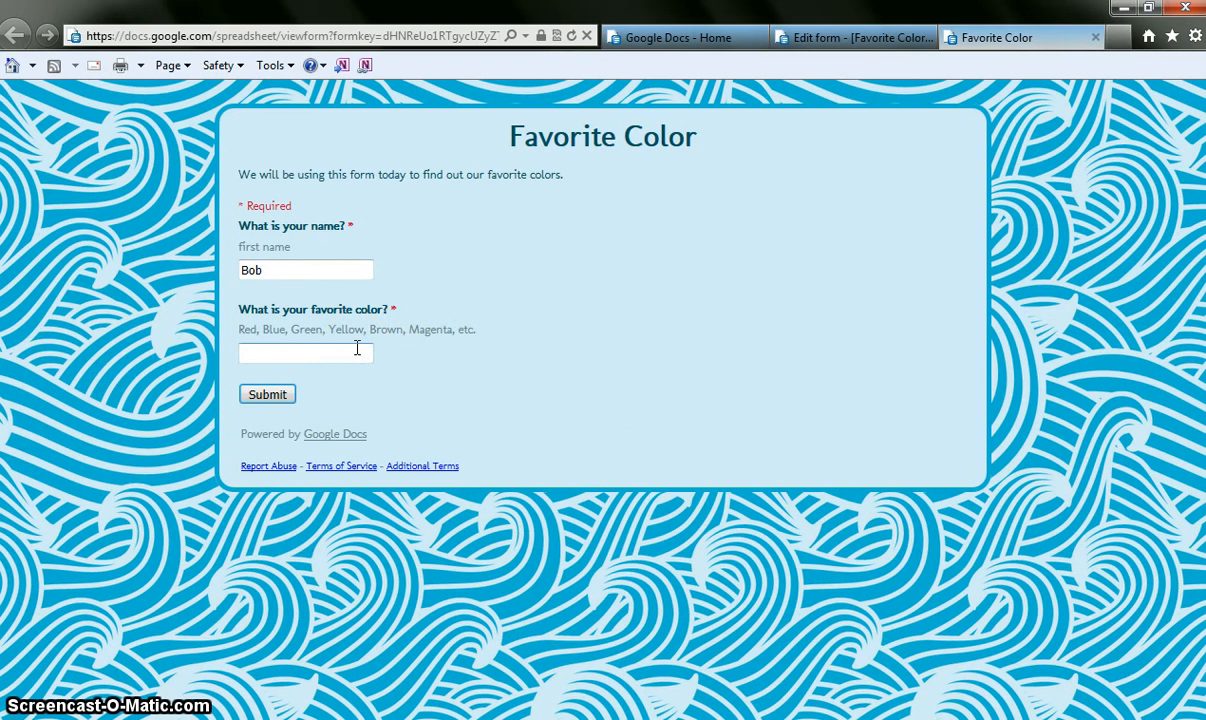
pyautogui.click(268, 392)
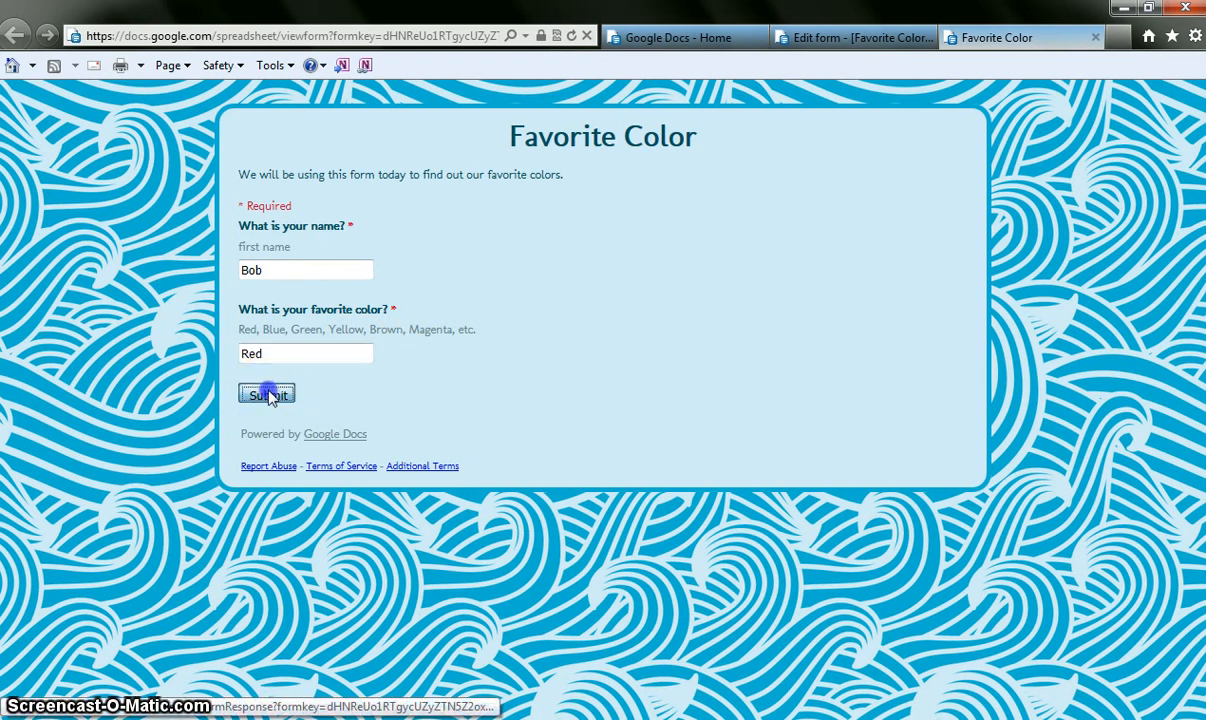
pyautogui.click(266, 392)
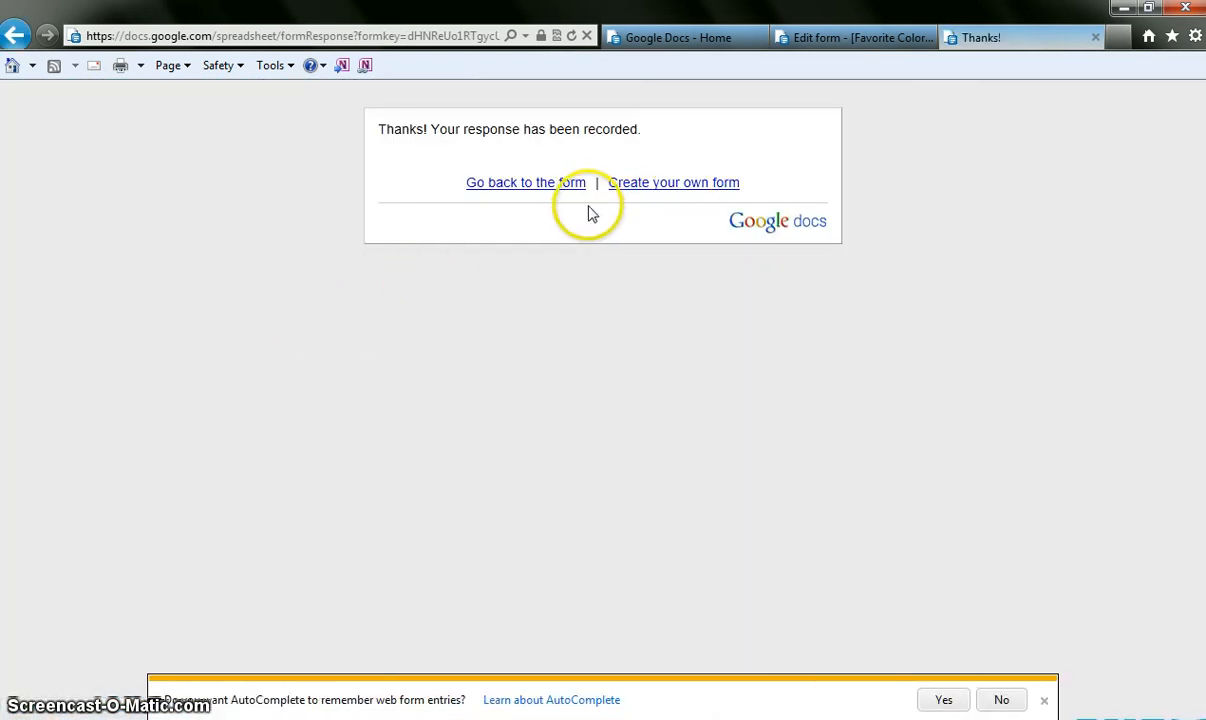
pyautogui.moveTo(660, 208)
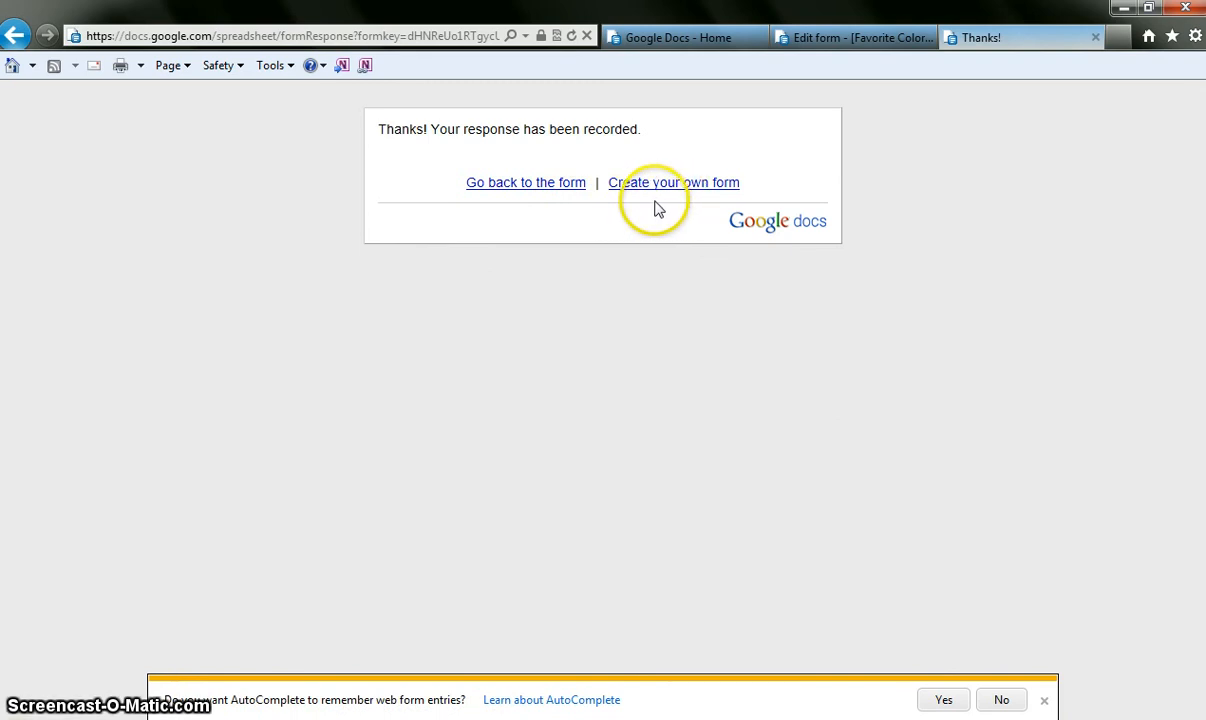
pyautogui.moveTo(556, 200)
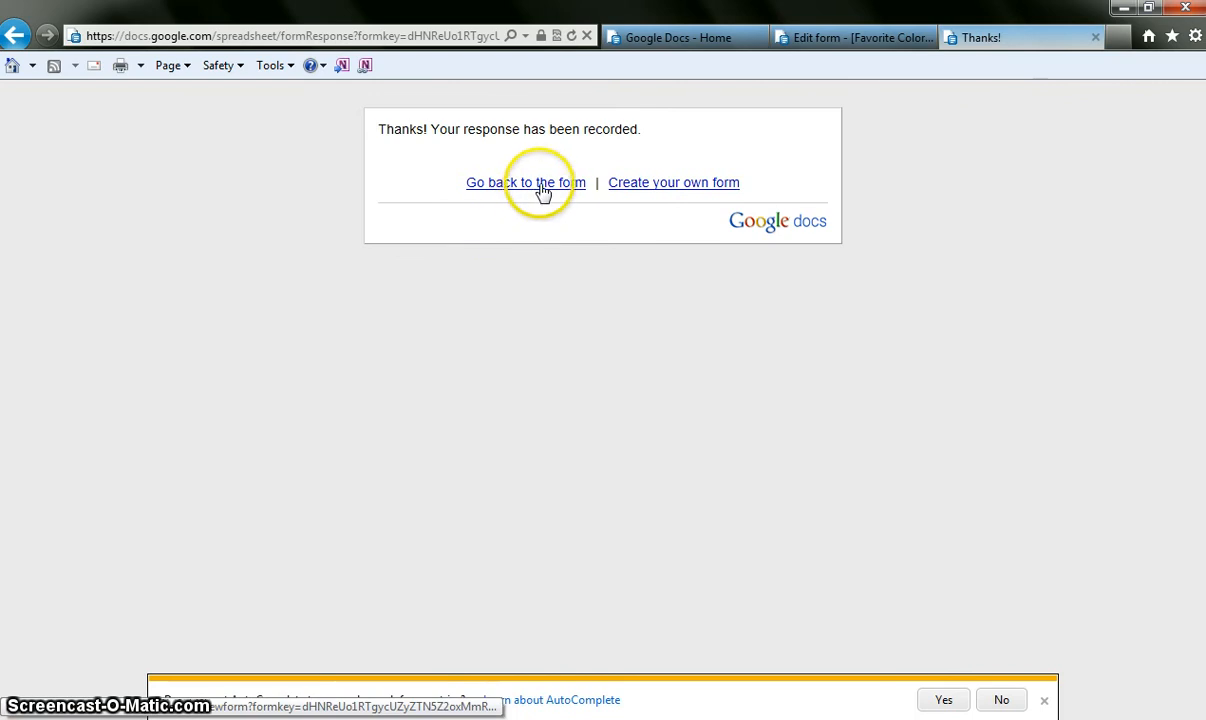
# - Submit another response naming Sue with favorite color Green
pyautogui.click(524, 182)
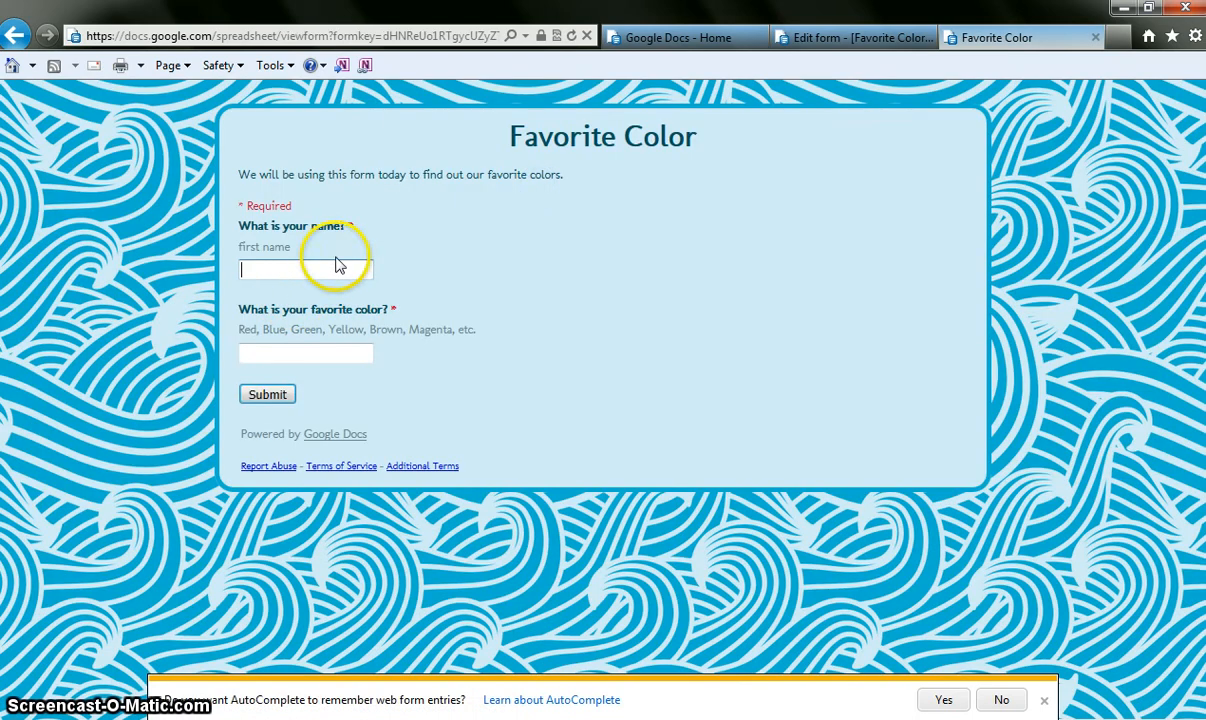
pyautogui.click(304, 268)
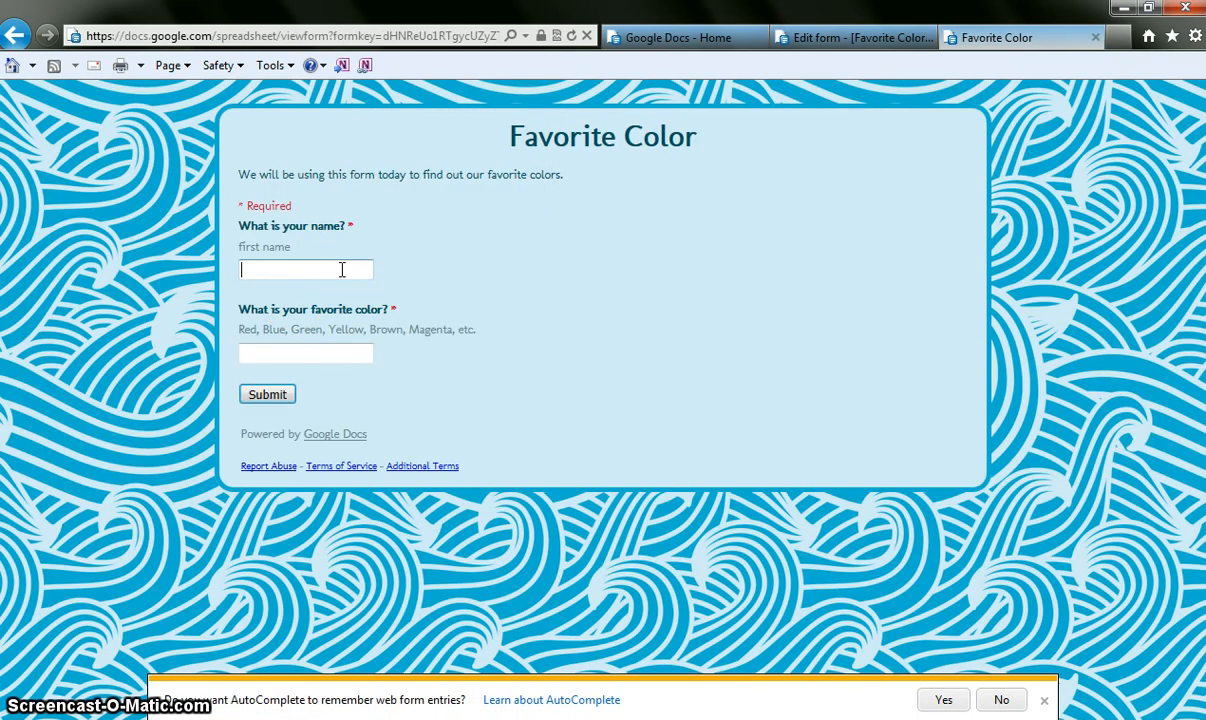
pyautogui.write('Sue')
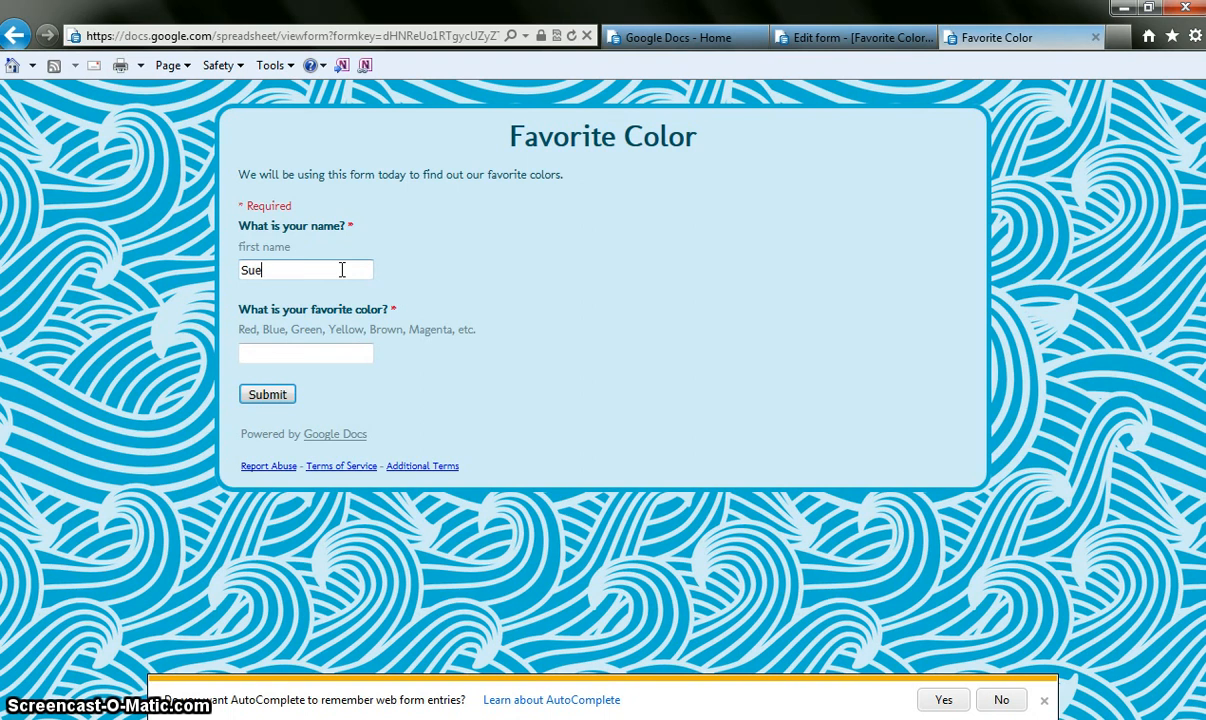
pyautogui.click(320, 352)
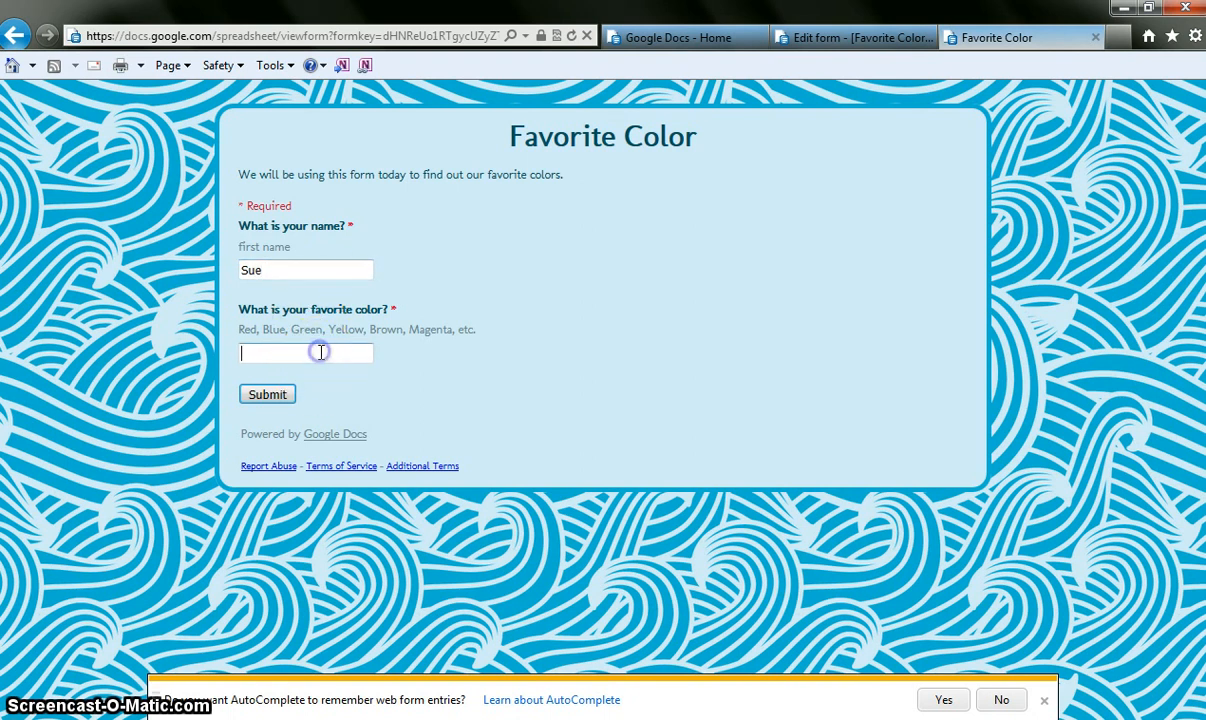
pyautogui.write('Green')
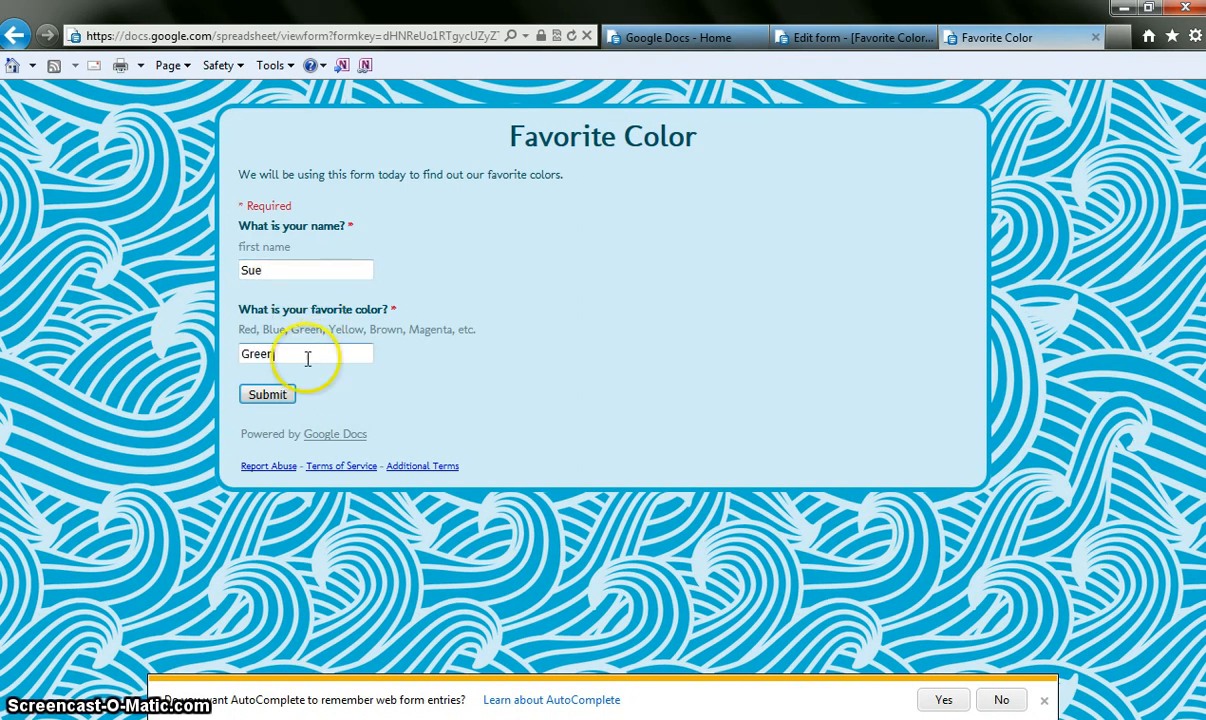
pyautogui.click(268, 394)
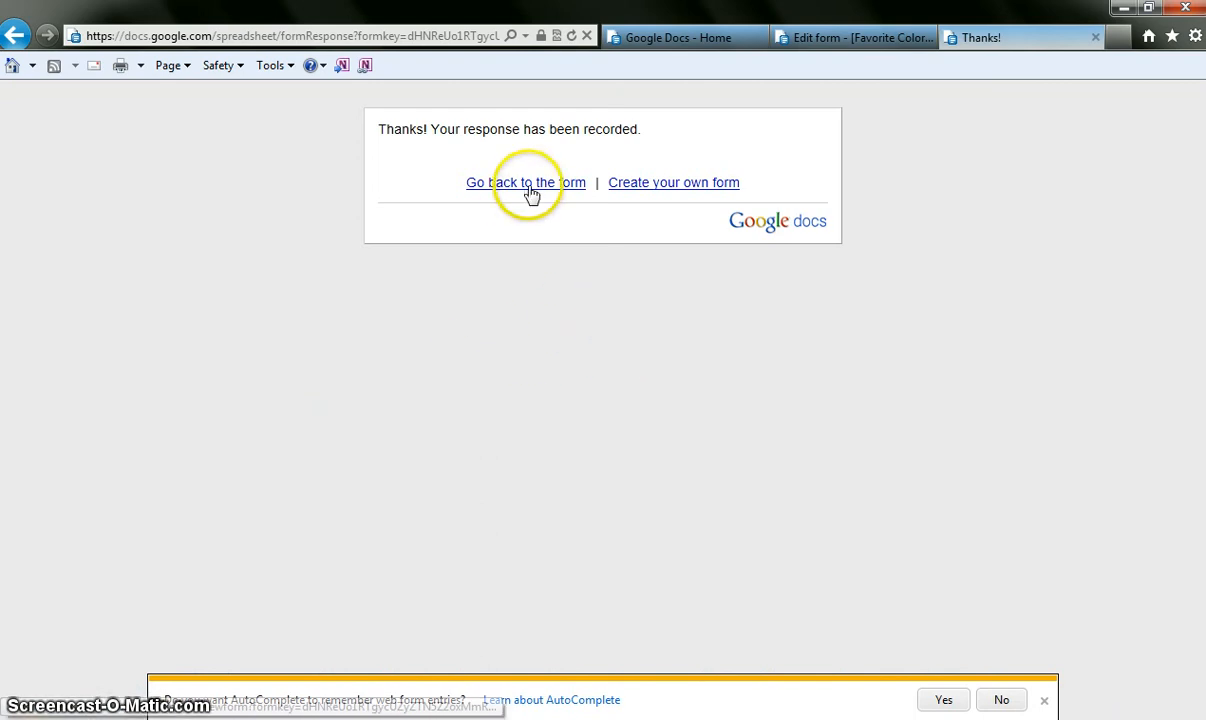
pyautogui.moveTo(916, 290)
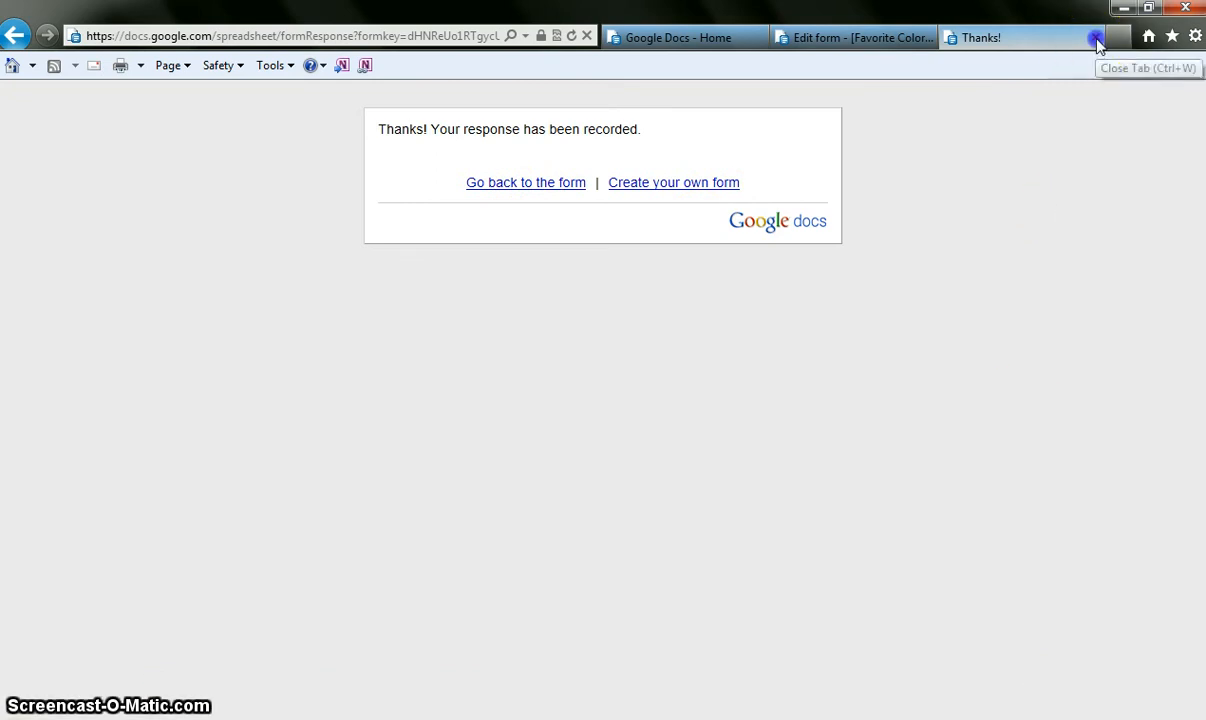
# - Close the Thanks! confirmation tab, returning to the Google Docs Home list
pyautogui.click(1096, 36)
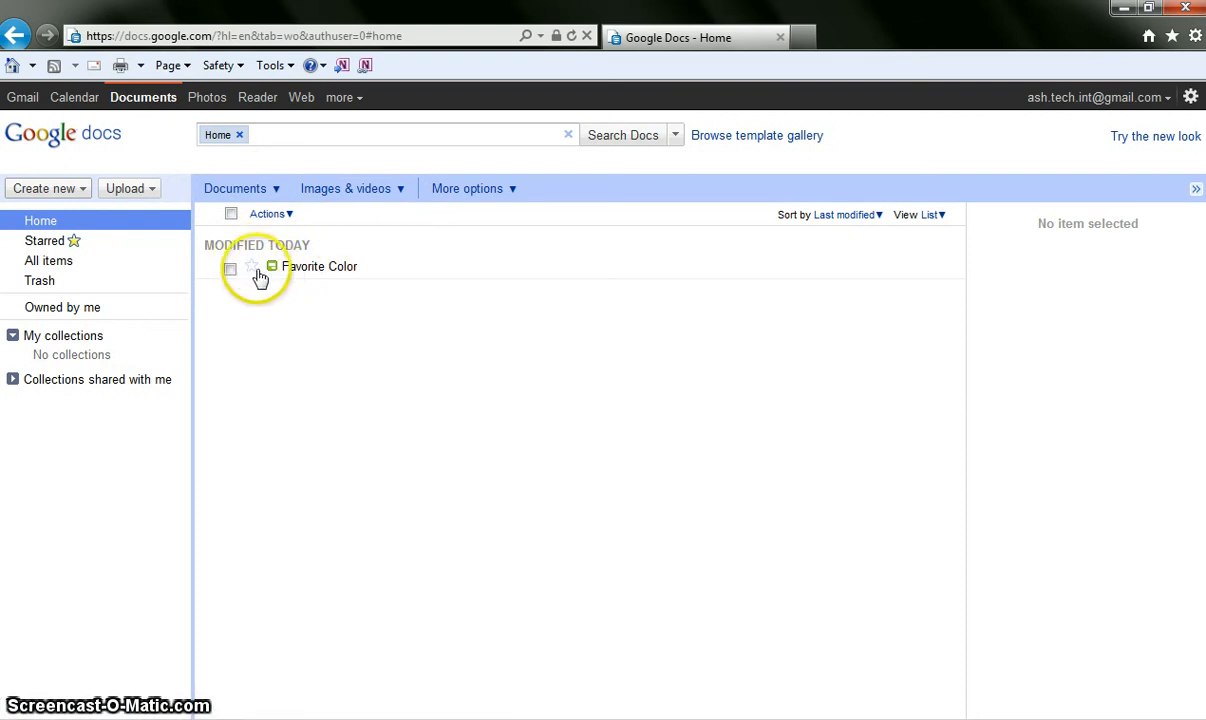
pyautogui.moveTo(322, 272)
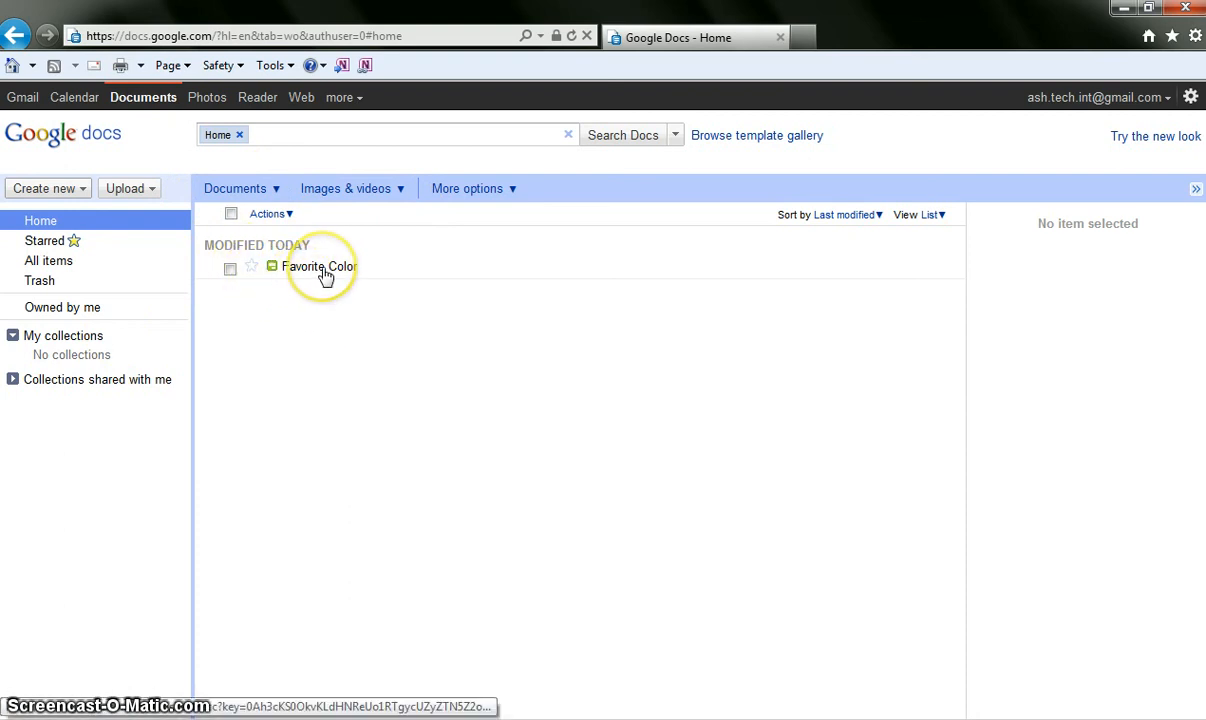
pyautogui.moveTo(320, 272)
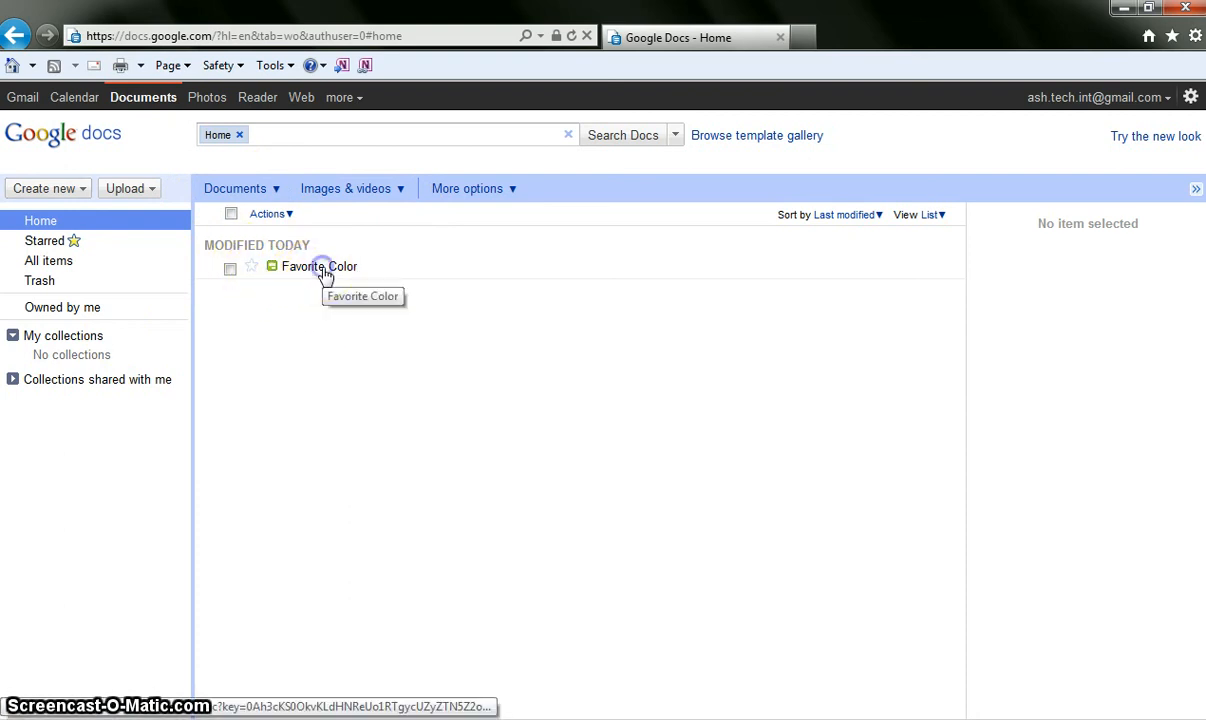
# - Open the Favorite Color response spreadsheet showing Bob–Red and Sue–Green, then its Form (2) menu
pyautogui.doubleClick(318, 266)
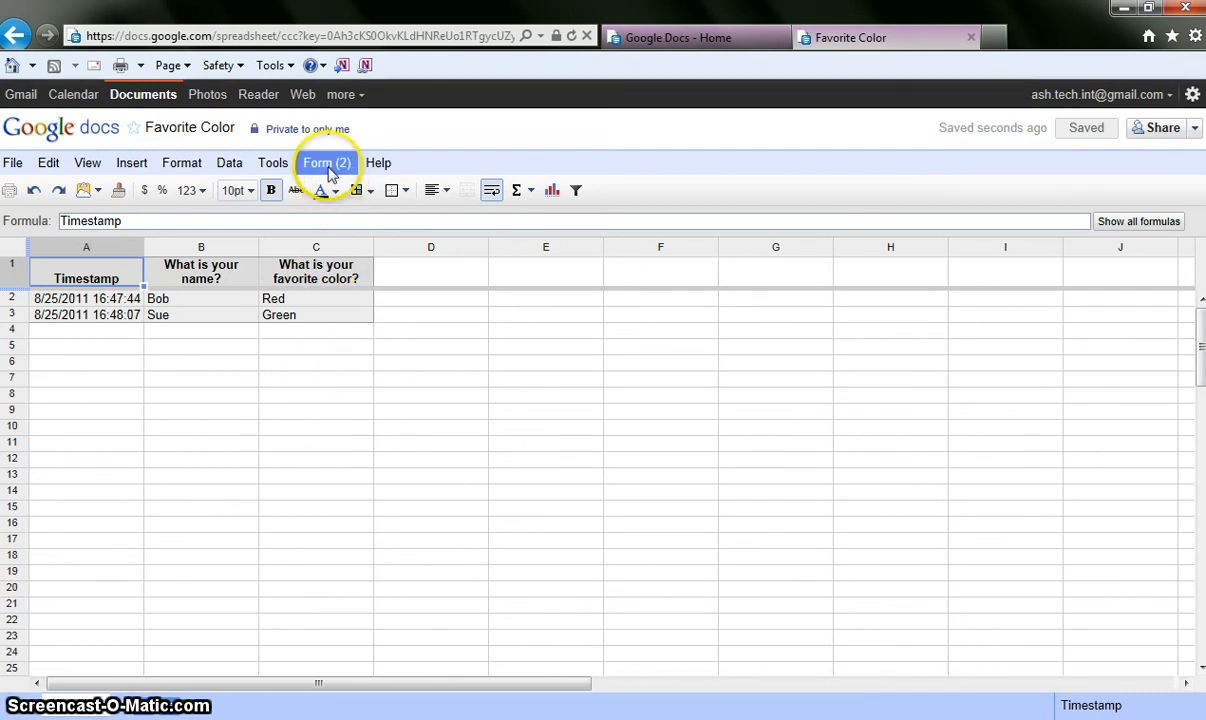
pyautogui.click(326, 162)
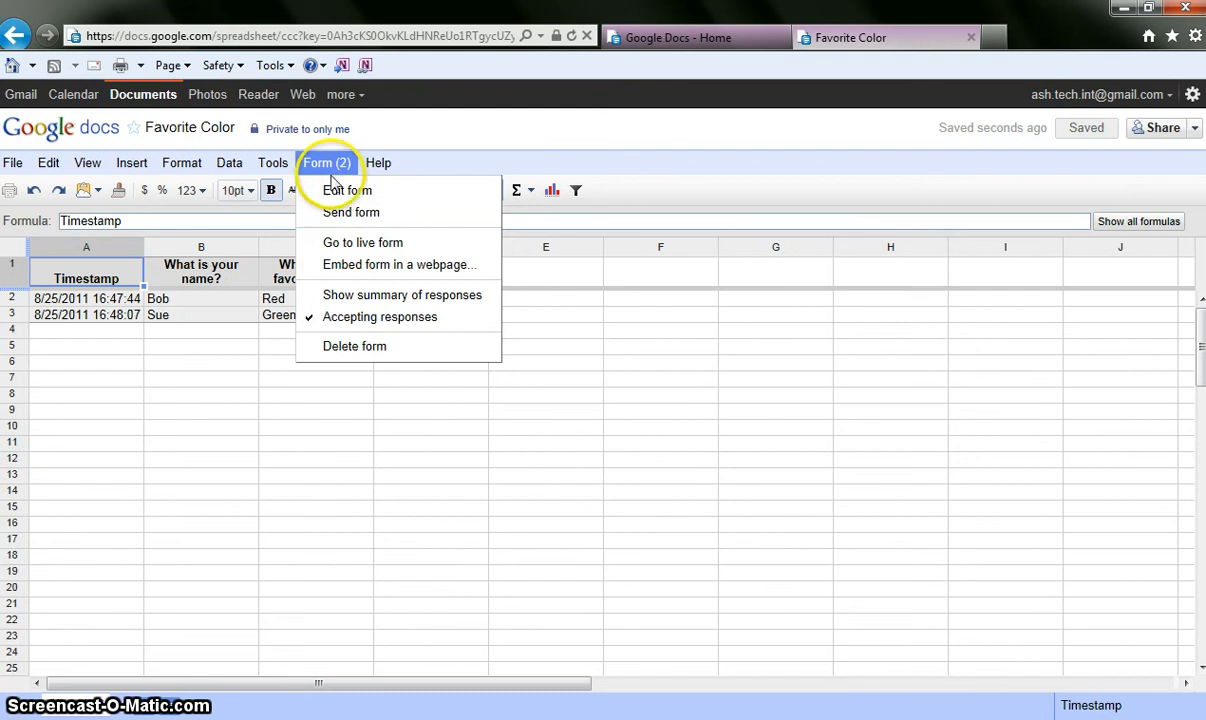
pyautogui.moveTo(382, 212)
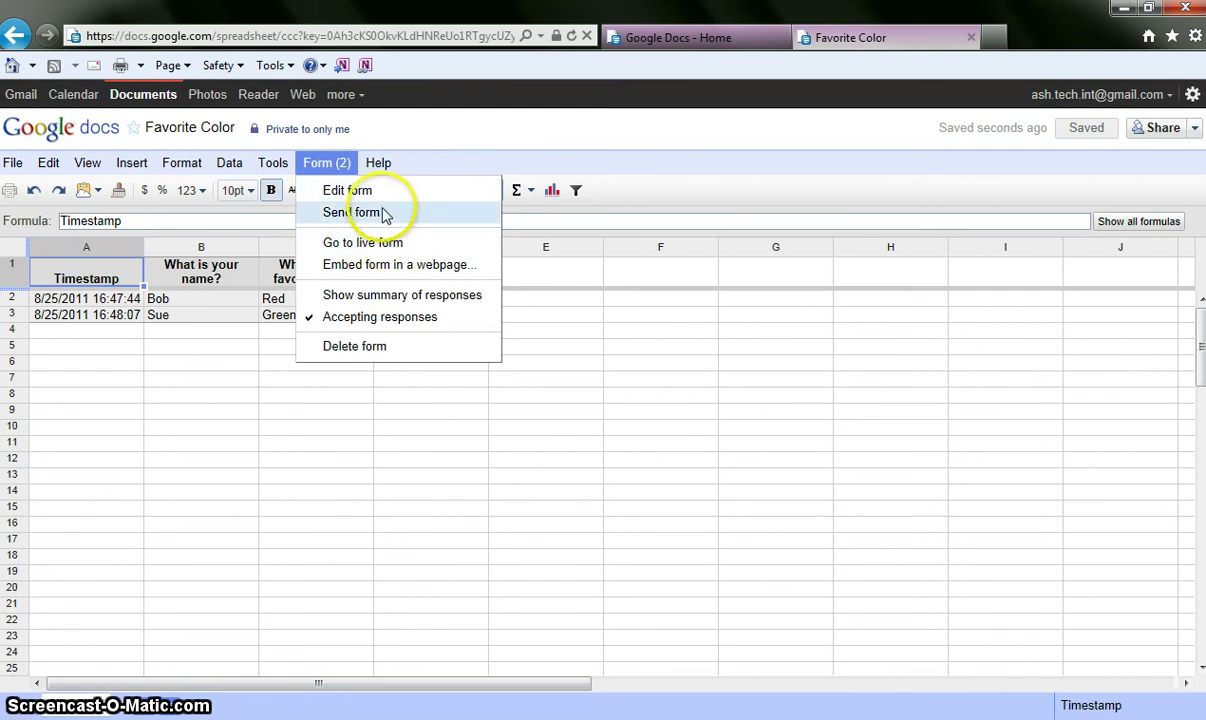
# - Reopen the form via Edit form and list its More actions and See responses options
pyautogui.click(348, 190)
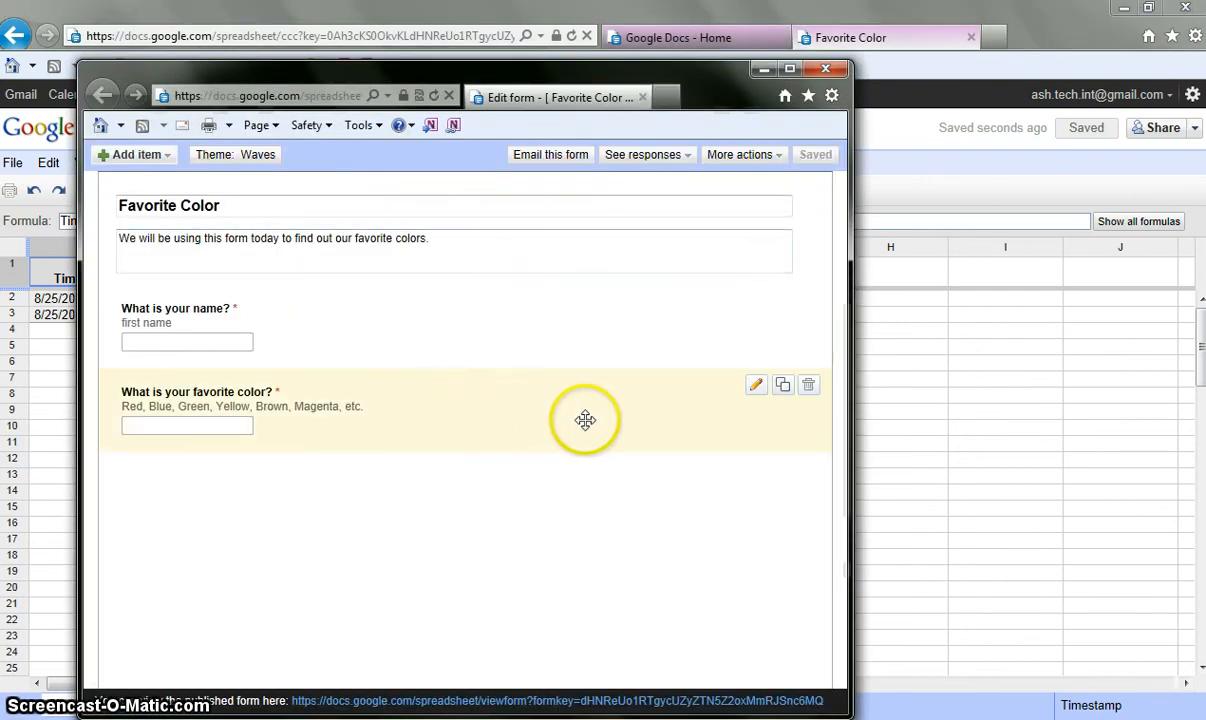
pyautogui.moveTo(624, 348)
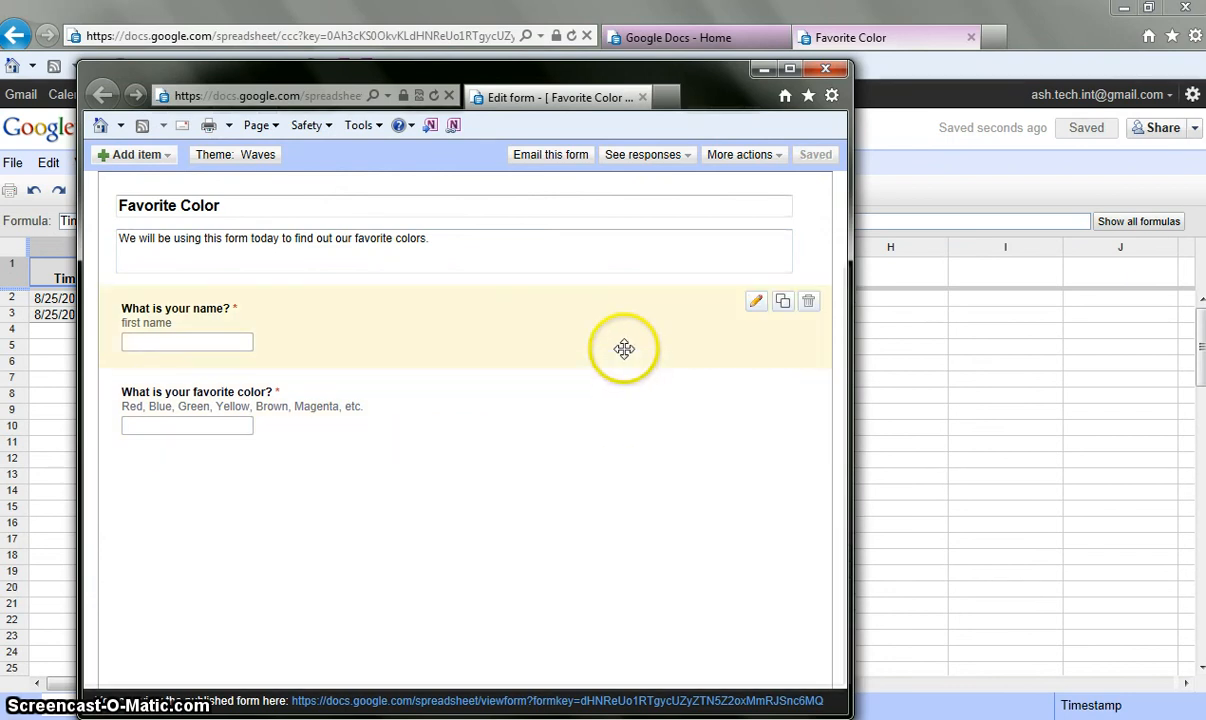
pyautogui.moveTo(276, 516)
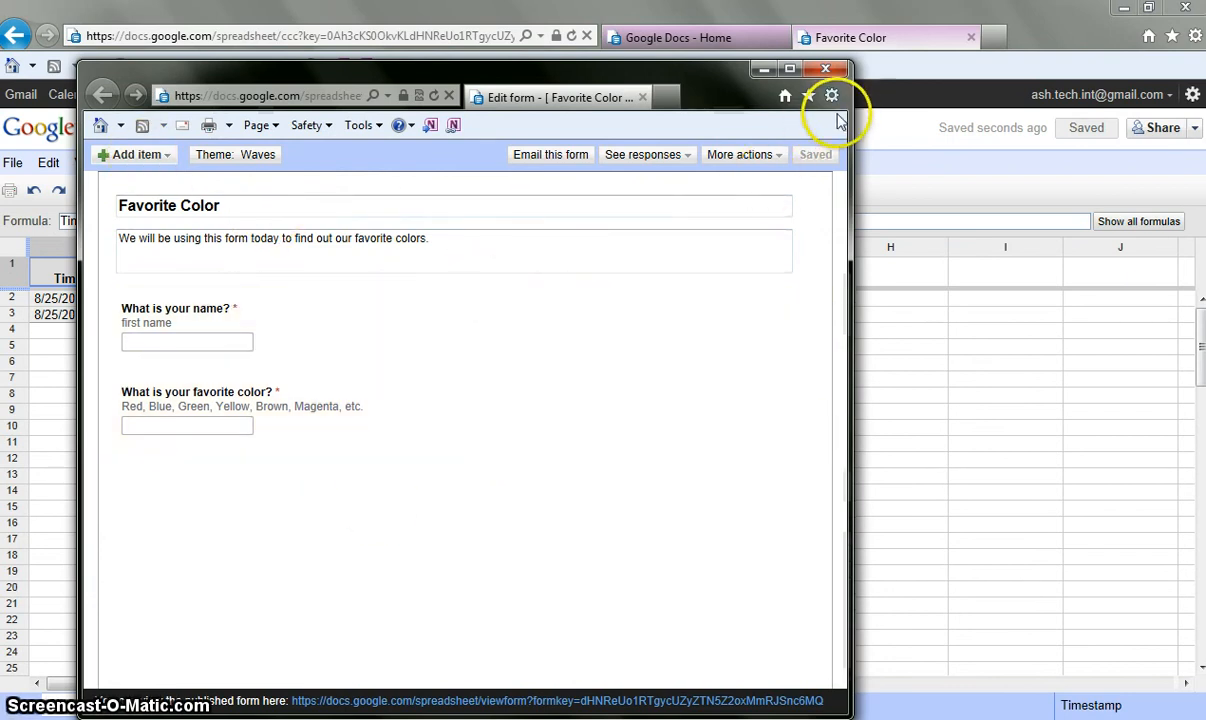
pyautogui.moveTo(744, 160)
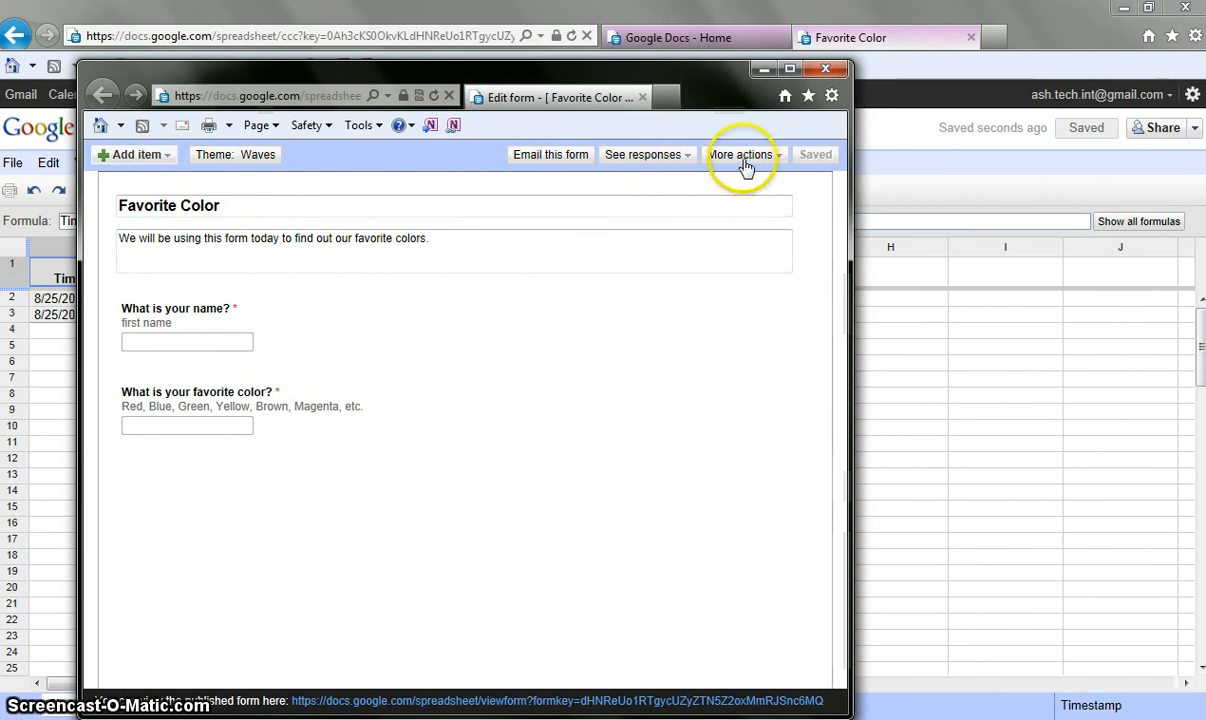
pyautogui.click(742, 154)
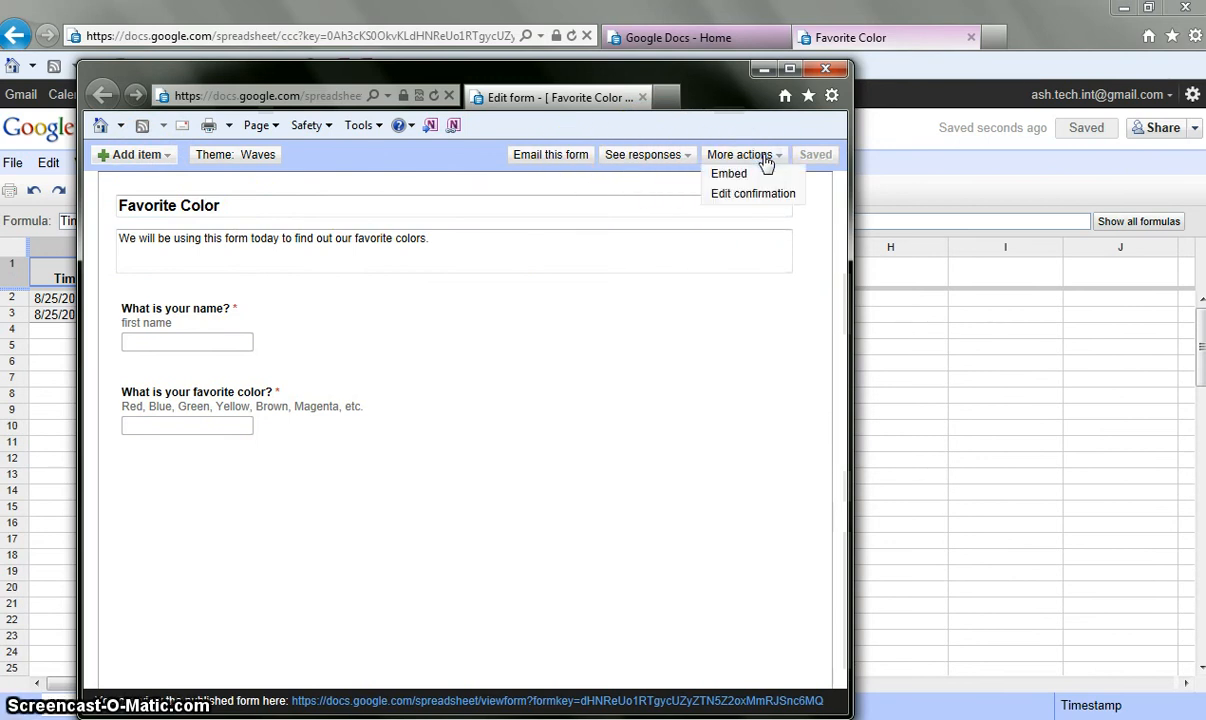
pyautogui.click(644, 154)
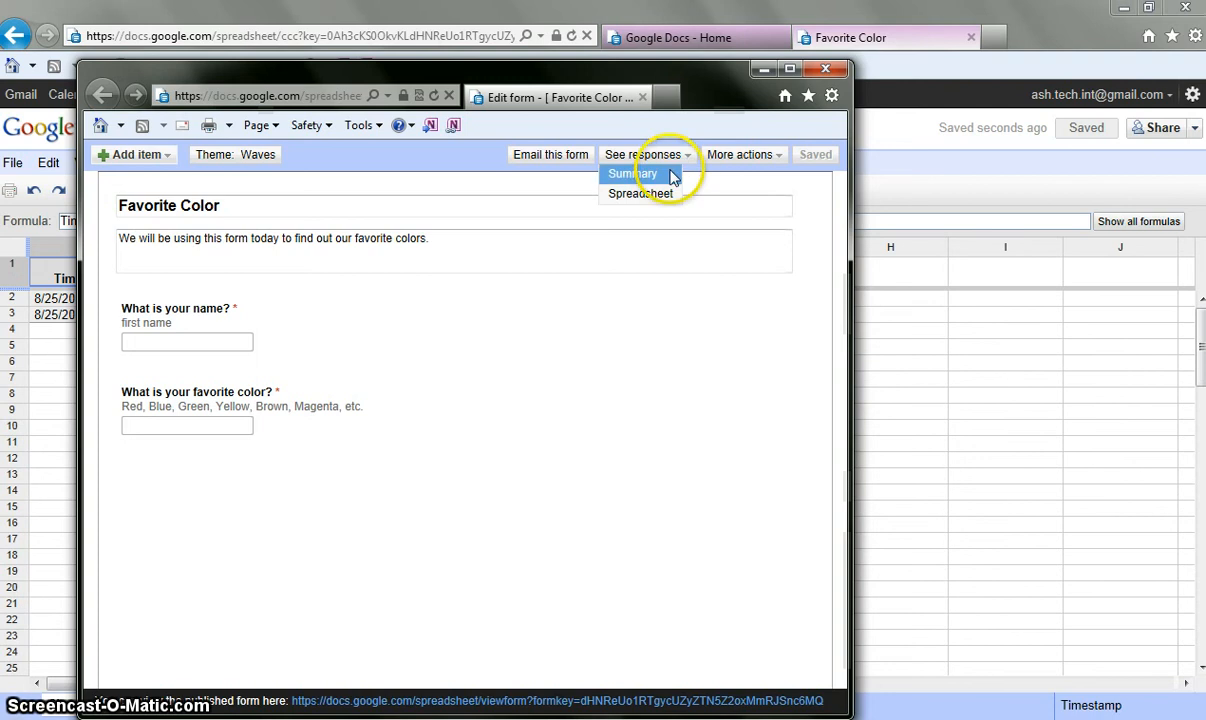
# - View the response Summary: 2 responses, Bob and Sue, Red and Green
pyautogui.click(632, 172)
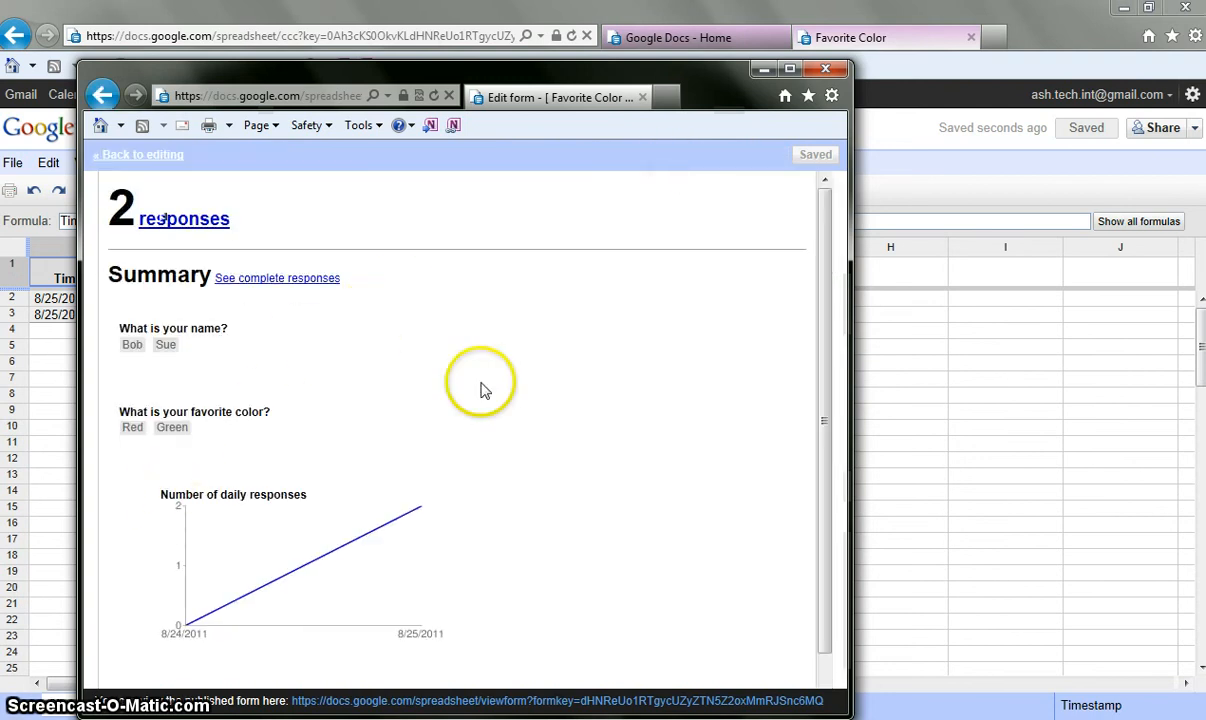
pyautogui.moveTo(198, 360)
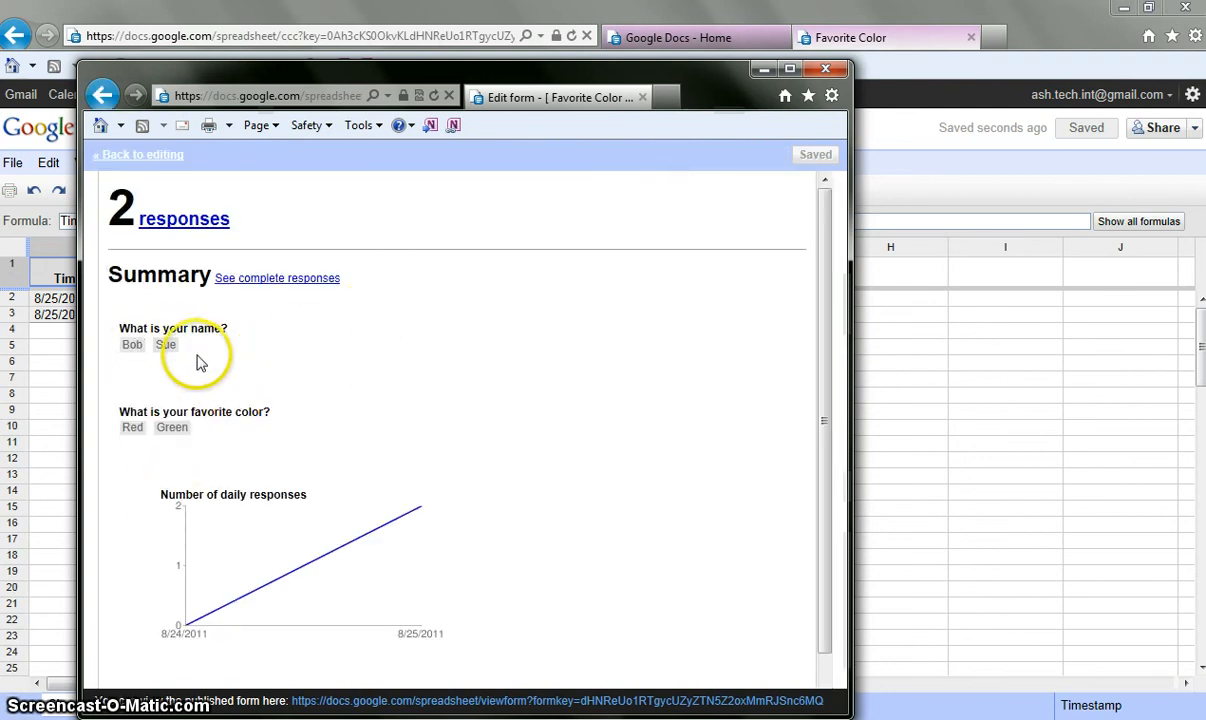
pyautogui.moveTo(514, 448)
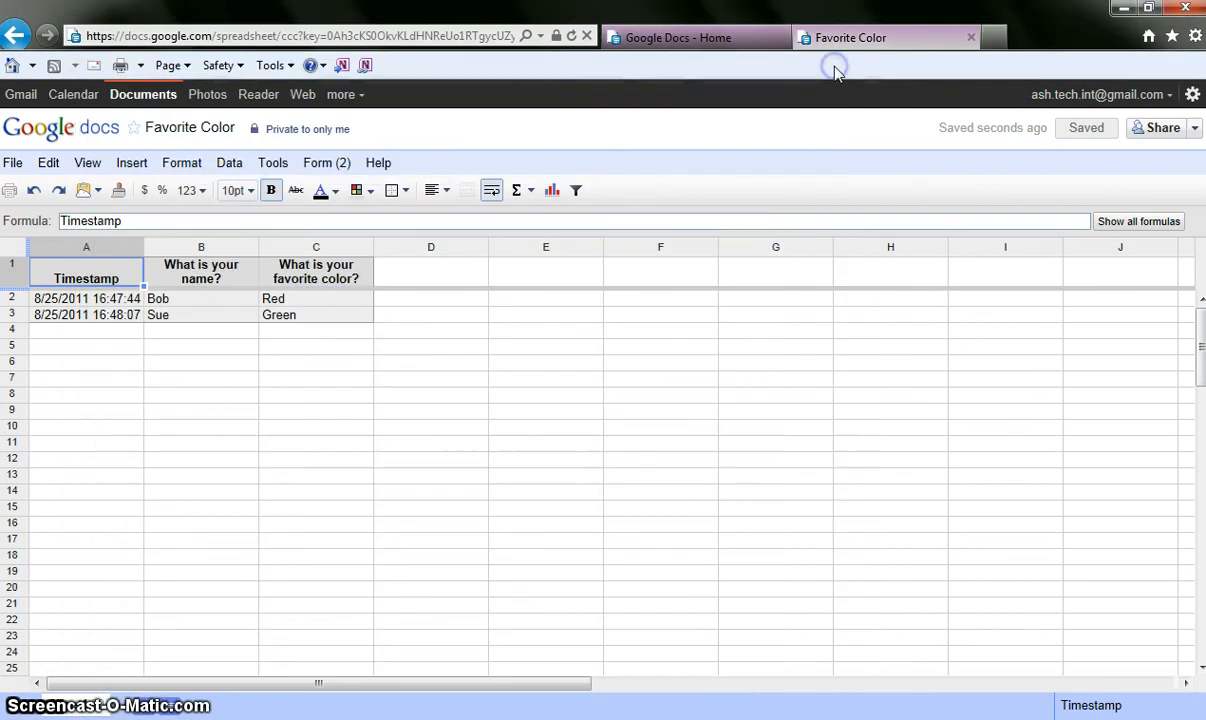
pyautogui.moveTo(390, 384)
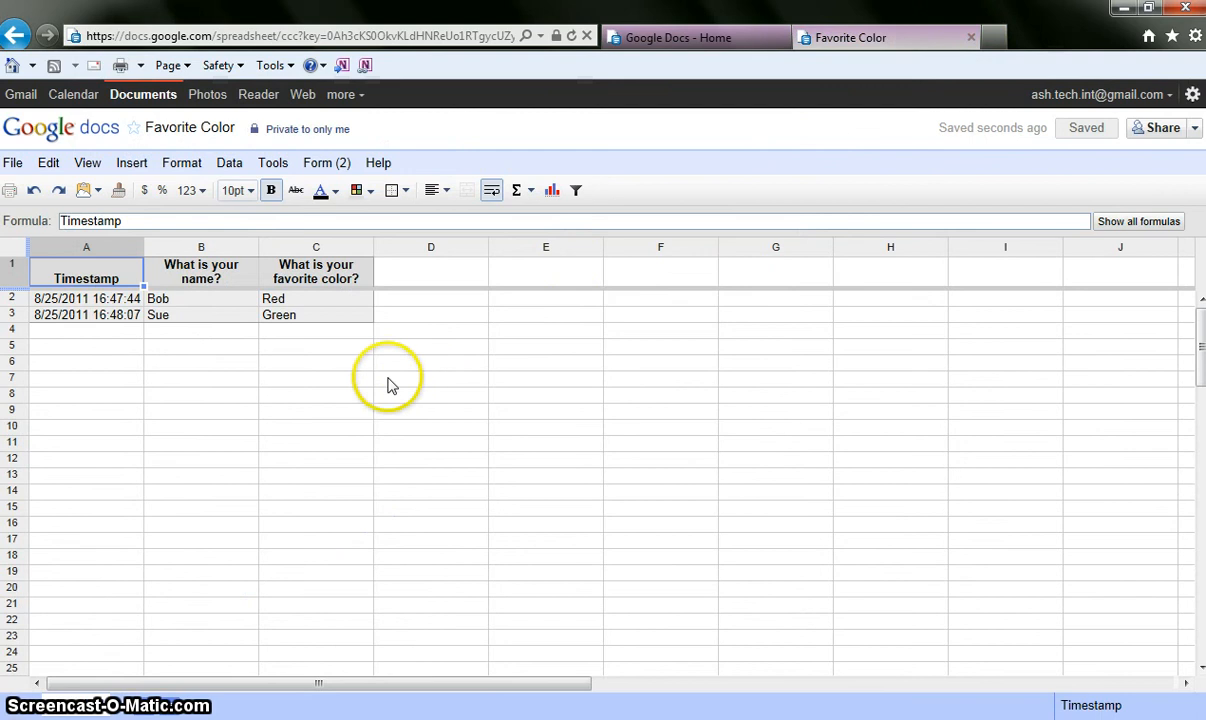
pyautogui.moveTo(180, 278)
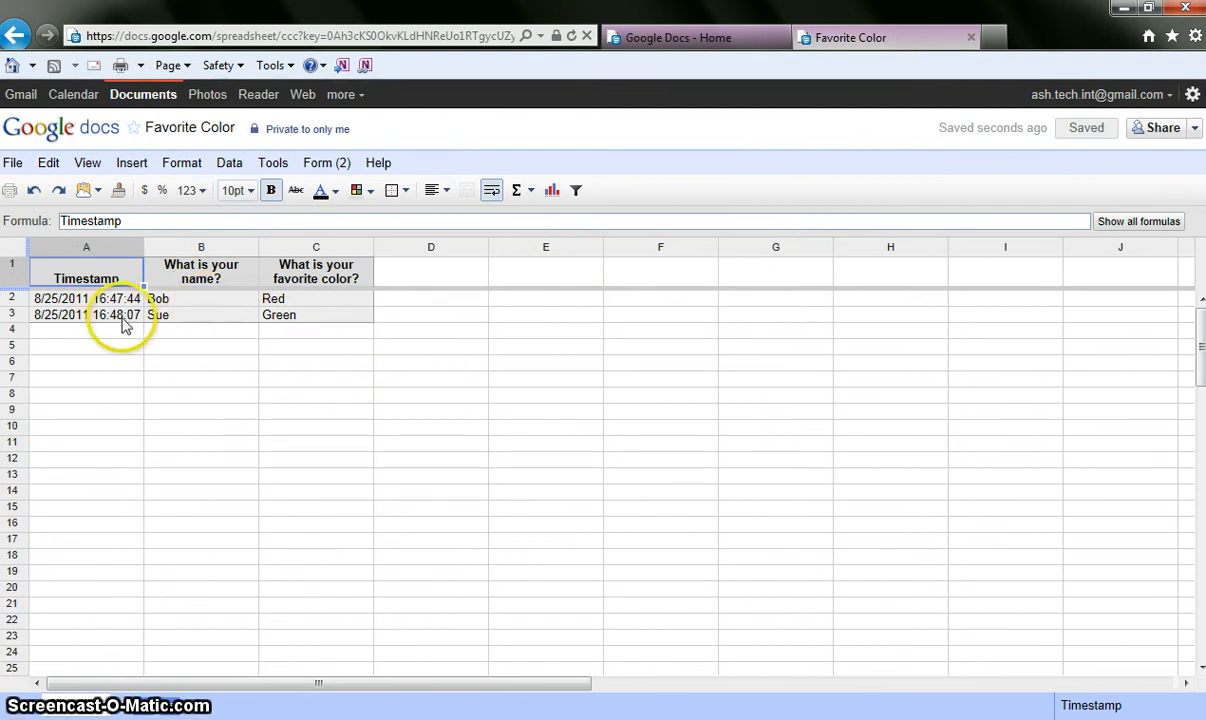
pyautogui.moveTo(144, 310)
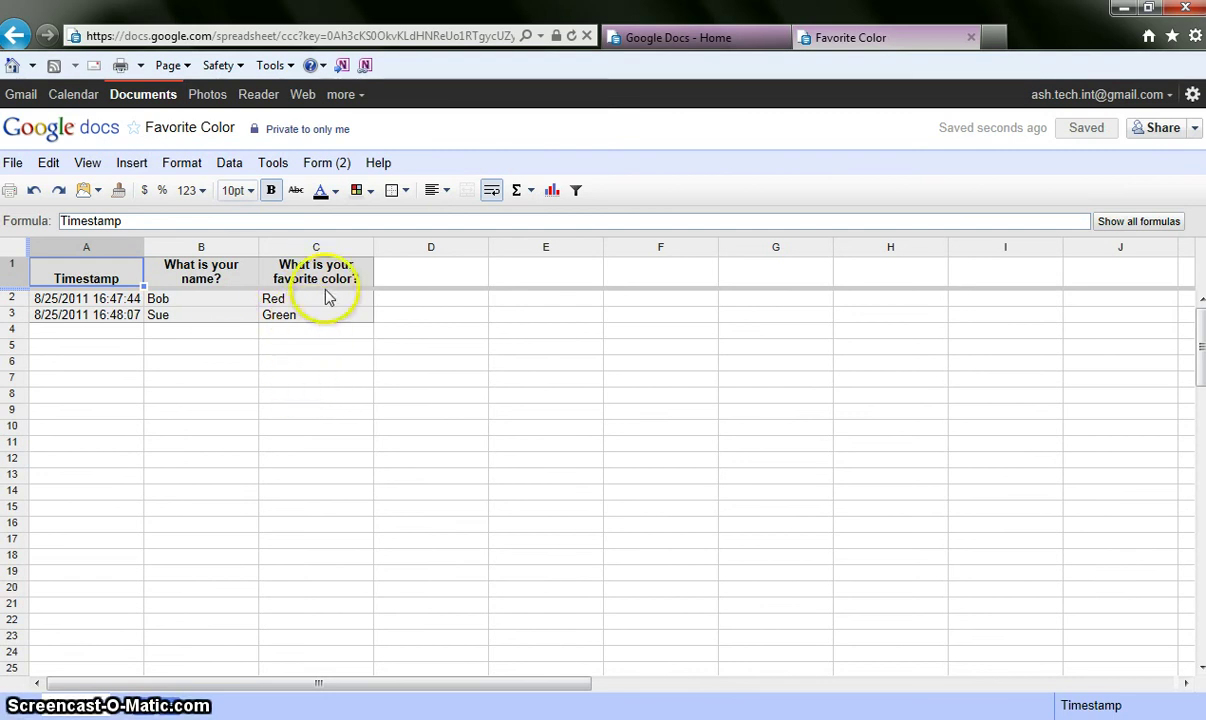
pyautogui.click(316, 298)
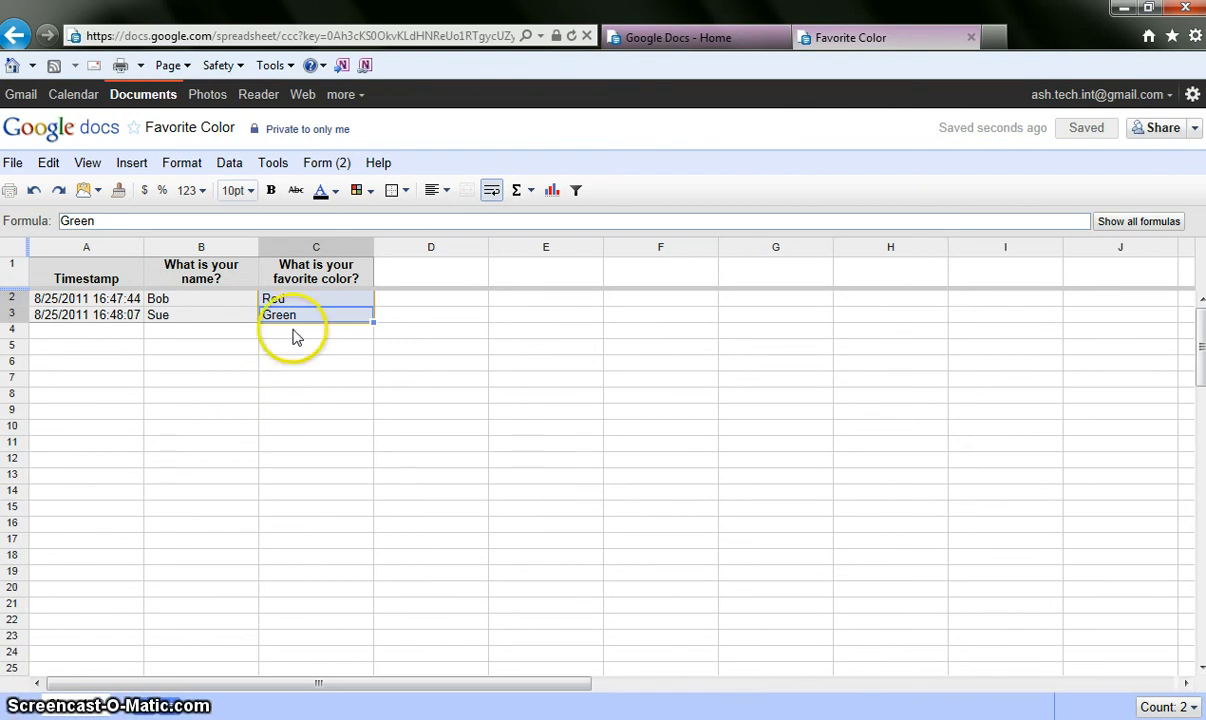
pyautogui.moveTo(332, 322)
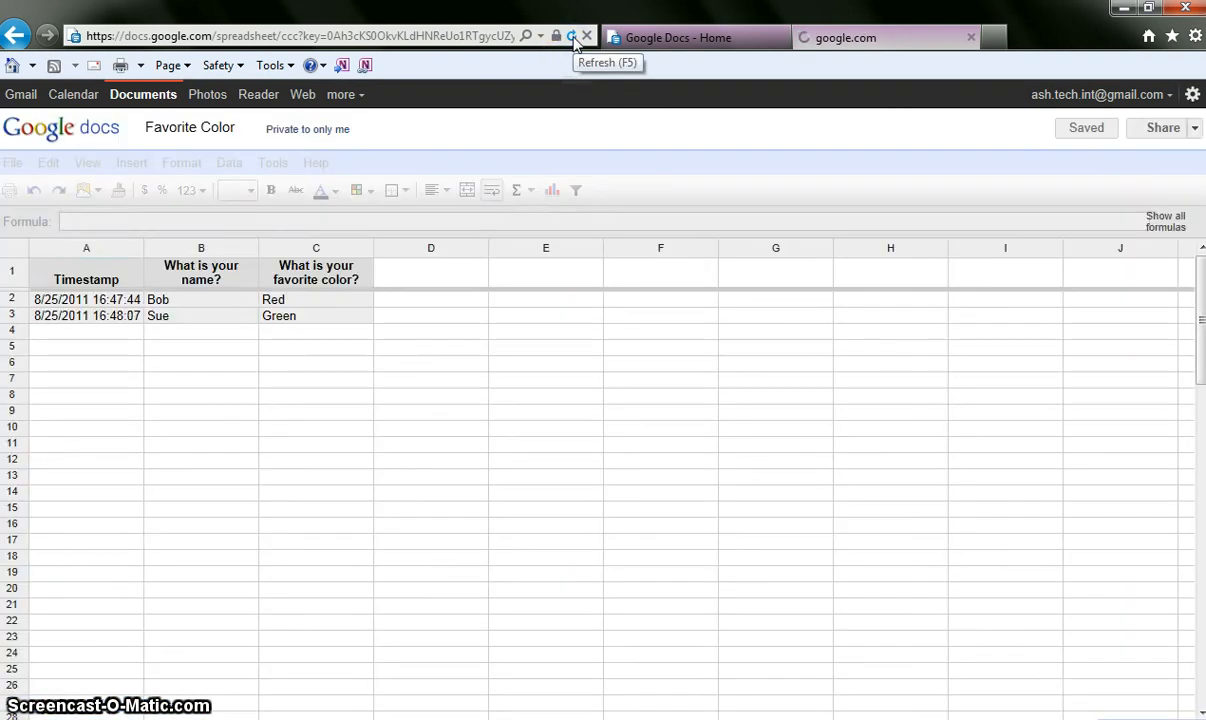
pyautogui.click(568, 36)
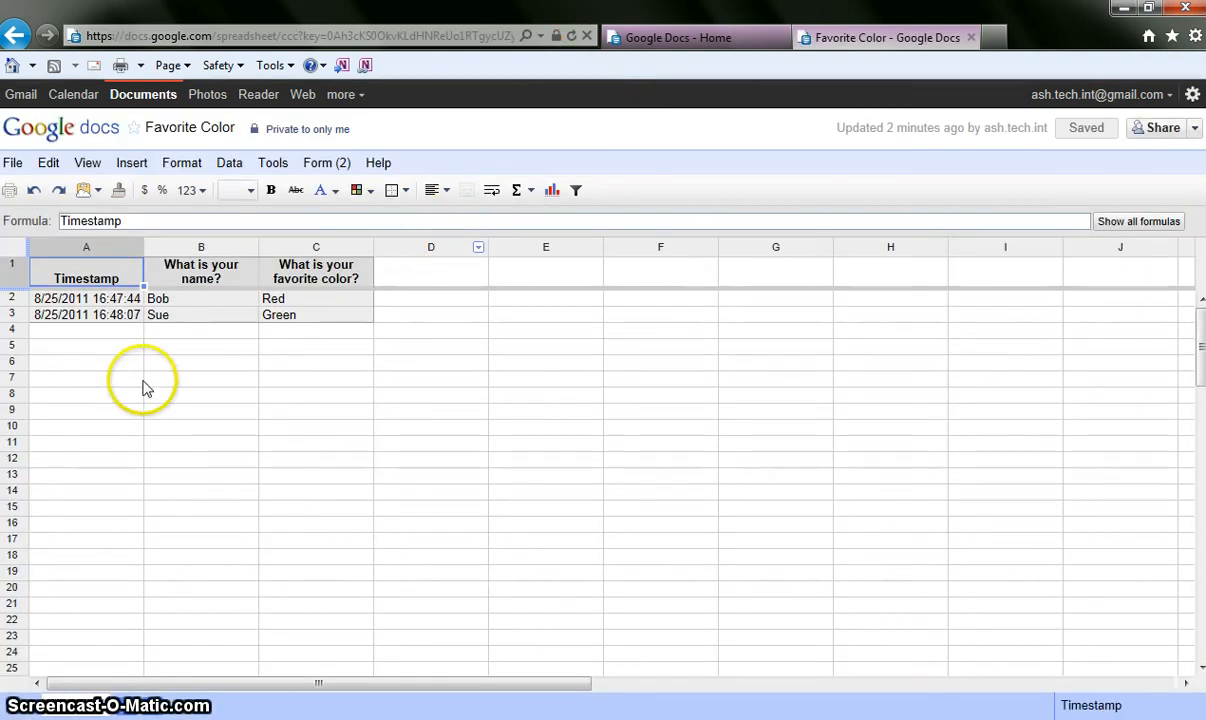